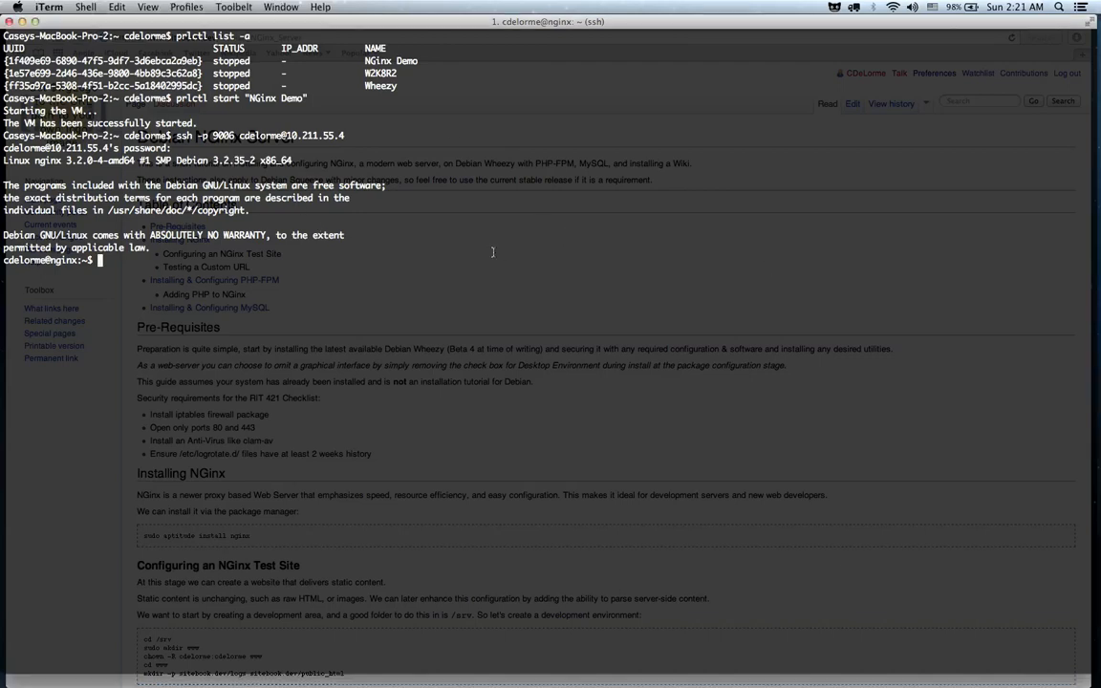
Step: Switch from the terminal to Safari showing the Debian NGinx Server wiki tutorial
key(cmd+tab)
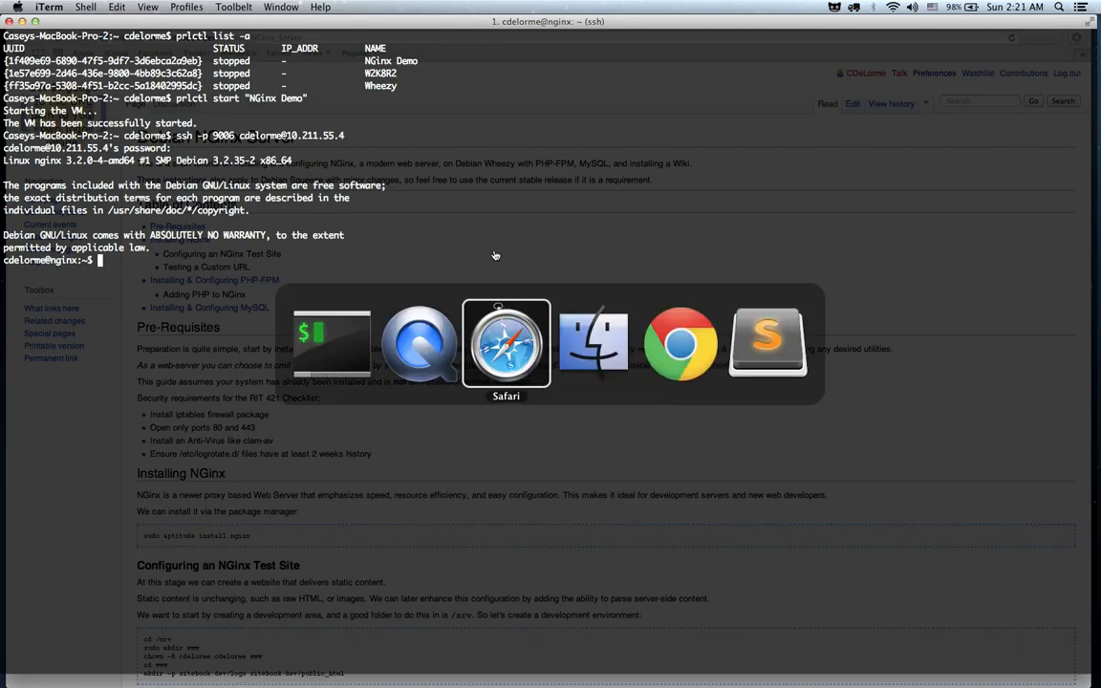
click(504, 344)
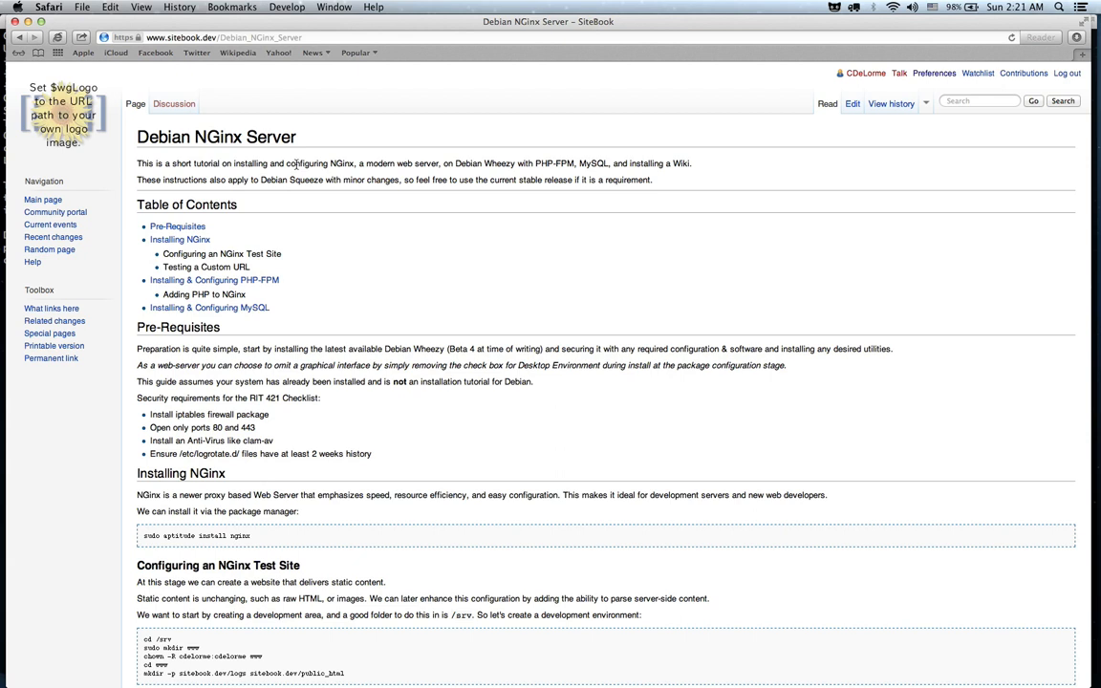
mouse_move(380, 289)
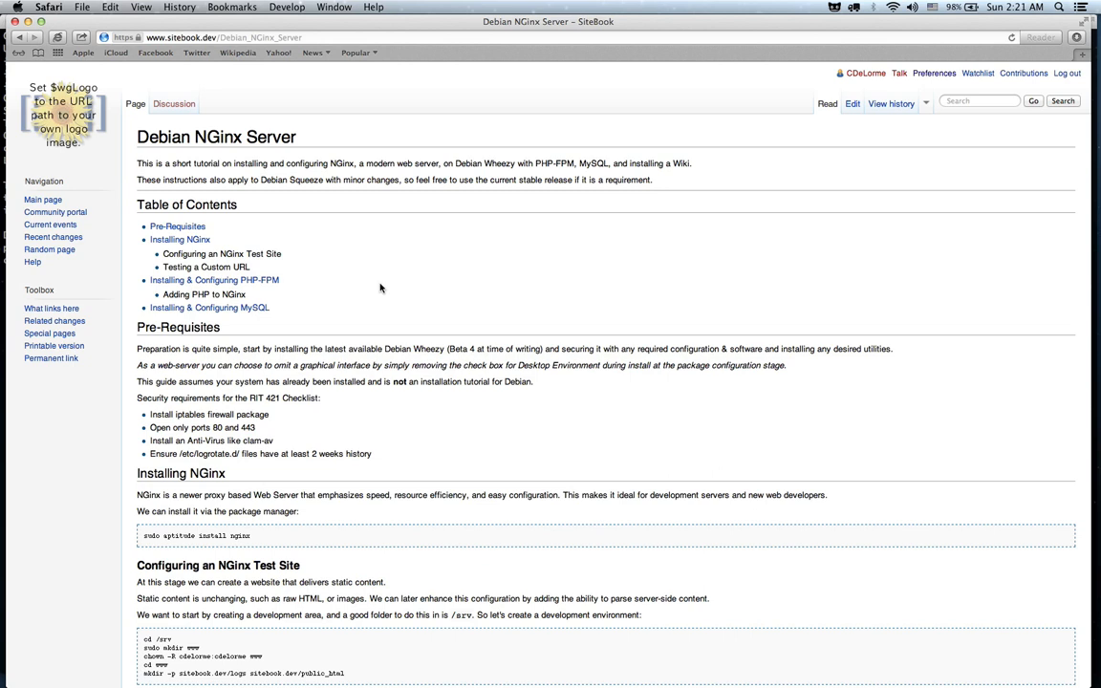
mouse_move(443, 286)
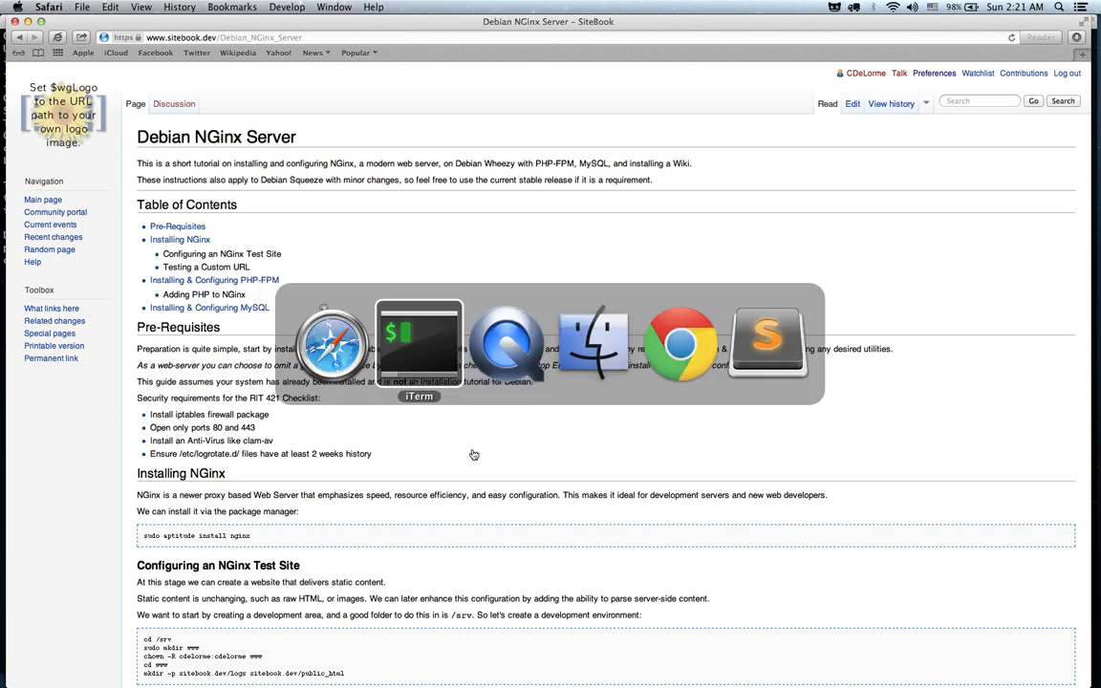
click(419, 344)
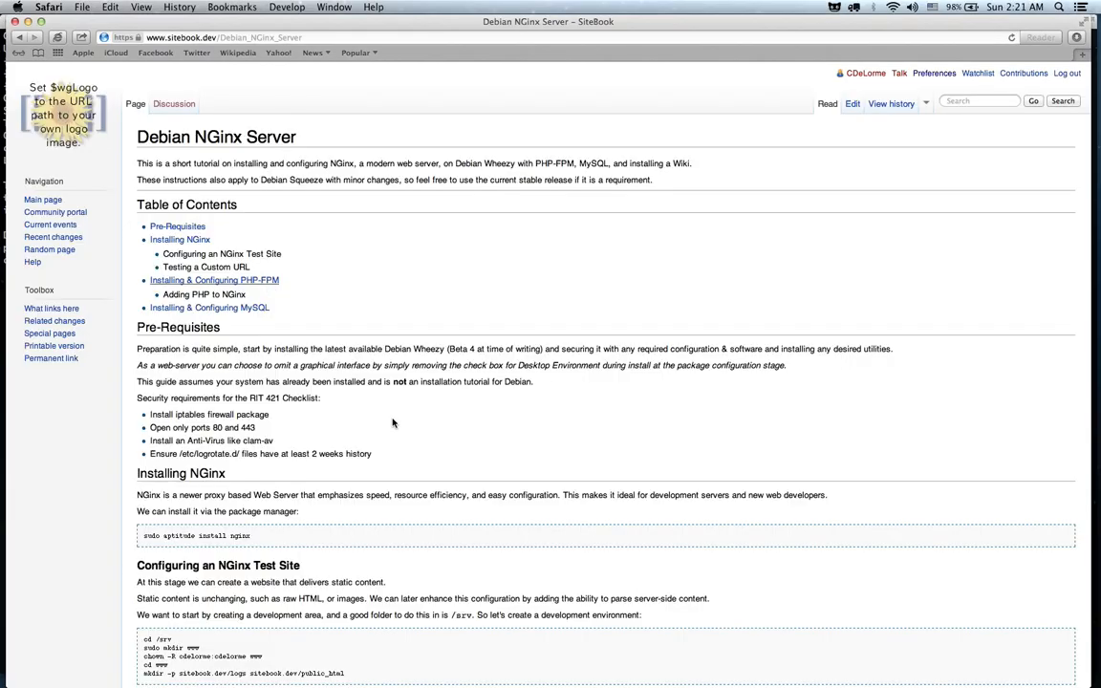
Step: Scroll the tutorial to the Pre-Requisites, Installing NGinx and test site sections
scroll(down, 3)
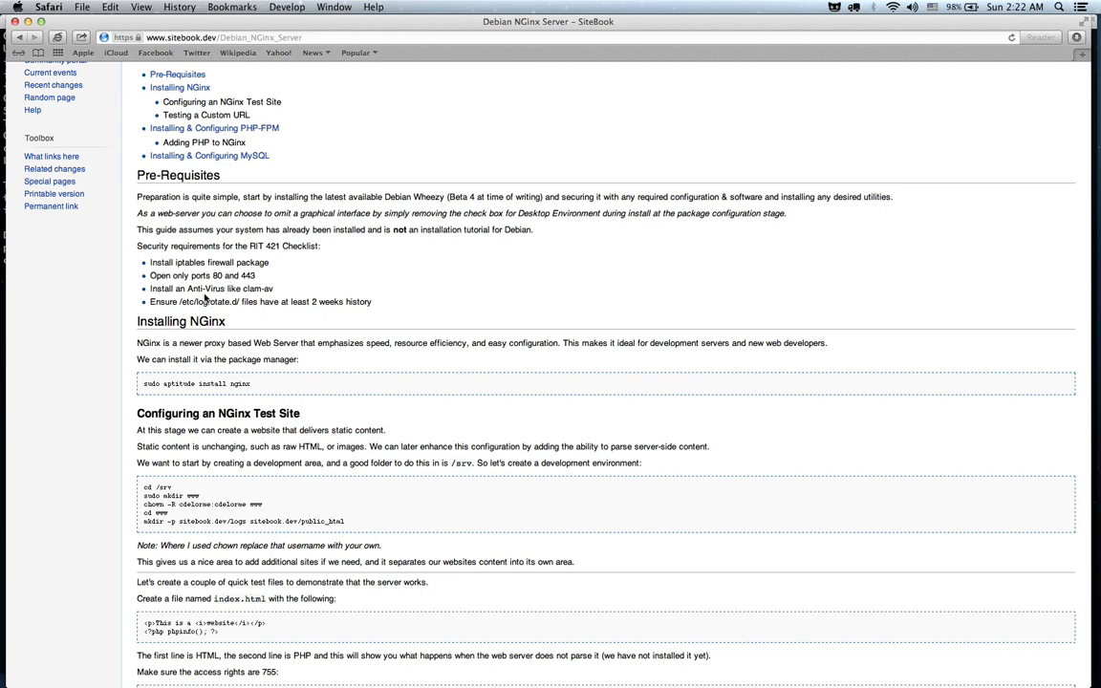
mouse_move(269, 291)
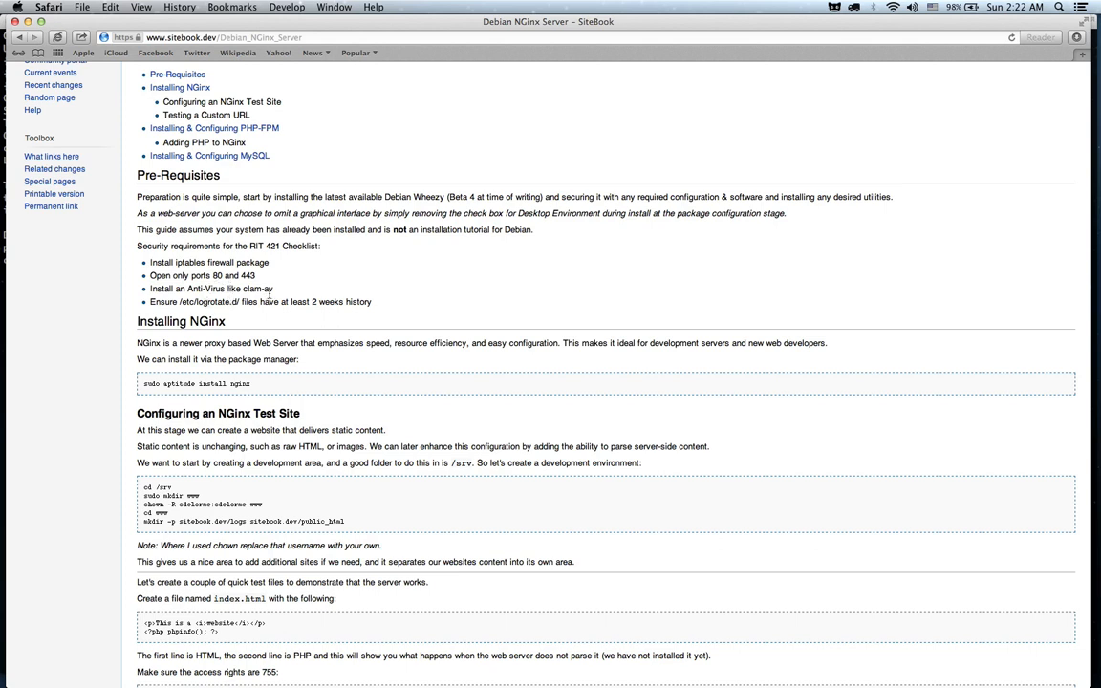
mouse_move(380, 302)
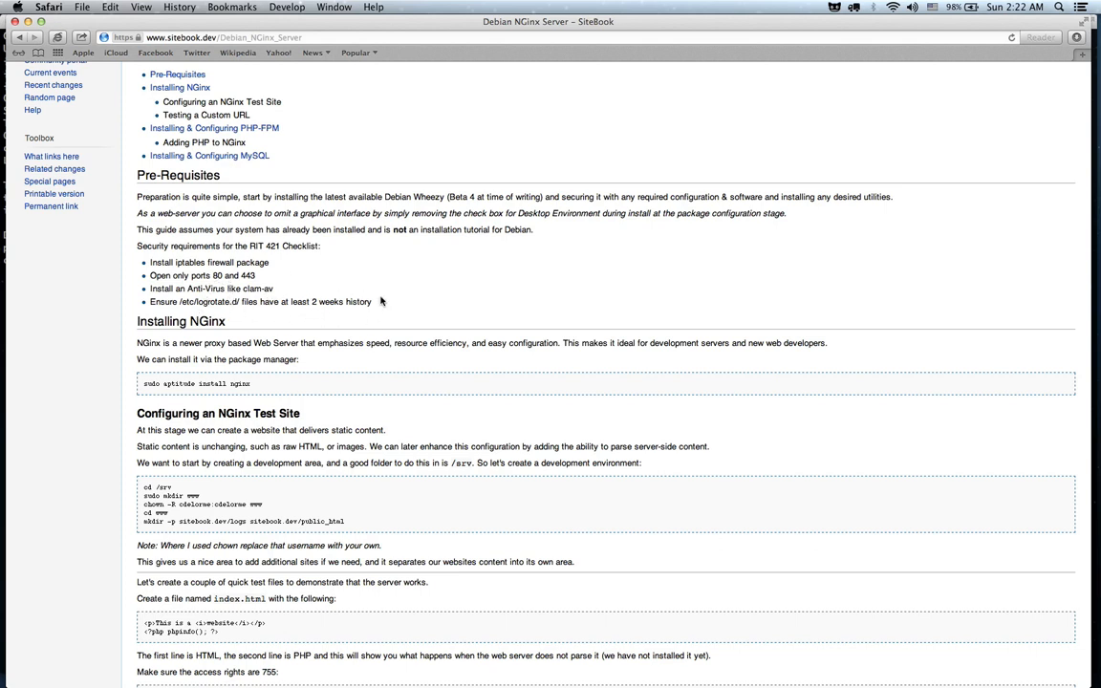
mouse_move(327, 241)
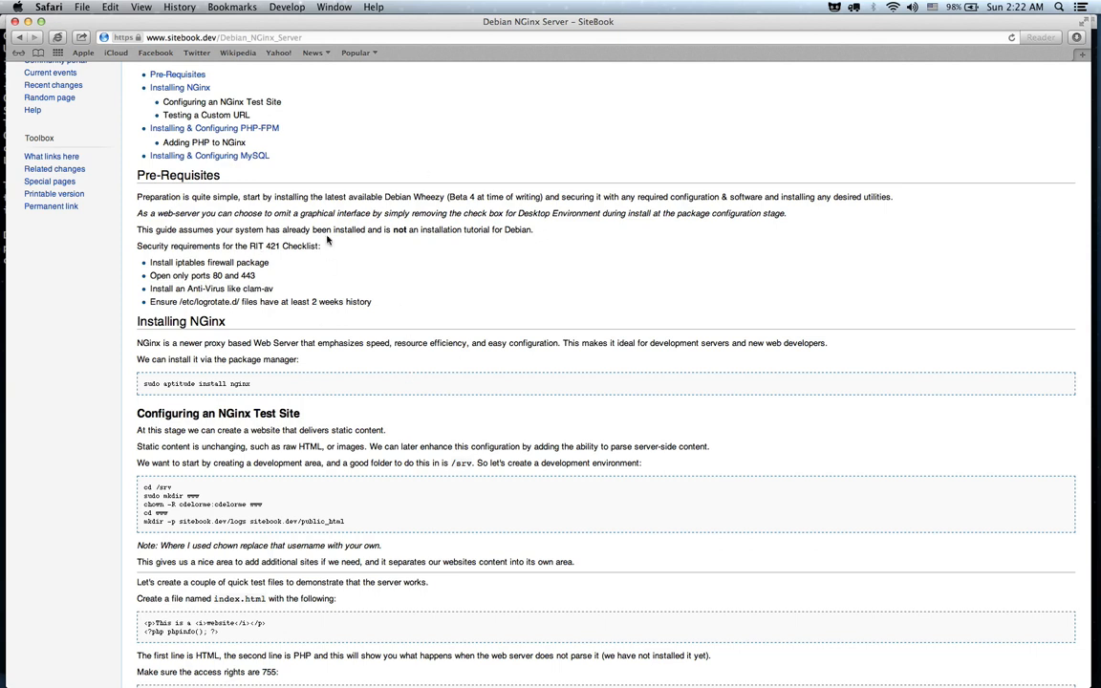
mouse_move(478, 413)
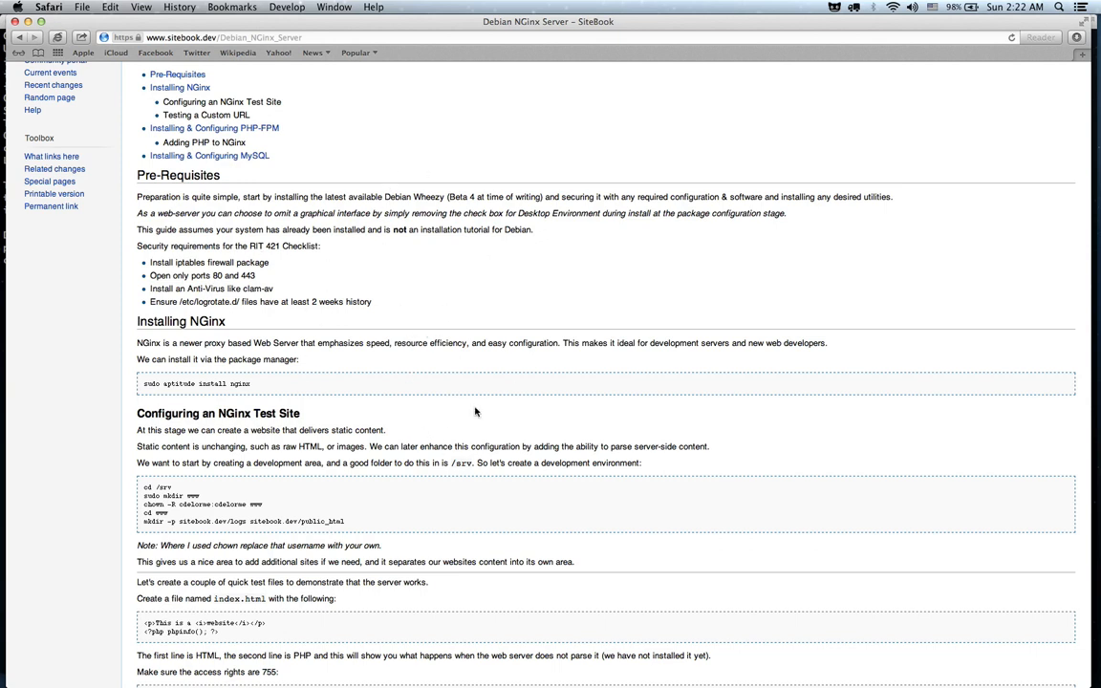
mouse_move(390, 338)
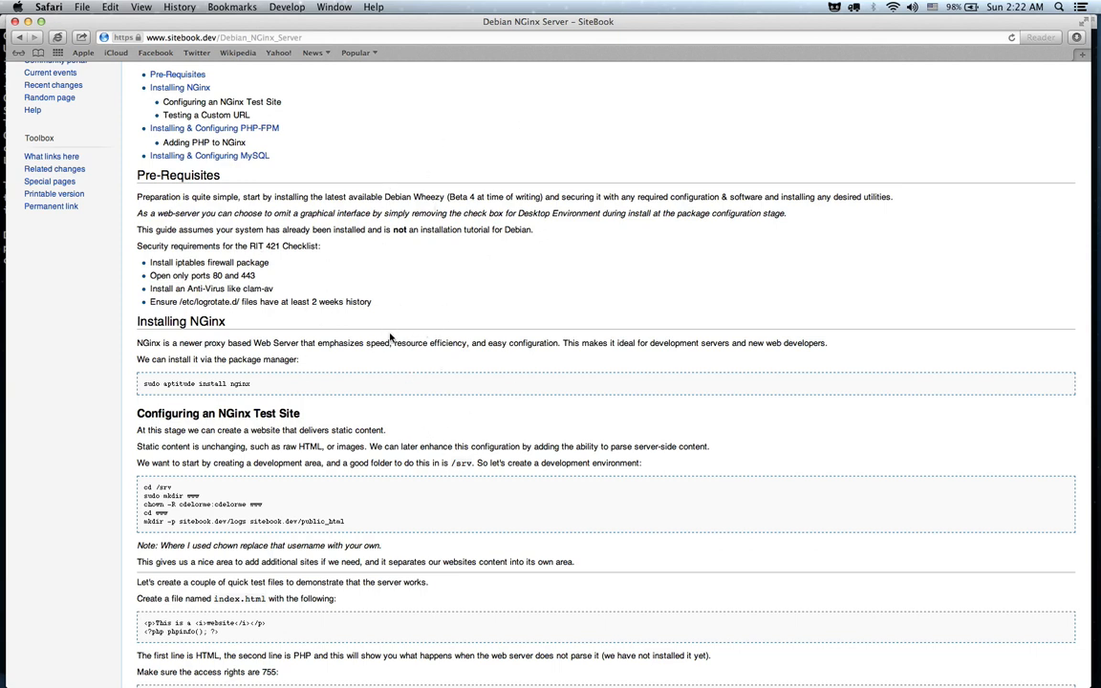
mouse_move(181, 386)
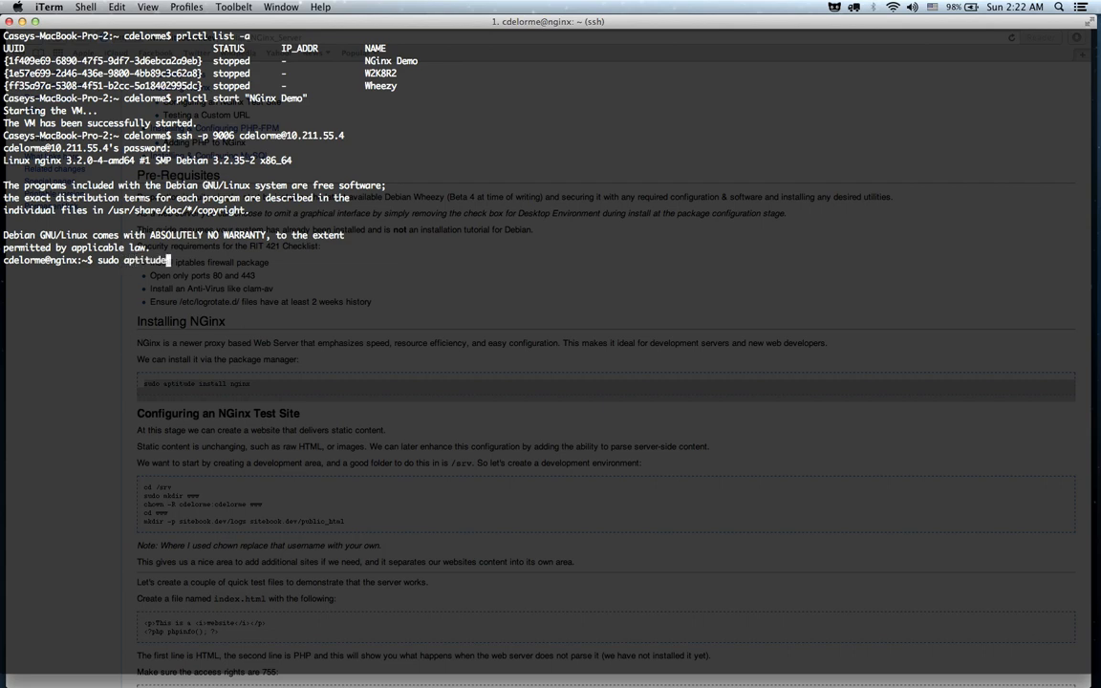
Step: Run 'sudo aptitude install nginx', give the sudo password and confirm with Y
text(install)
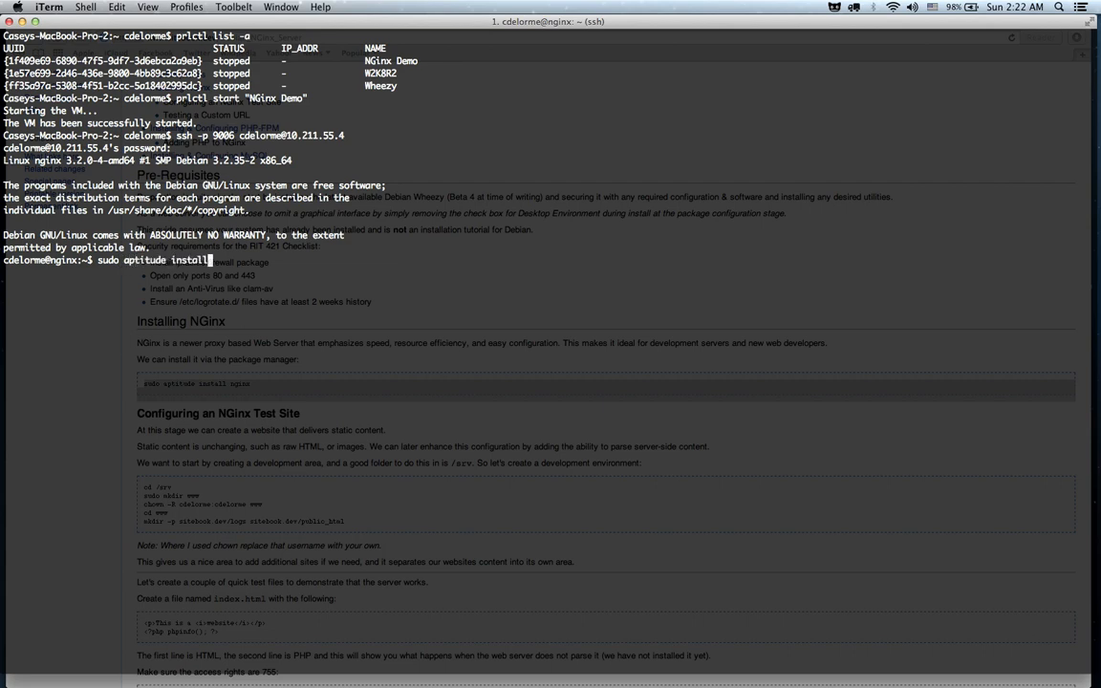
key(Return)
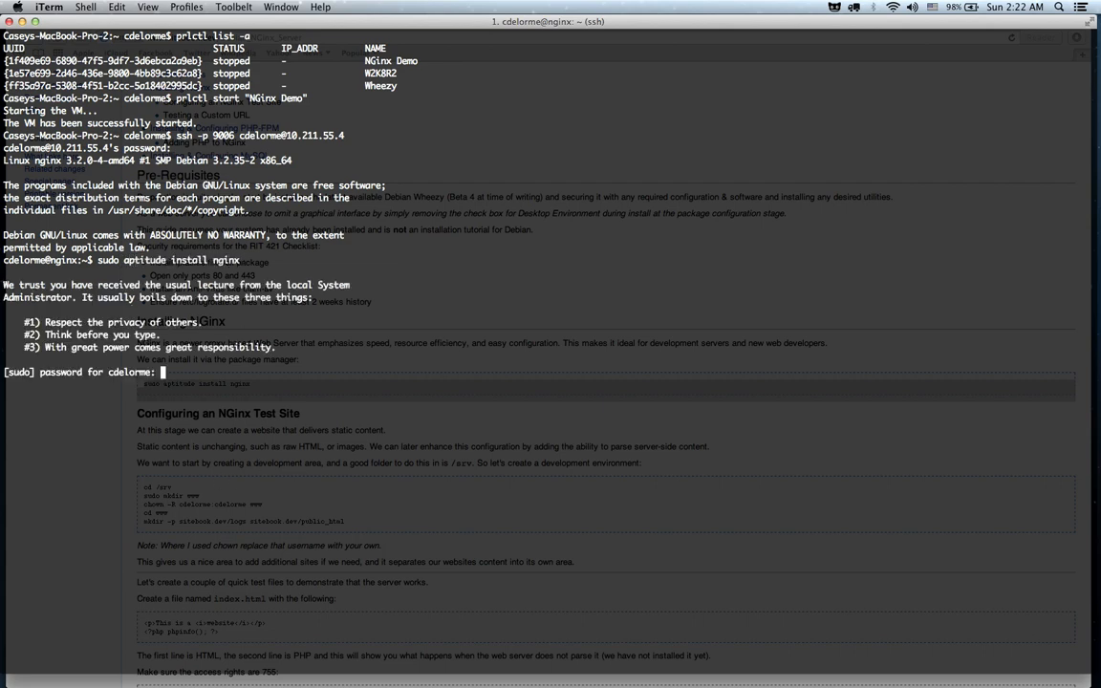
key(Return)
text(Y)
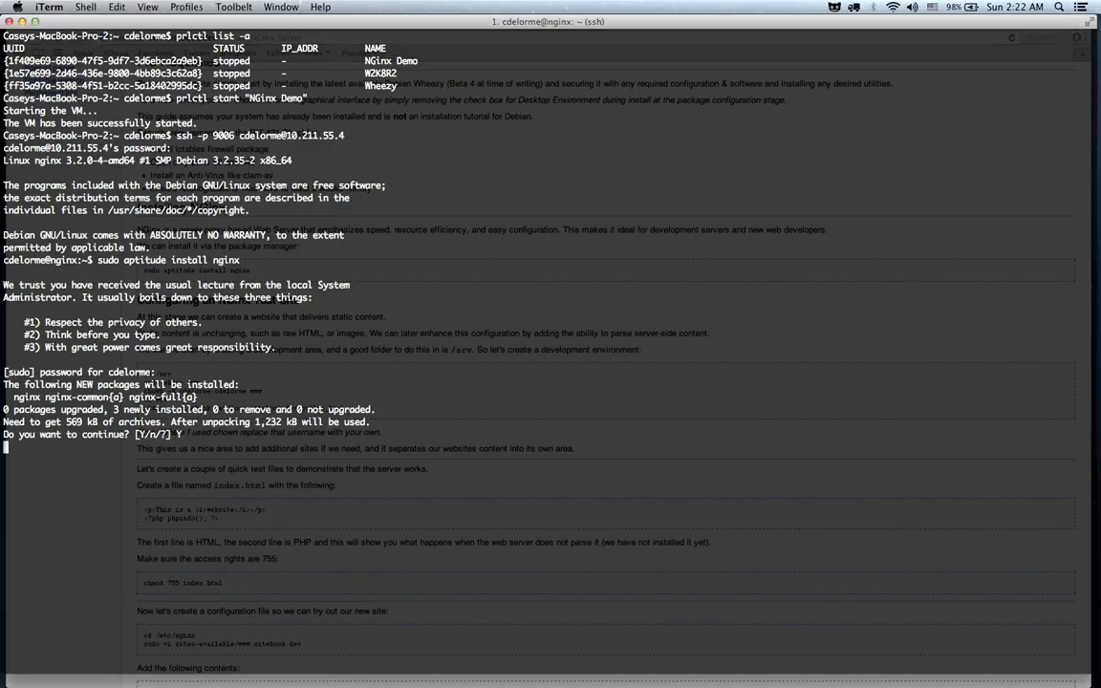
key(Return)
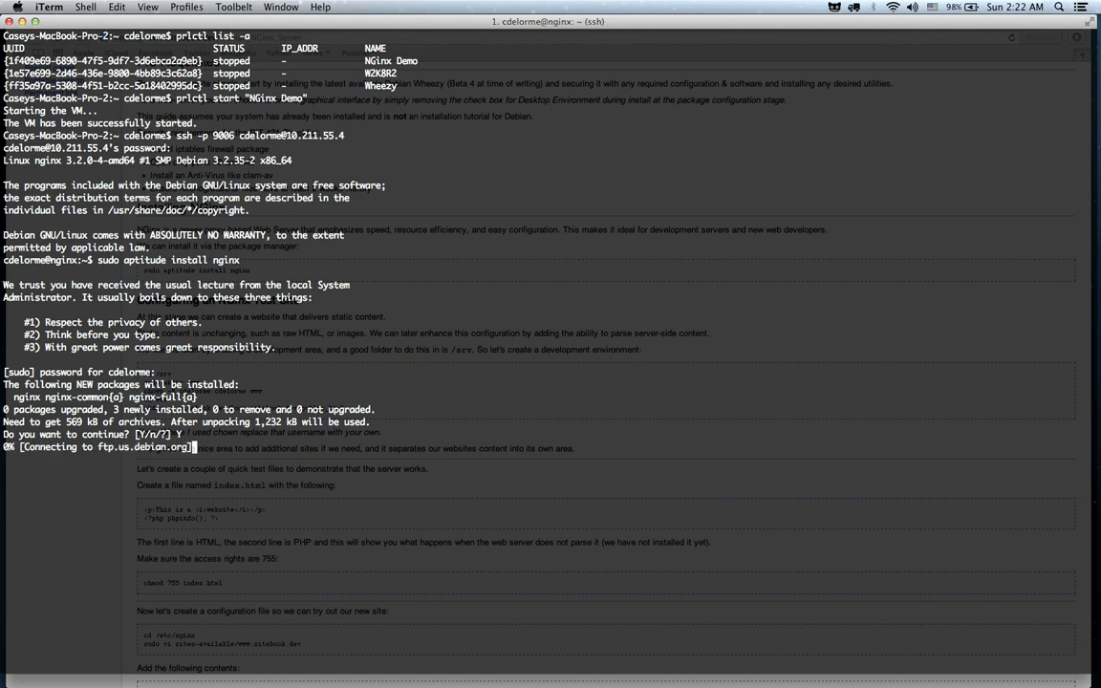
mouse_move(726, 306)
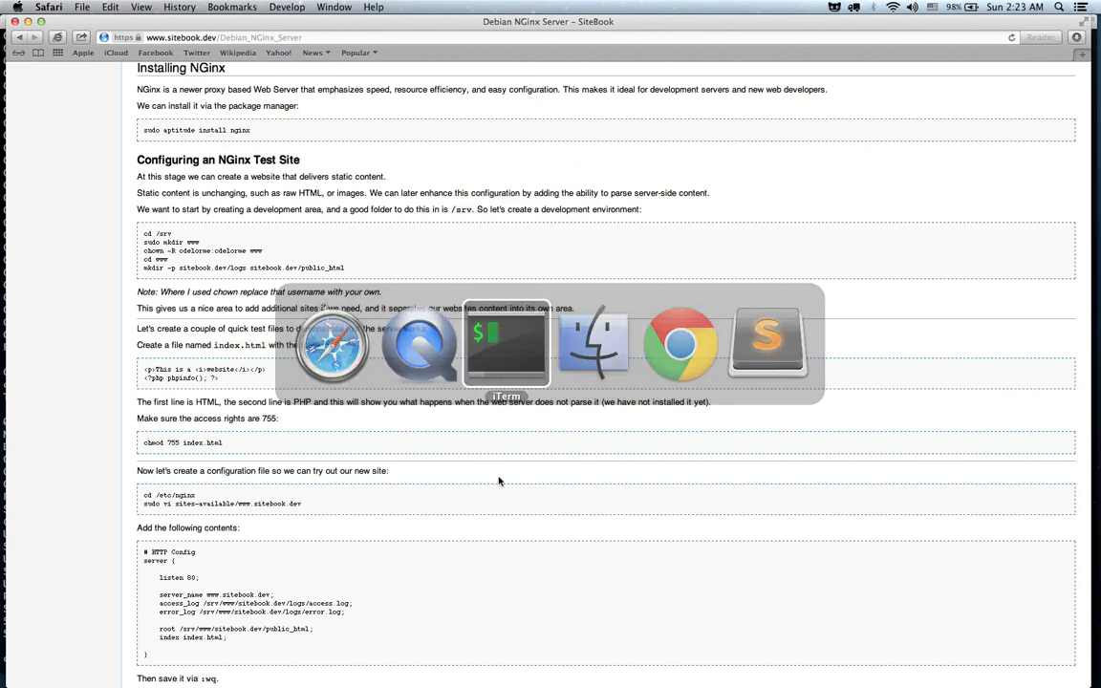
Step: Create /srv/www/sitebook.loc with public_html and logs, then begin 'sudo vi index.html'
click(506, 344)
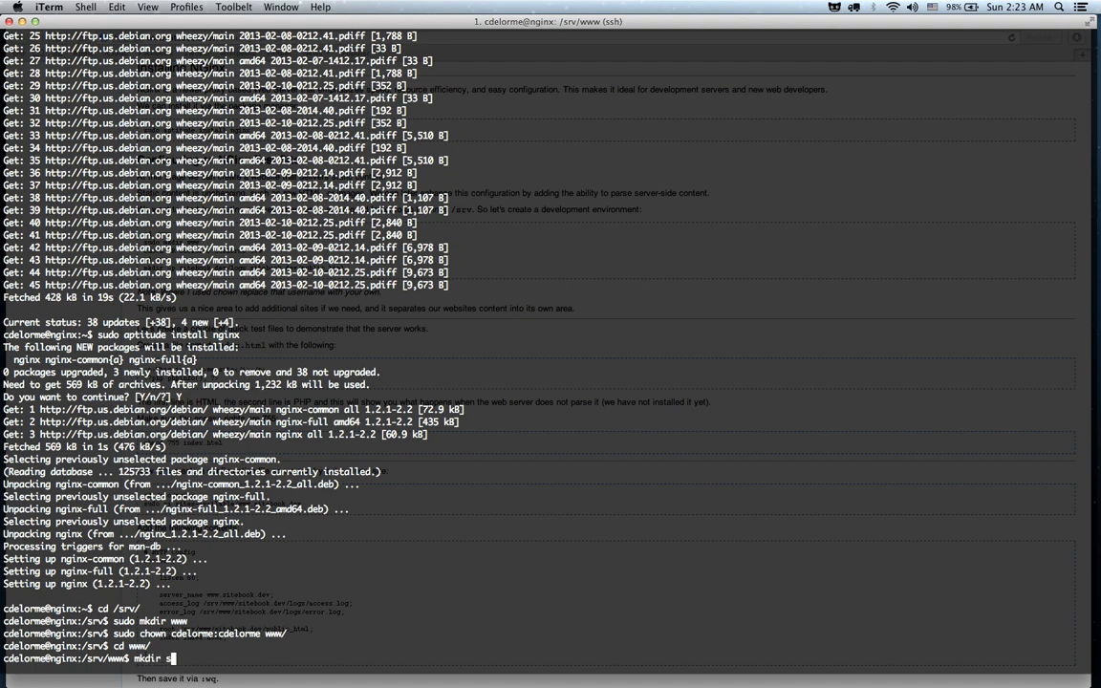
text(sitebook.)
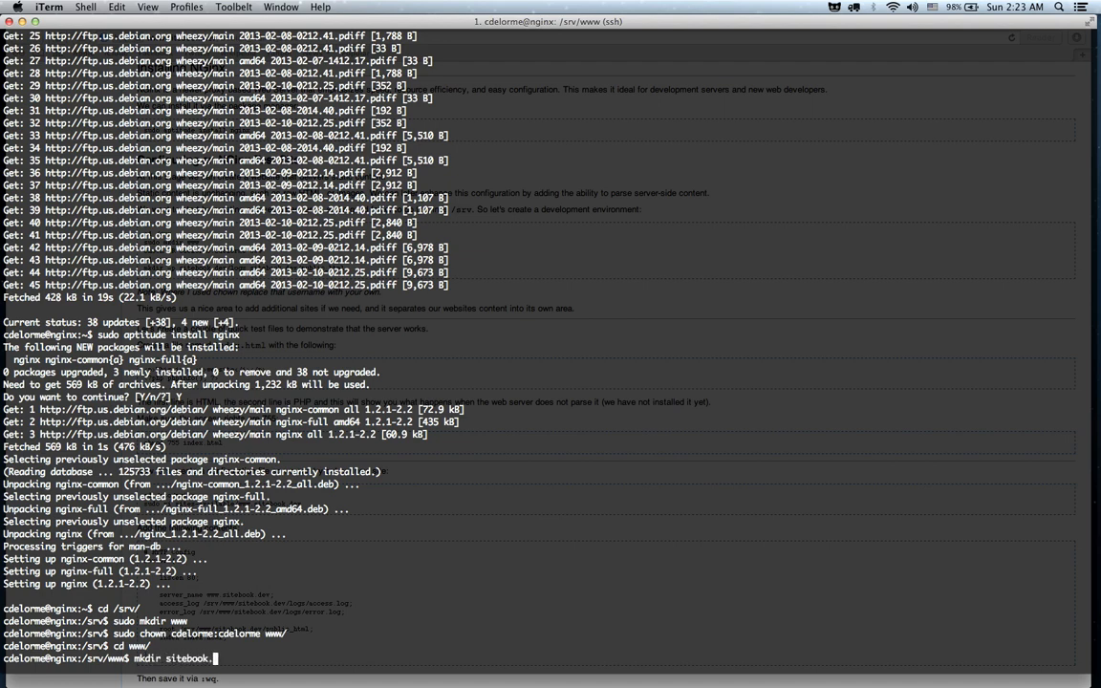
text(cd sitebook.loc/)
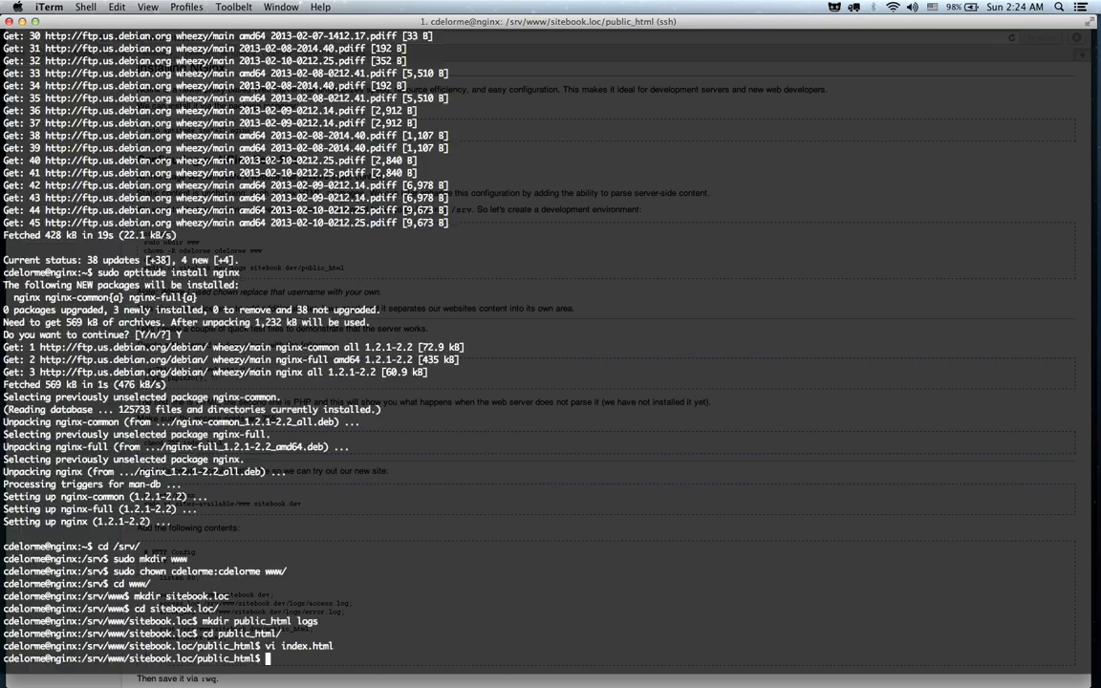
text(sudo vi inde)
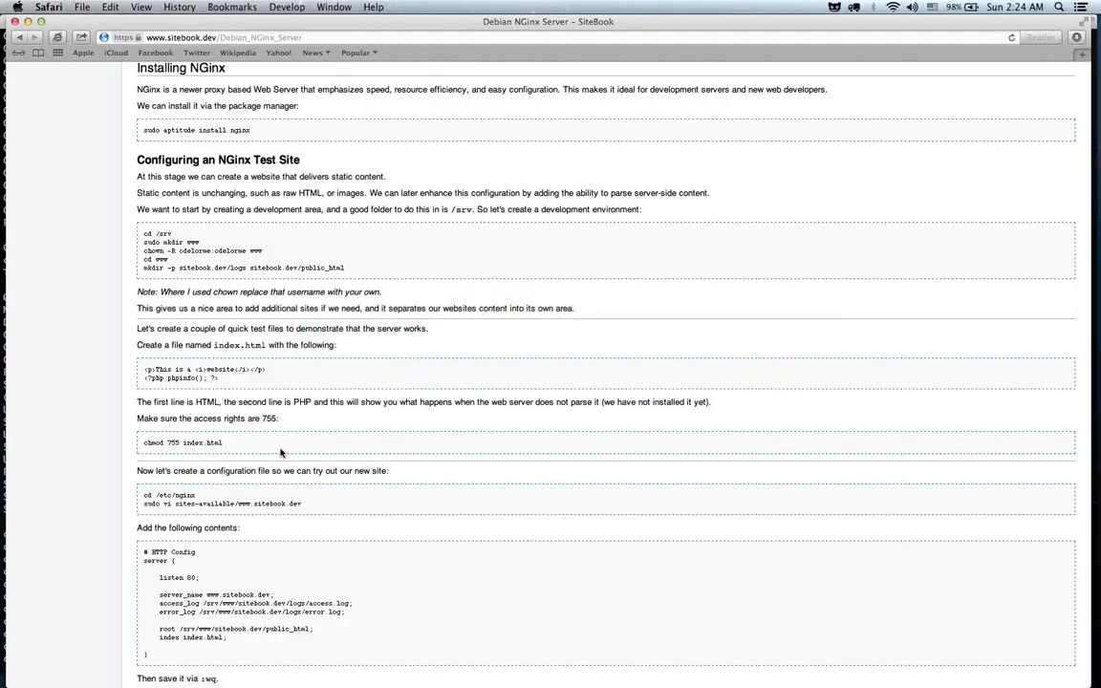
Step: Scroll the tutorial to the sites-available configuration file section
scroll(down, 3)
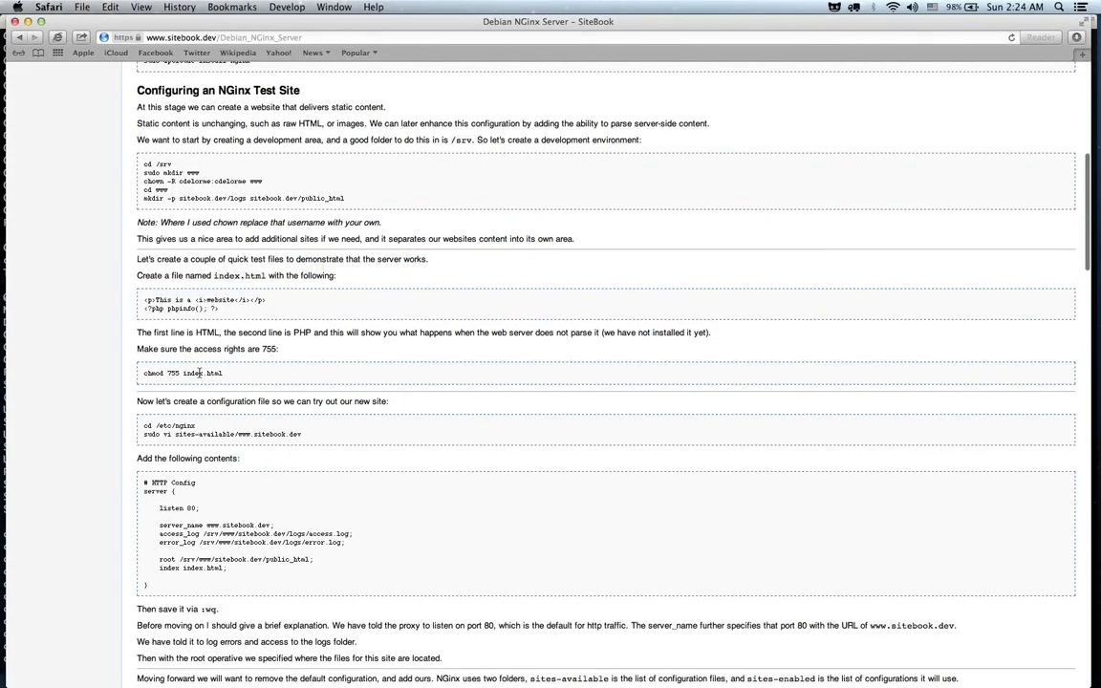
scroll(down, 3)
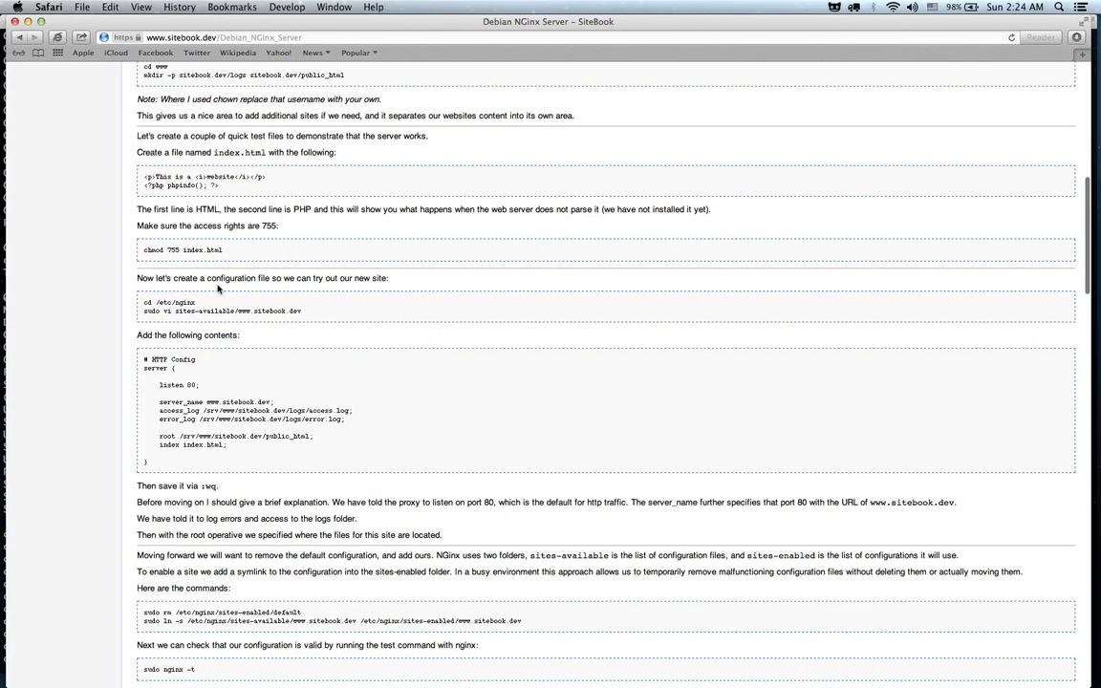
mouse_move(173, 299)
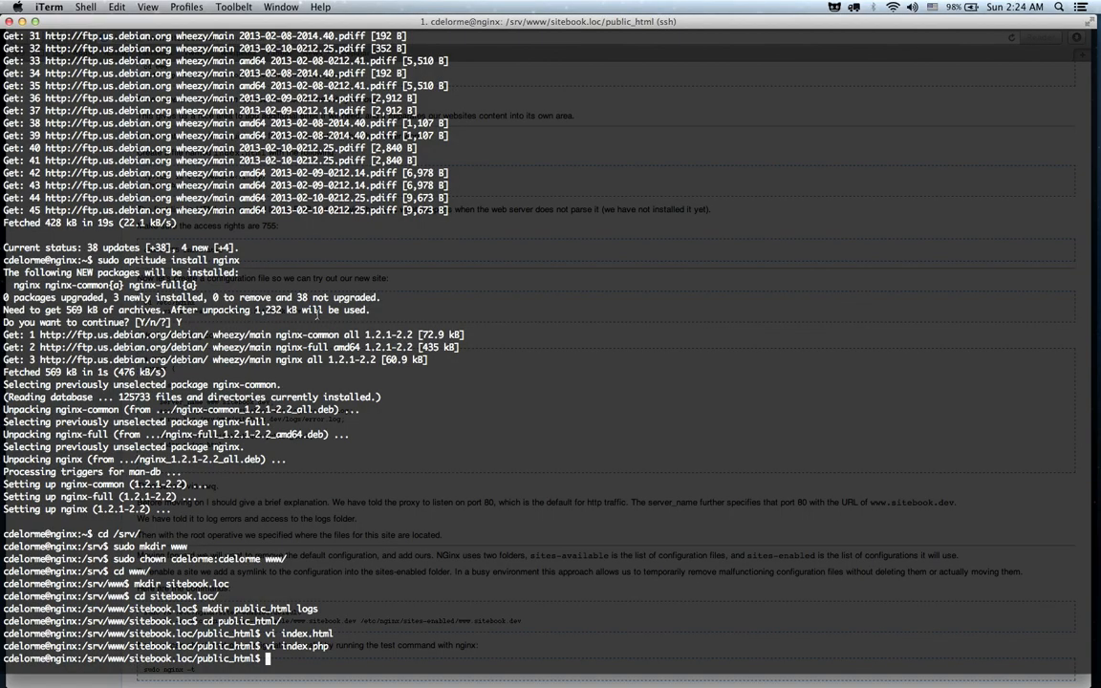
Step: In /etc/nginx, list the contents and remove sites-enabled/default with sudo
text(cd /etc/nginx/)
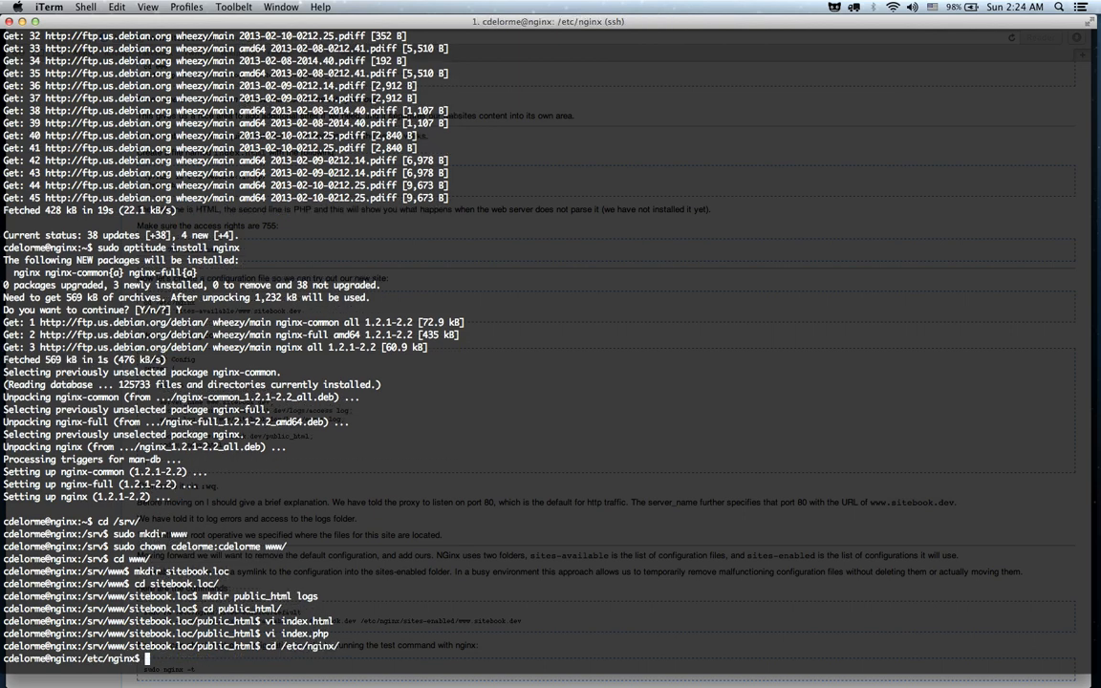
text(ls -l)
text(sudo v)
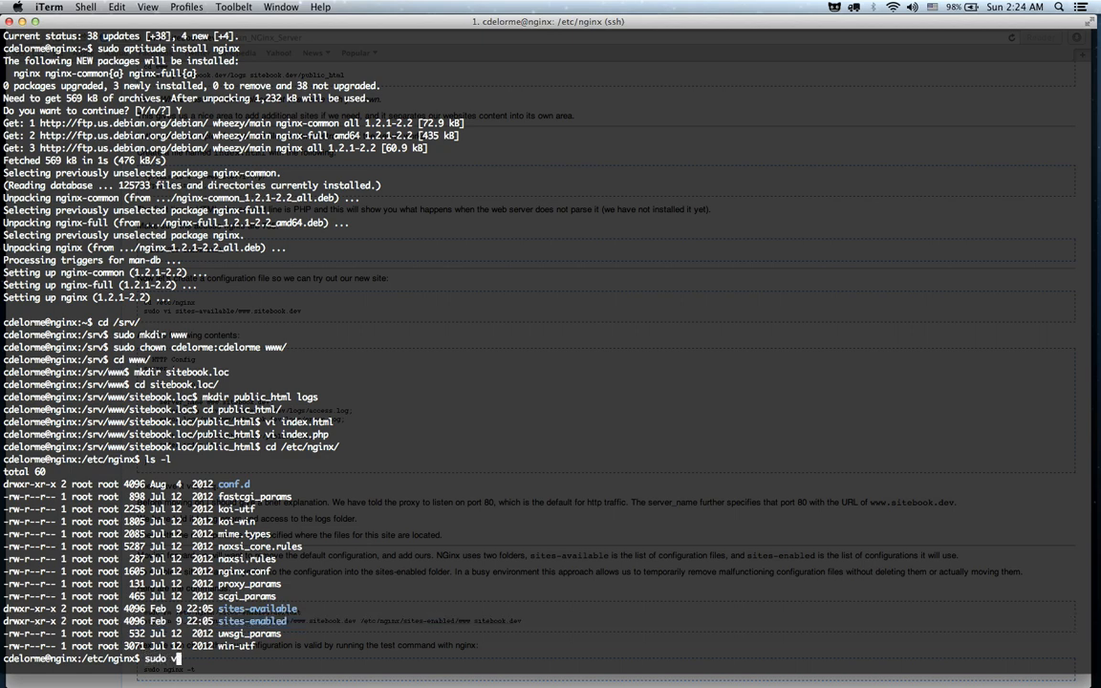
key(BackSpace)
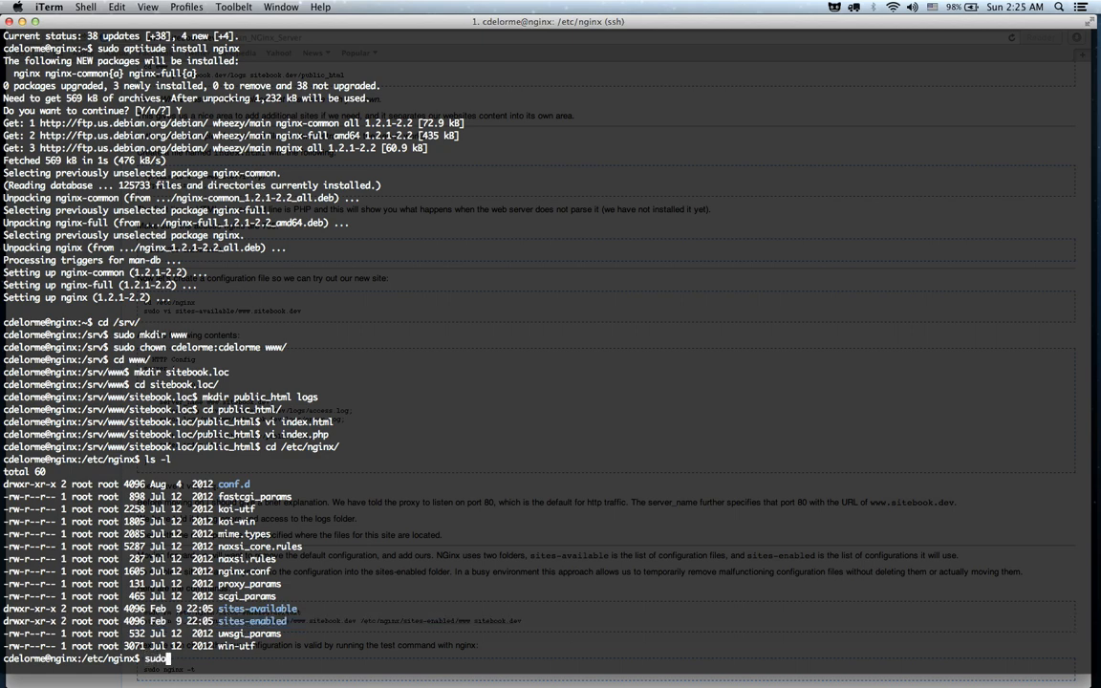
text(rm sites-enabled/default)
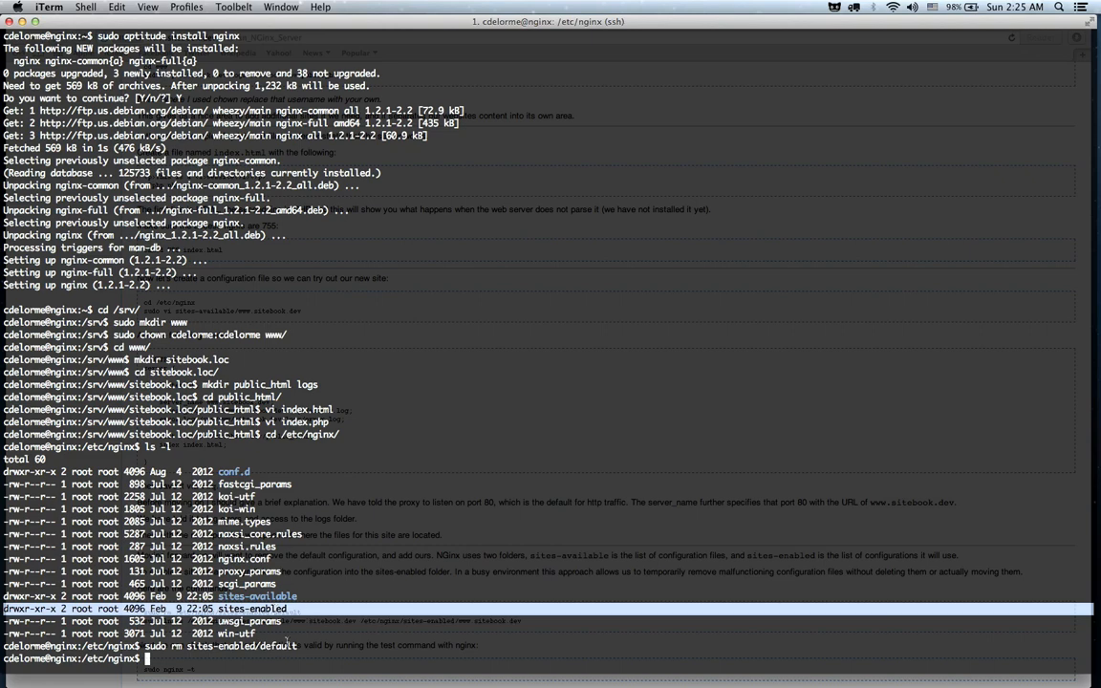
text(sudo vi w)
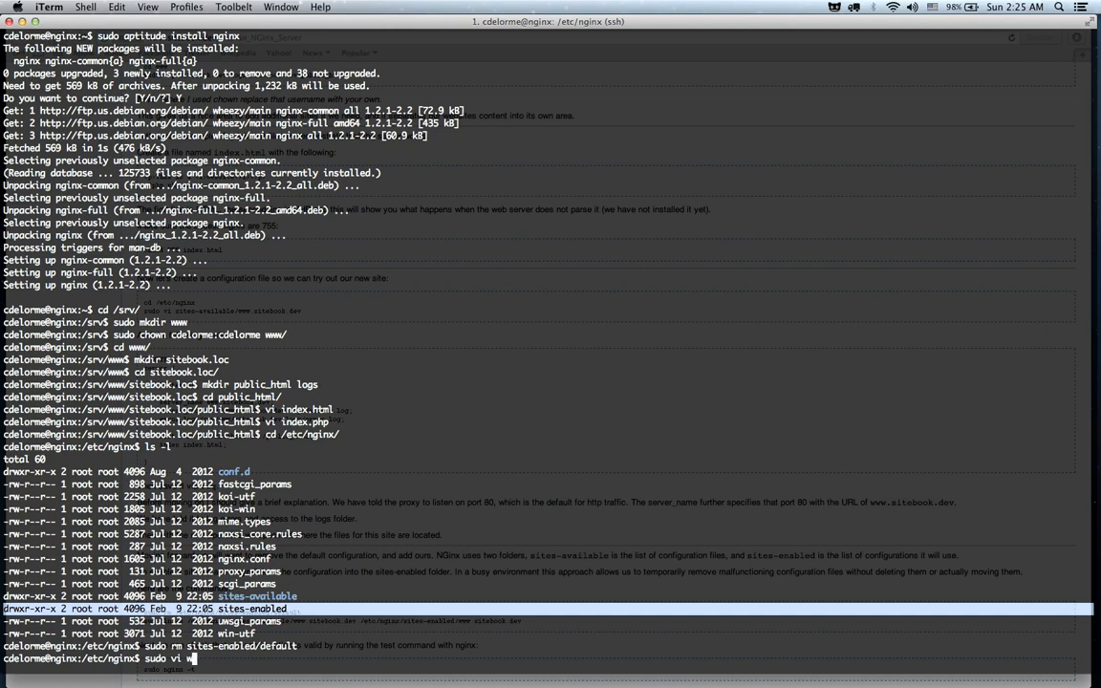
text(sites-available/www)
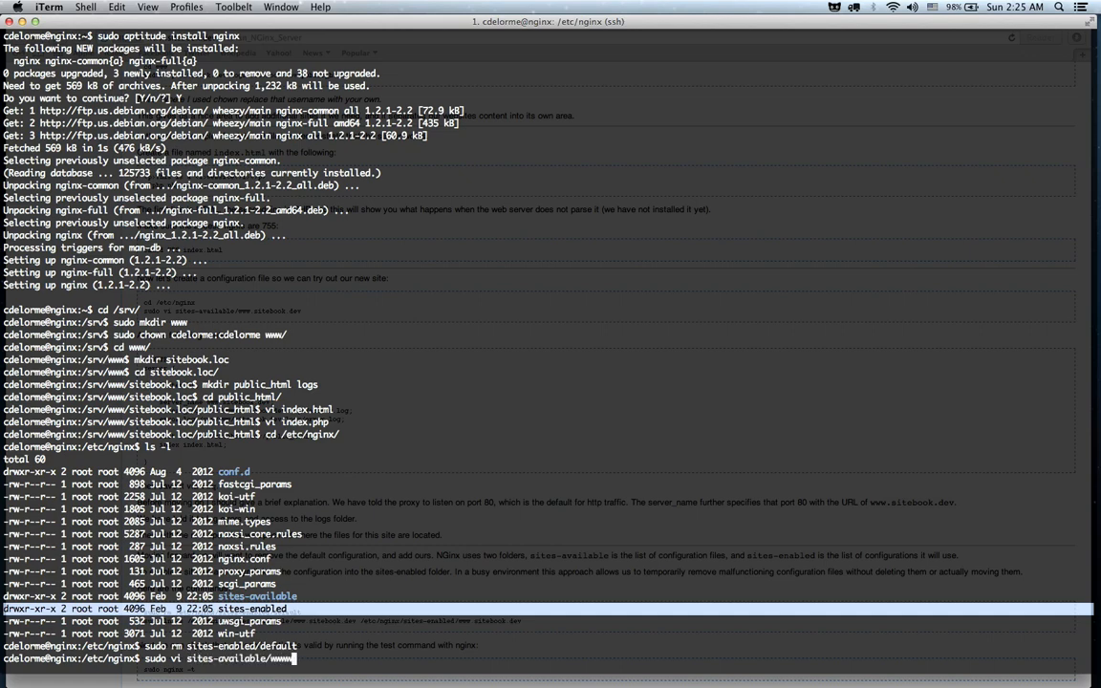
text(sitebook)
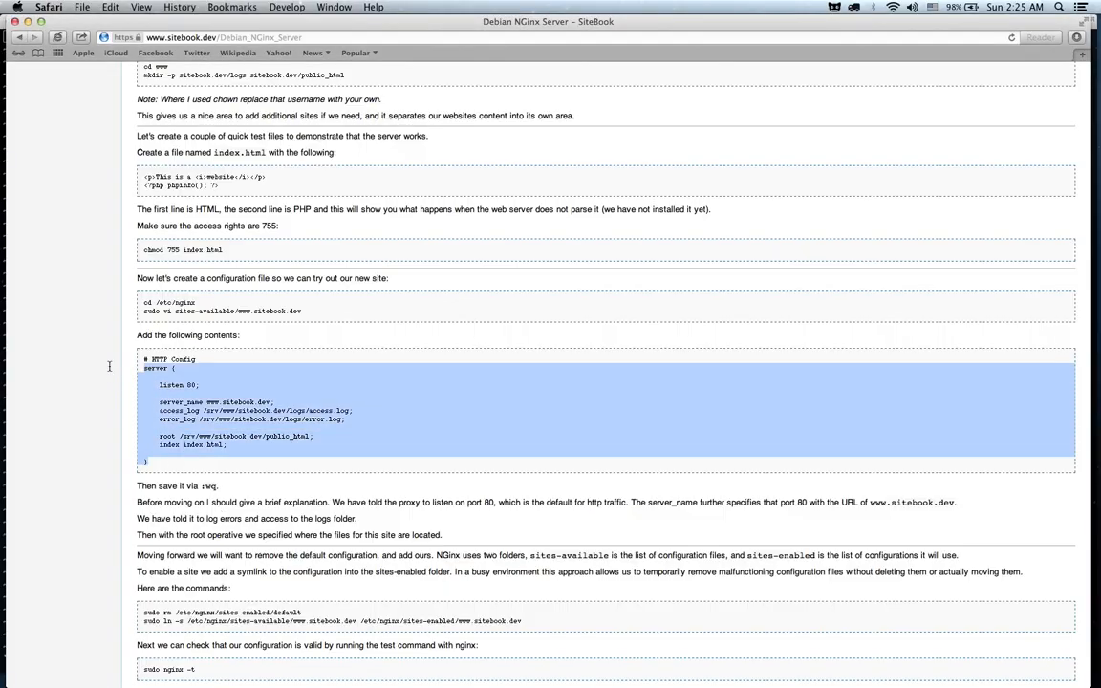
click(224, 420)
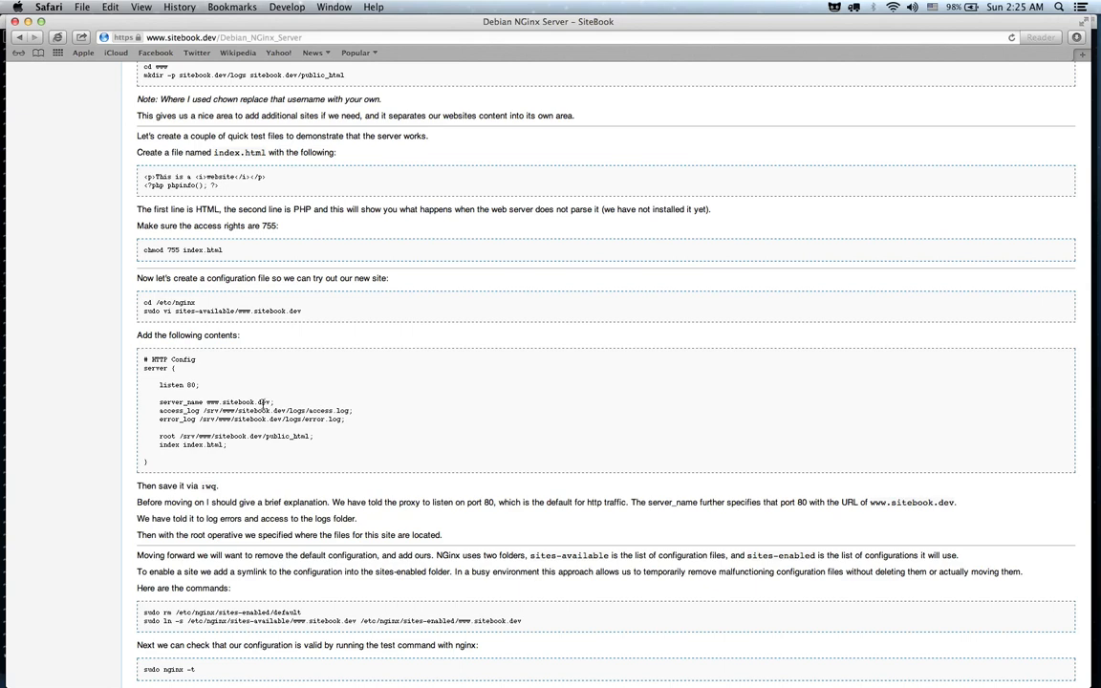
mouse_move(328, 413)
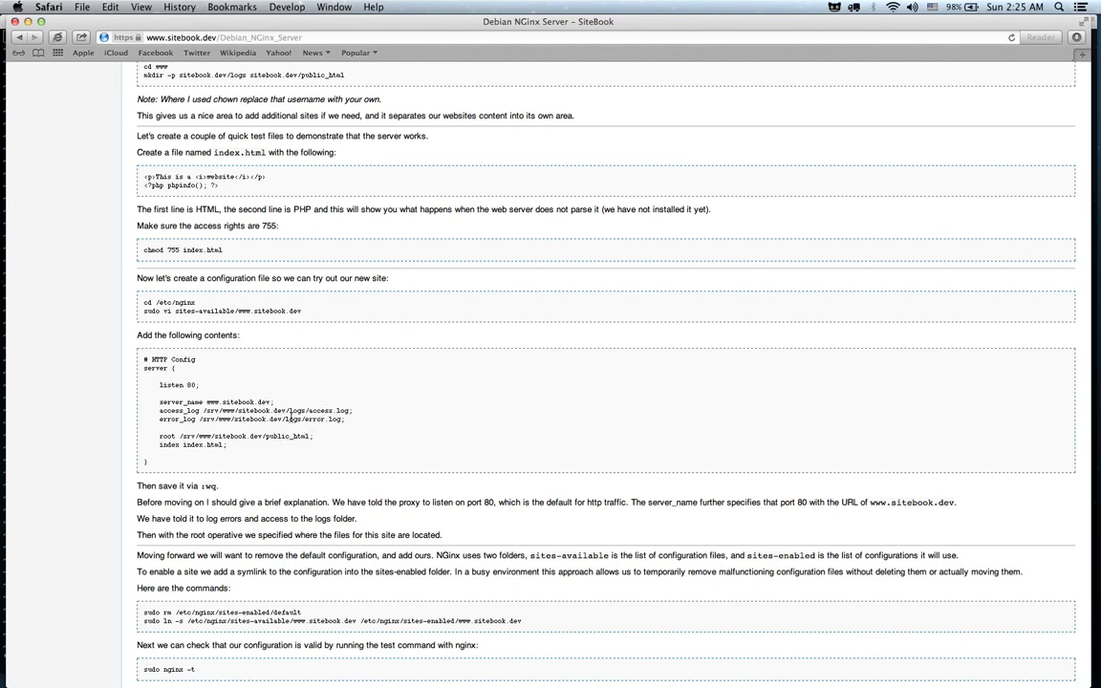
mouse_move(283, 435)
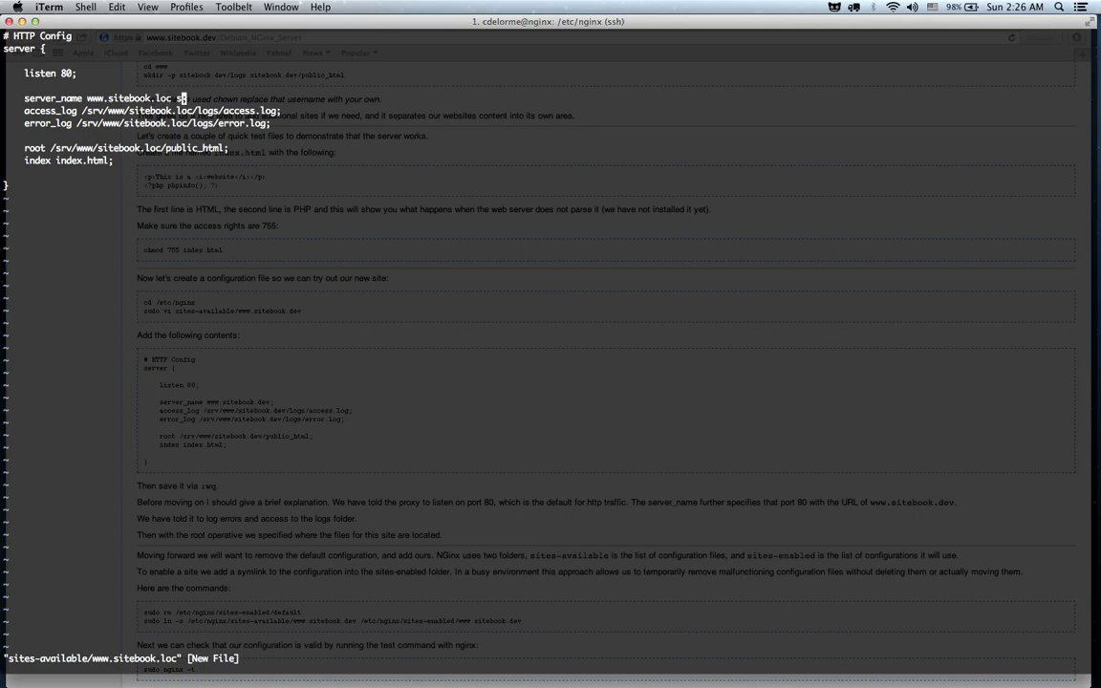
Step: Set the server block's server_name and paths to sitebook.loc and save the config
text(sitebook.l)
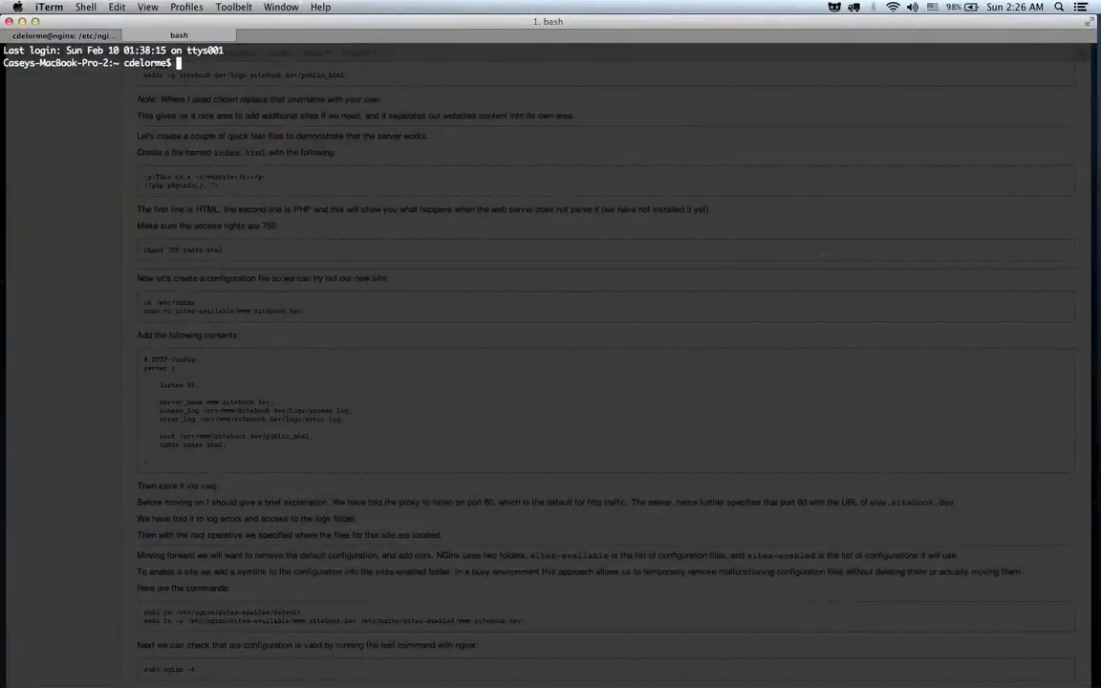
Step: Run 'sudo nginx -t' to confirm the configuration syntax is ok
text(sudo vi sites-available/www.sitebook.loc)
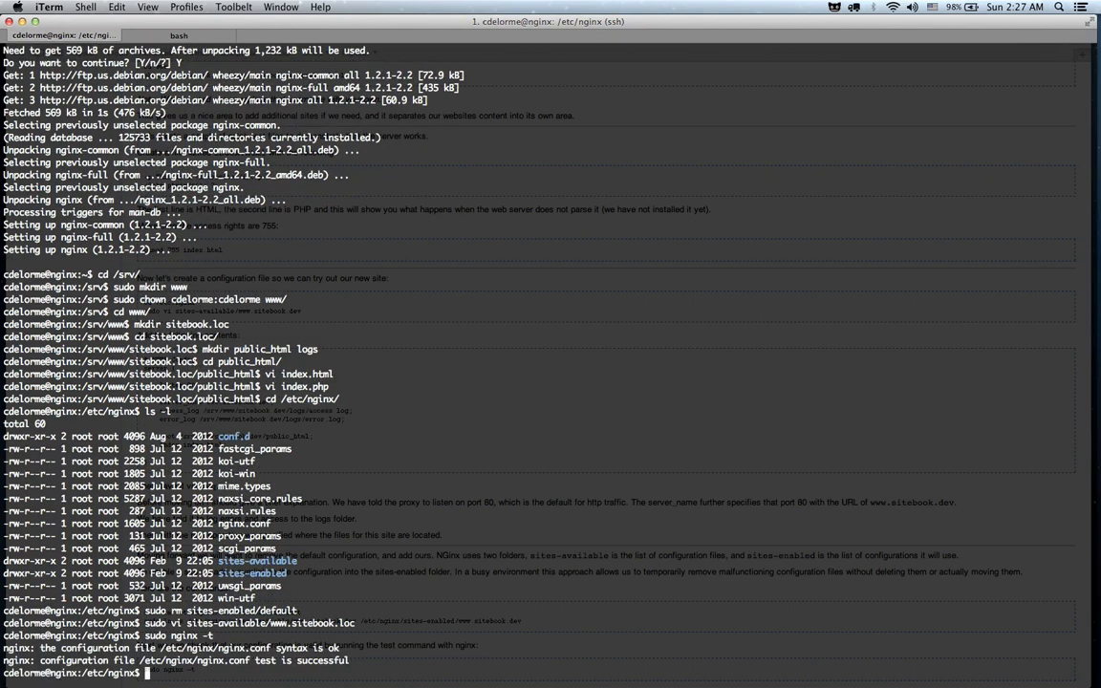
text(sudo)
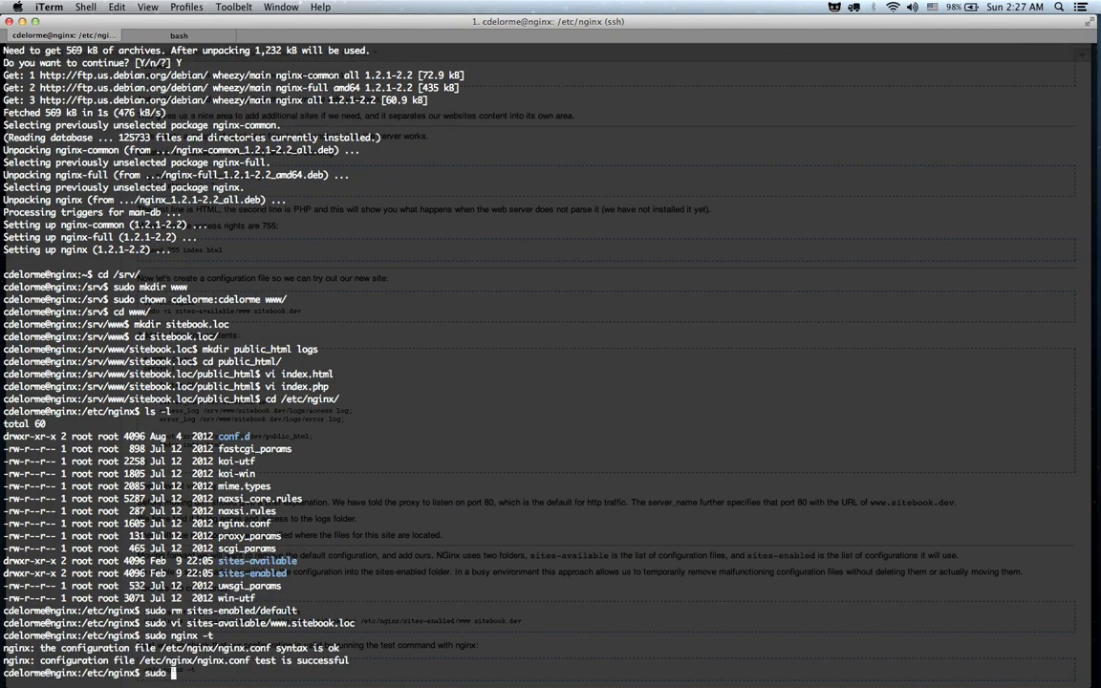
text(ln -s)
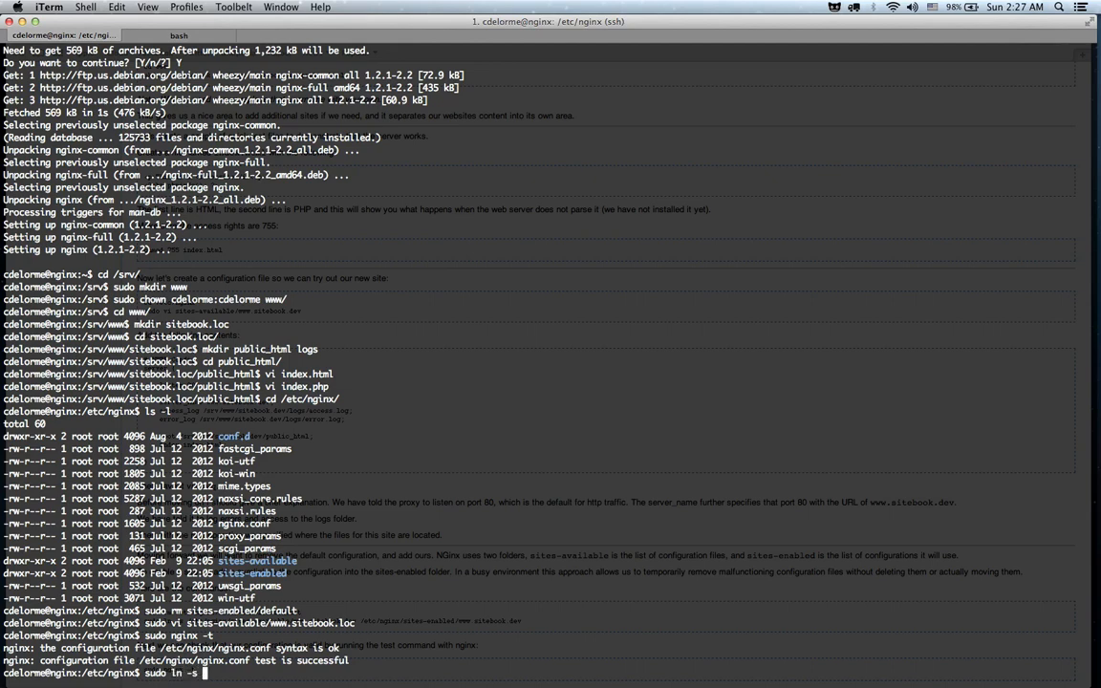
text(/etc/)
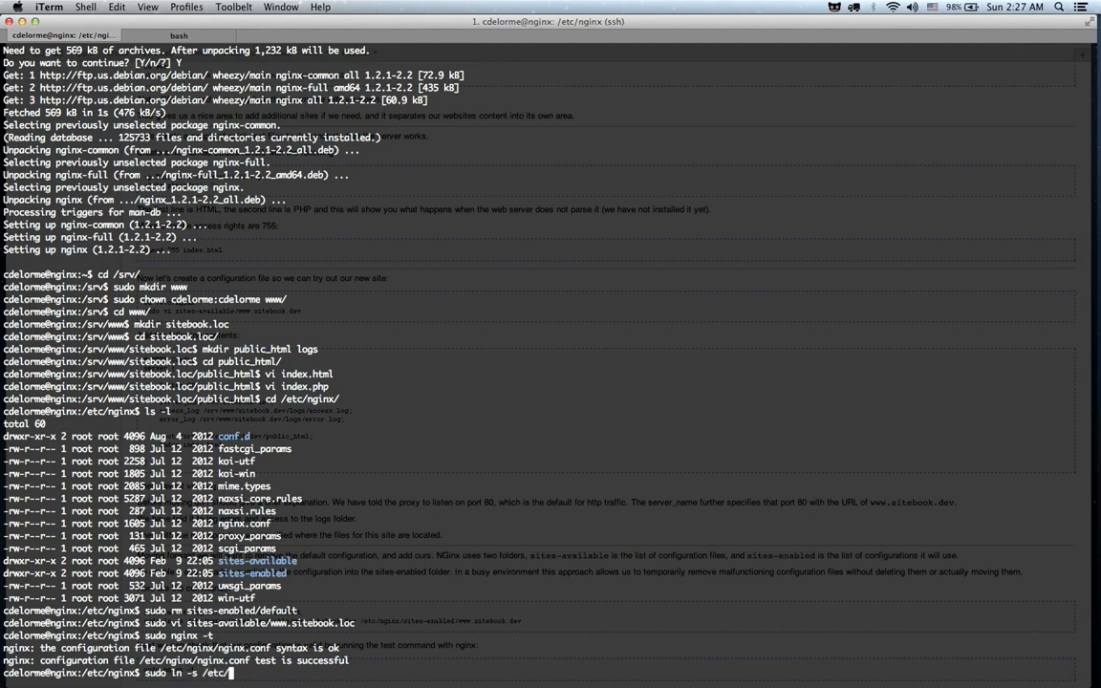
text(nginx/sites-available/www.sitebook.loc /etc/)
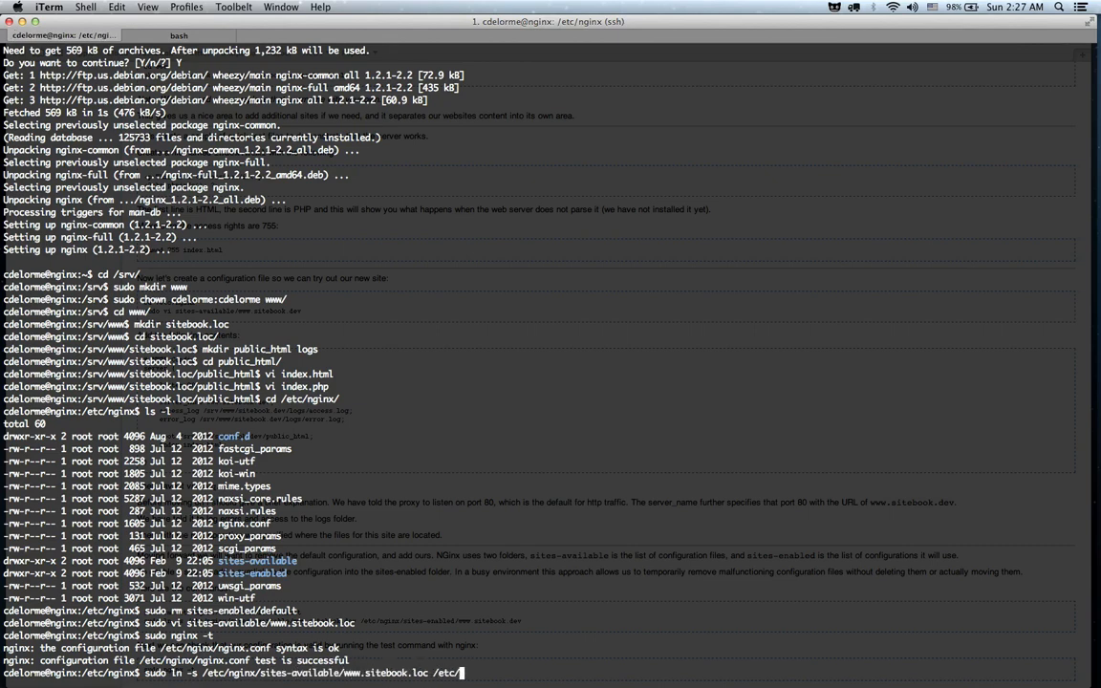
text(is)
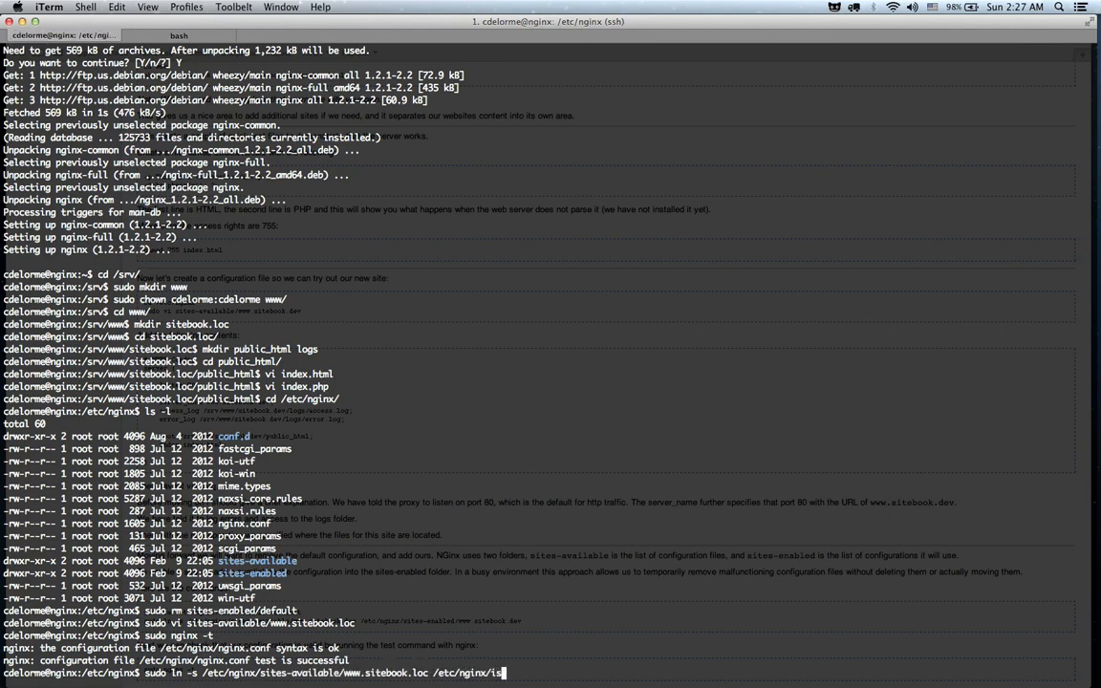
text(ites-enabled/)
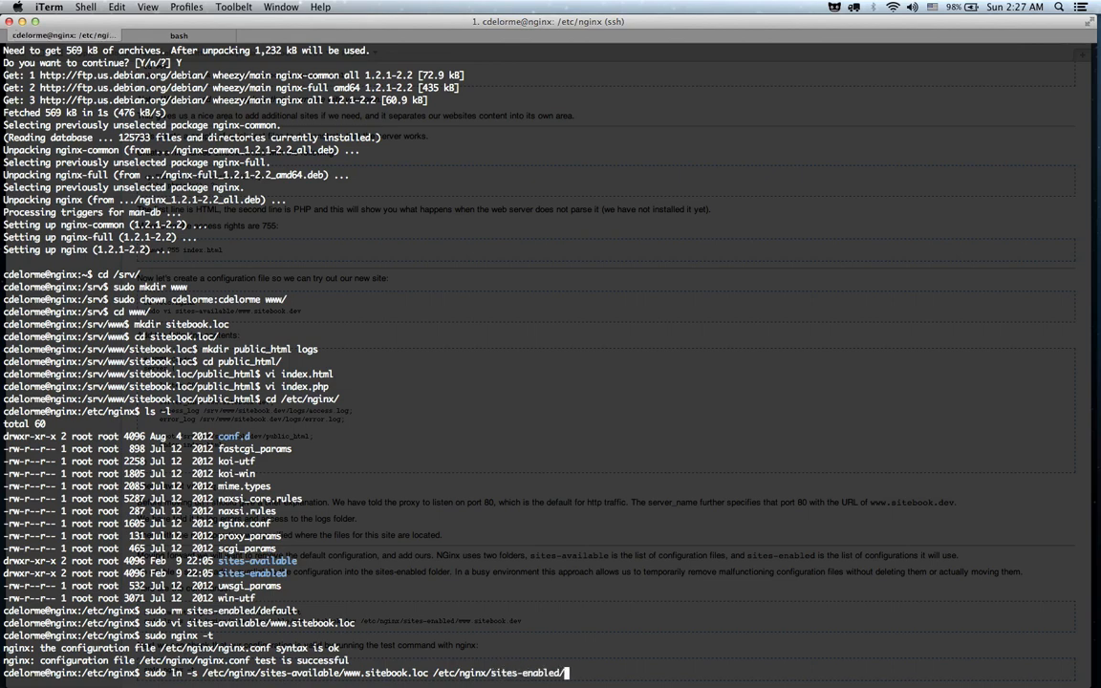
text(www.sitebook.loc)
text(sudo)
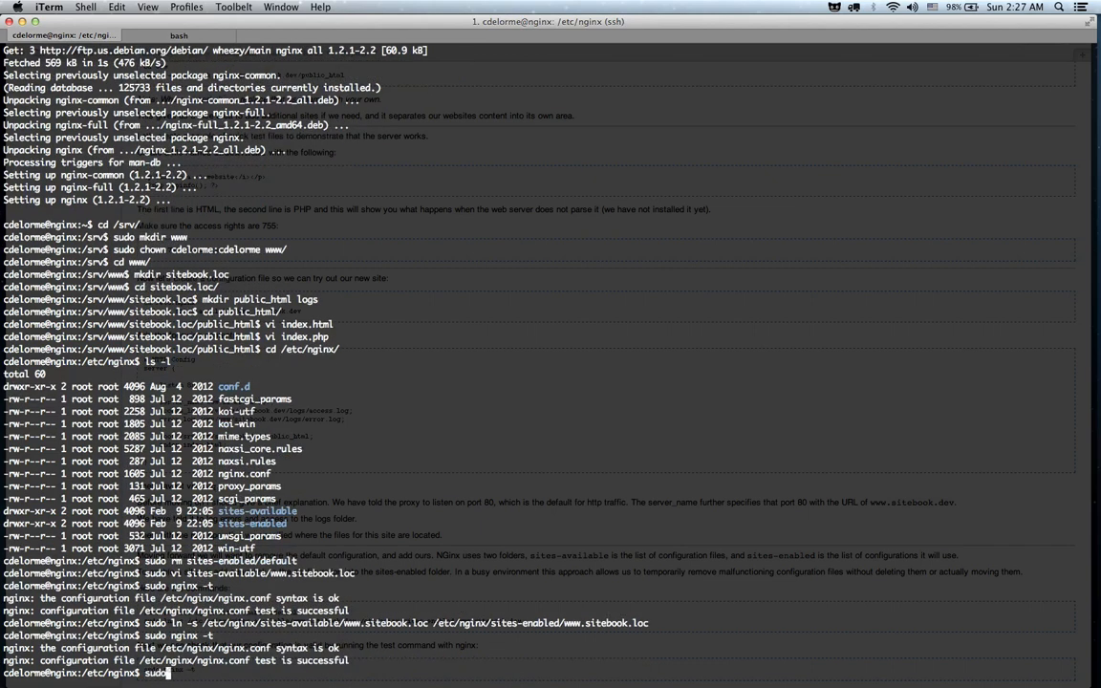
text(service nginx re)
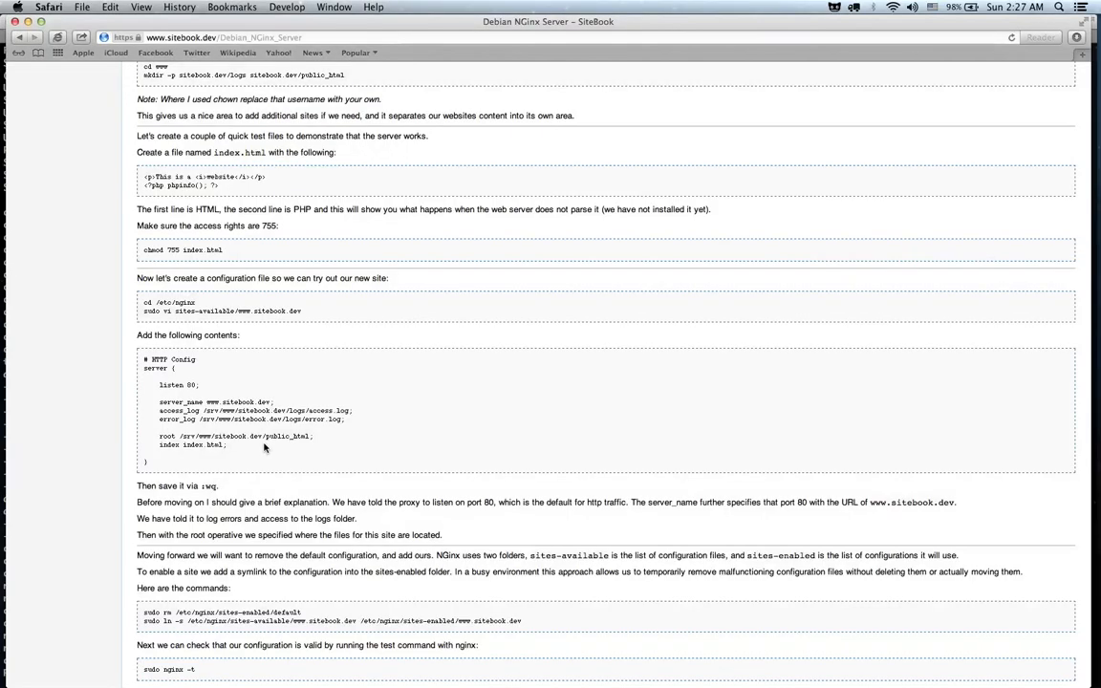
Step: Load sitebook.loc in a new Safari tab, getting the Nginx 404 Not Found page
scroll(down, 3)
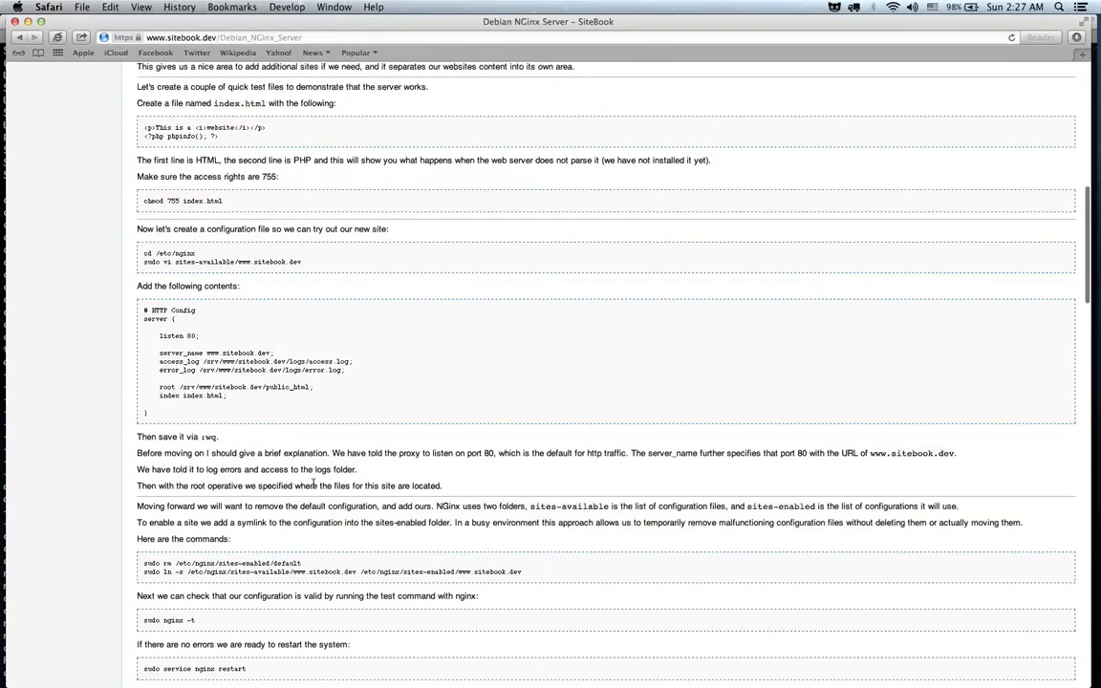
scroll(down, 3)
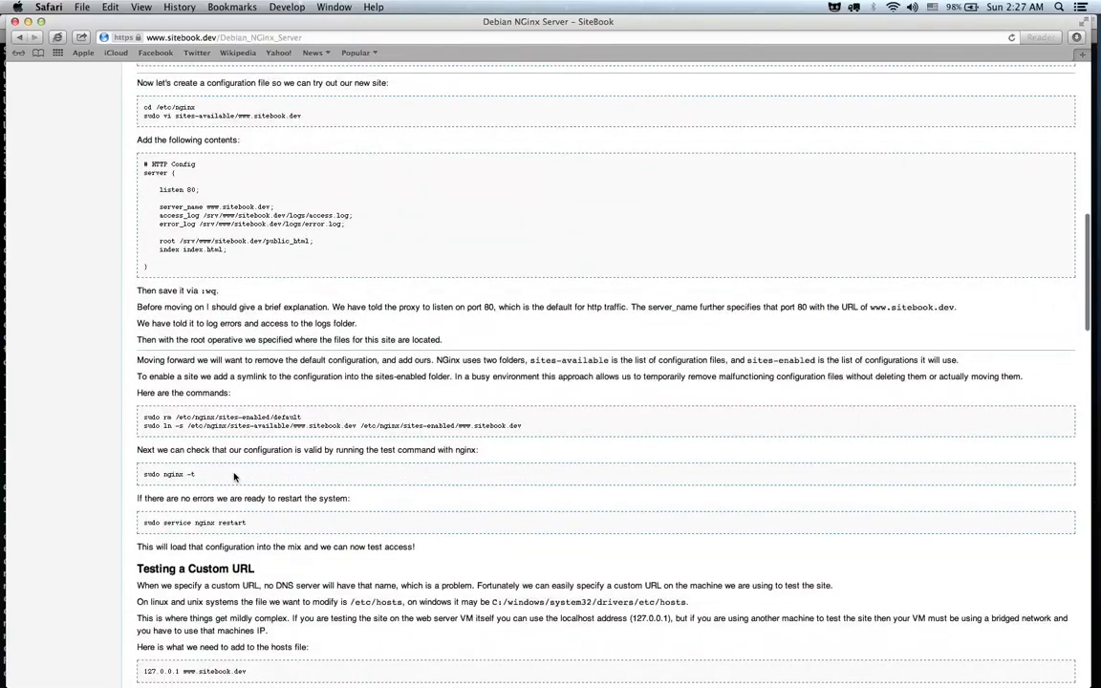
click(57, 38)
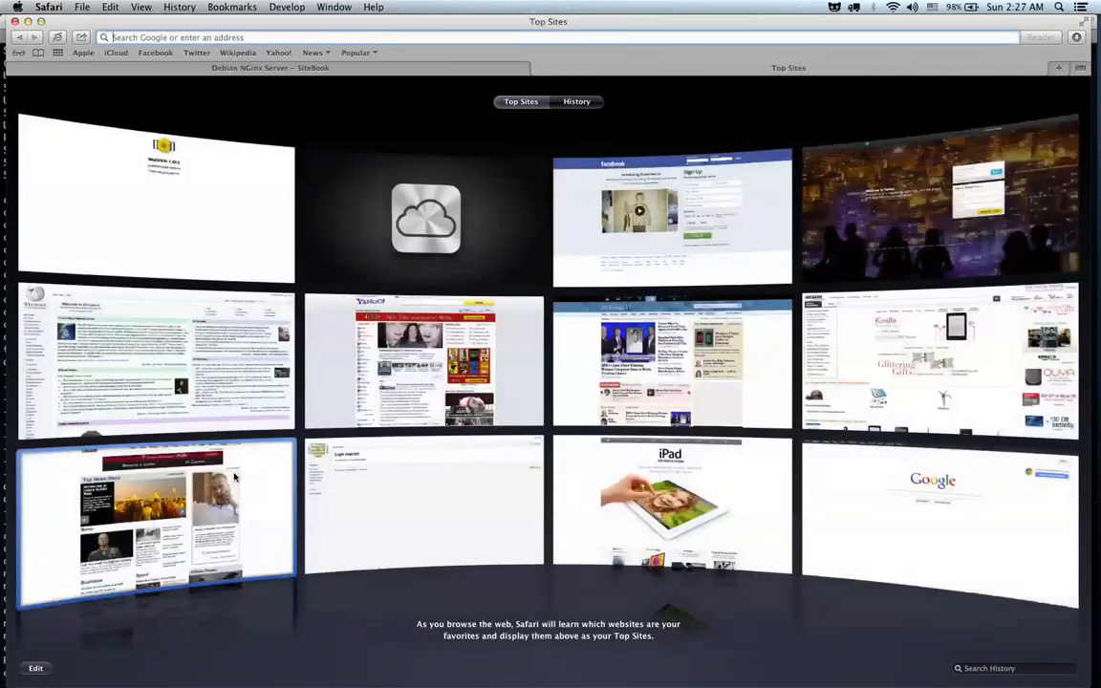
text(sitebook.loc /etc/nginx/sites-enabled/www.sitebook.lo)
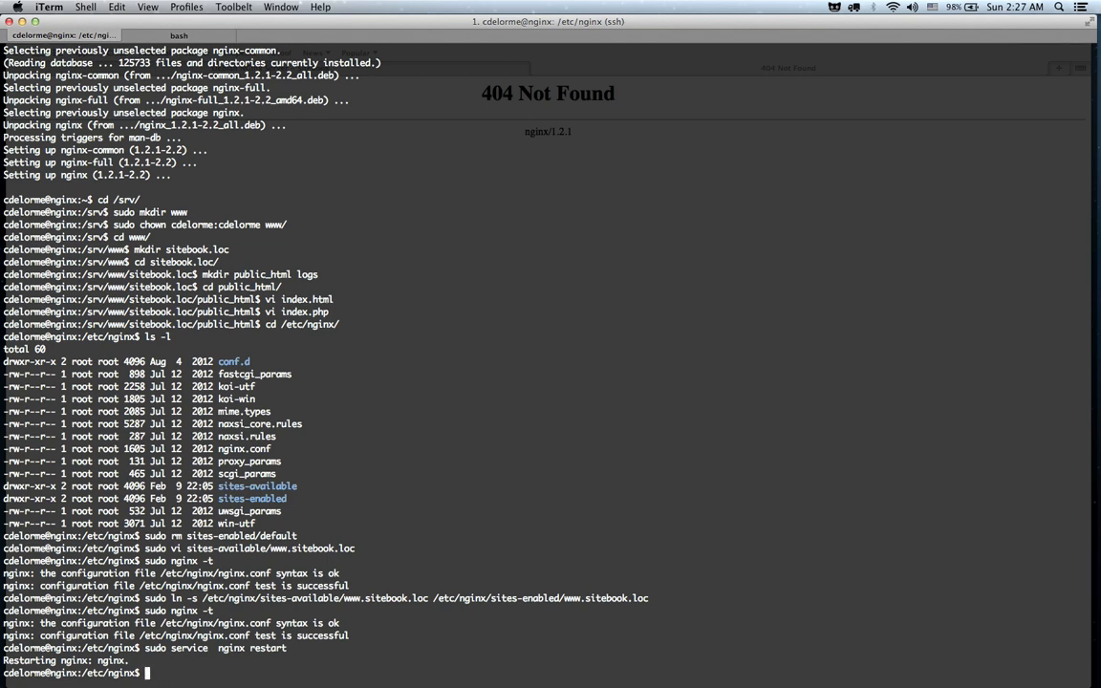
Step: From /srv/www/sitebook.loc run chmod -R 755 public_html/, then head back toward /etc/nginx
text(c)
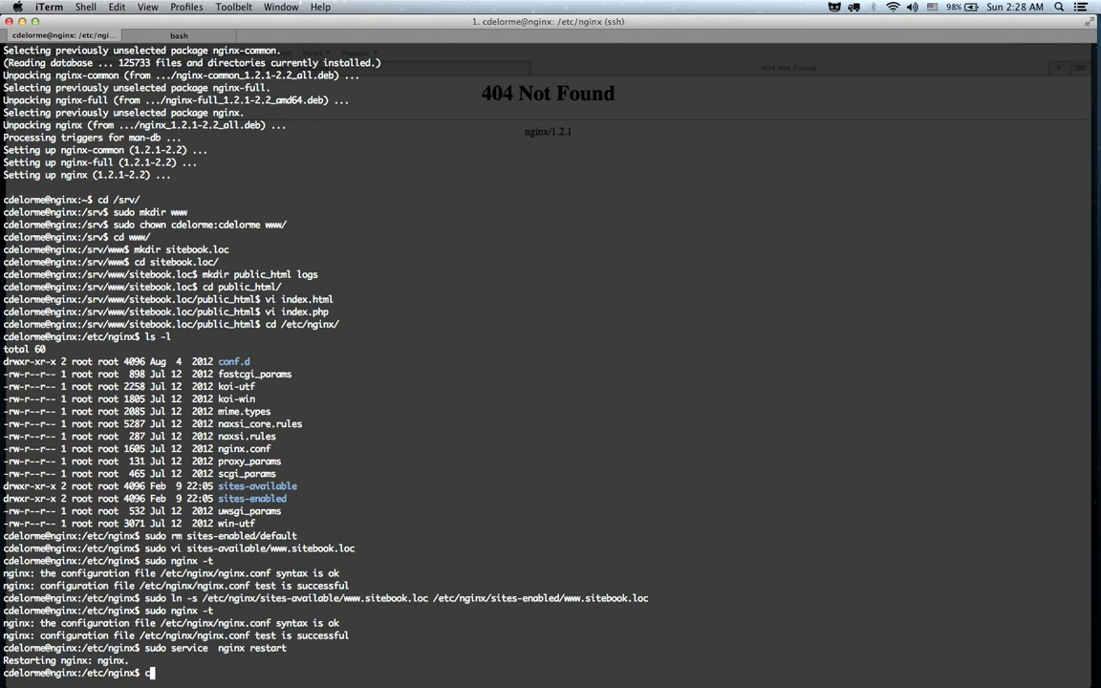
text(cd /srv/)
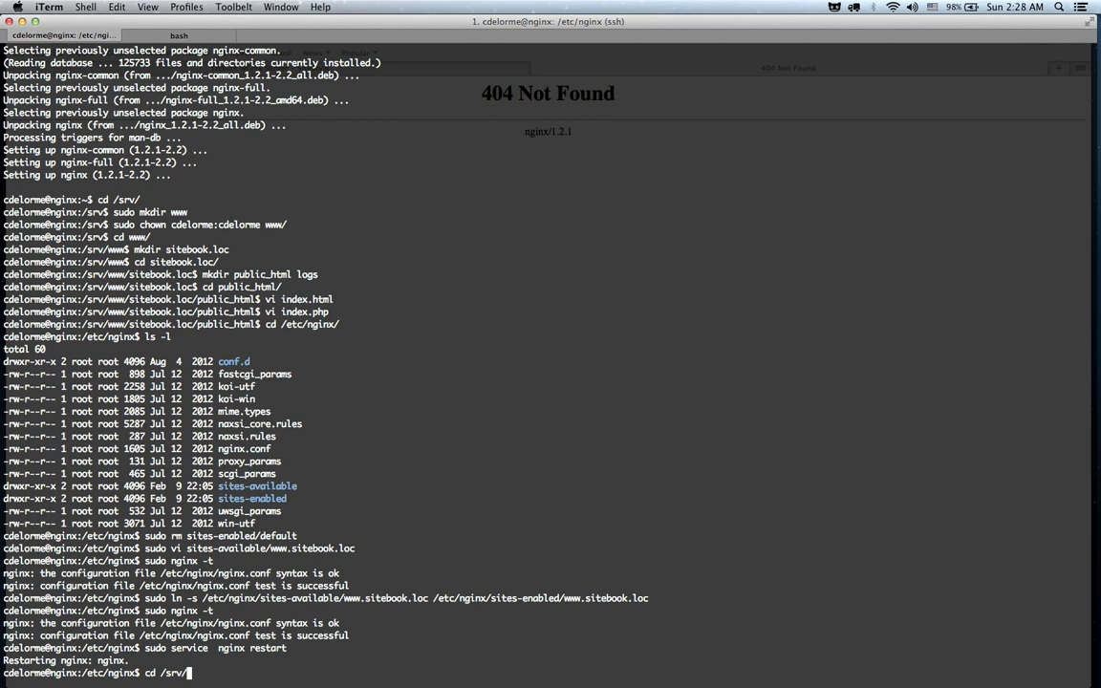
text(www/sitebook.loc/)
text(chmod)
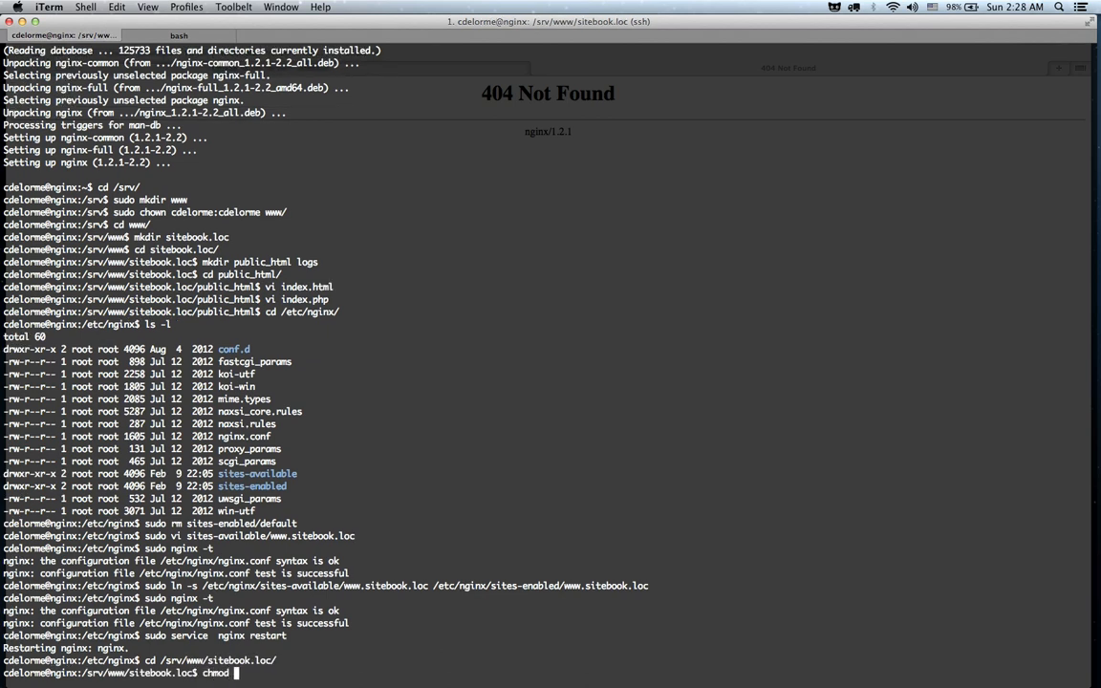
text(7)
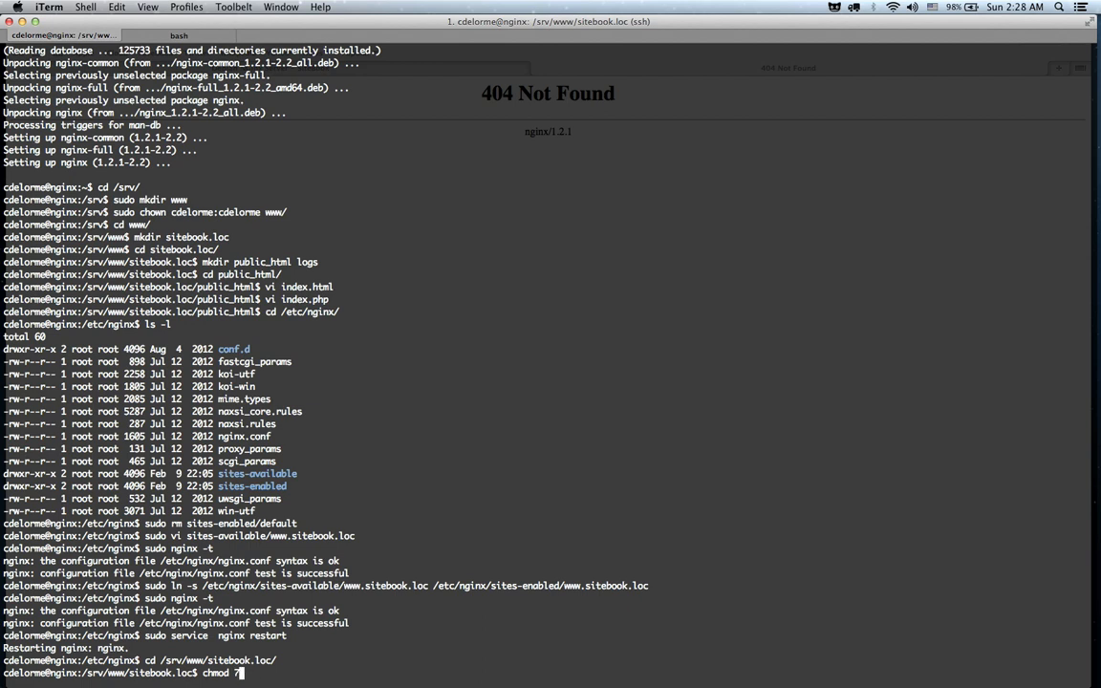
text(-R 755 public_html/)
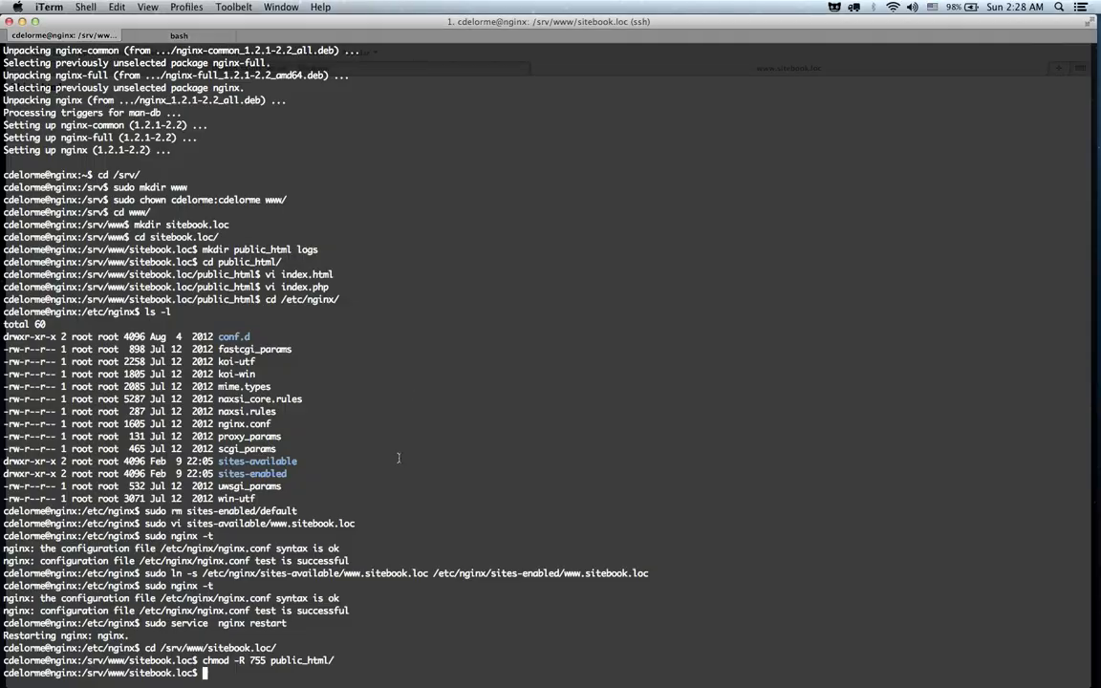
text(cd /e)
text(www.sitebook.loc//index.pph)
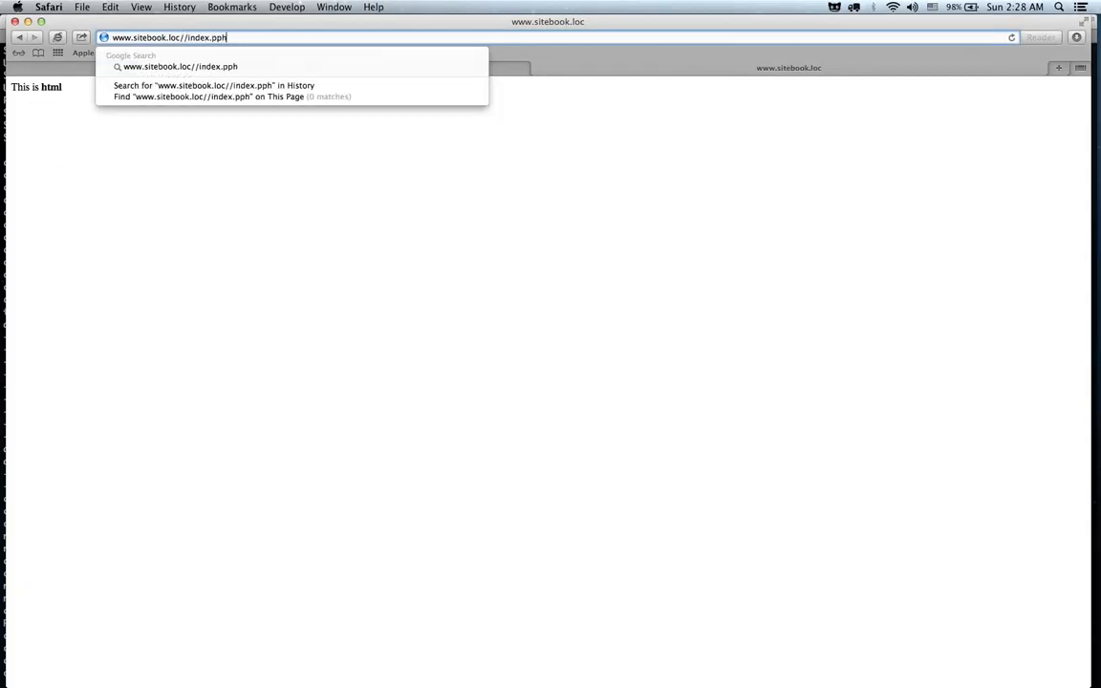
Step: Load the site index page, then scroll the tutorial past Testing a Custom URL to the PHP-FPM section
key(Backspace)
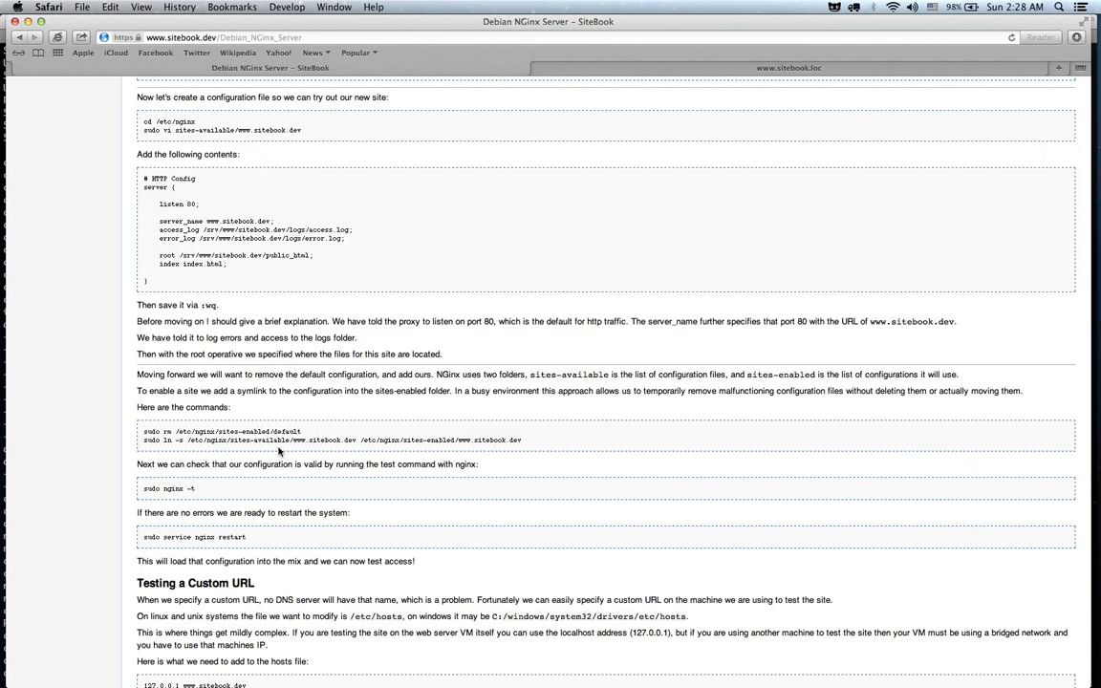
mouse_move(279, 451)
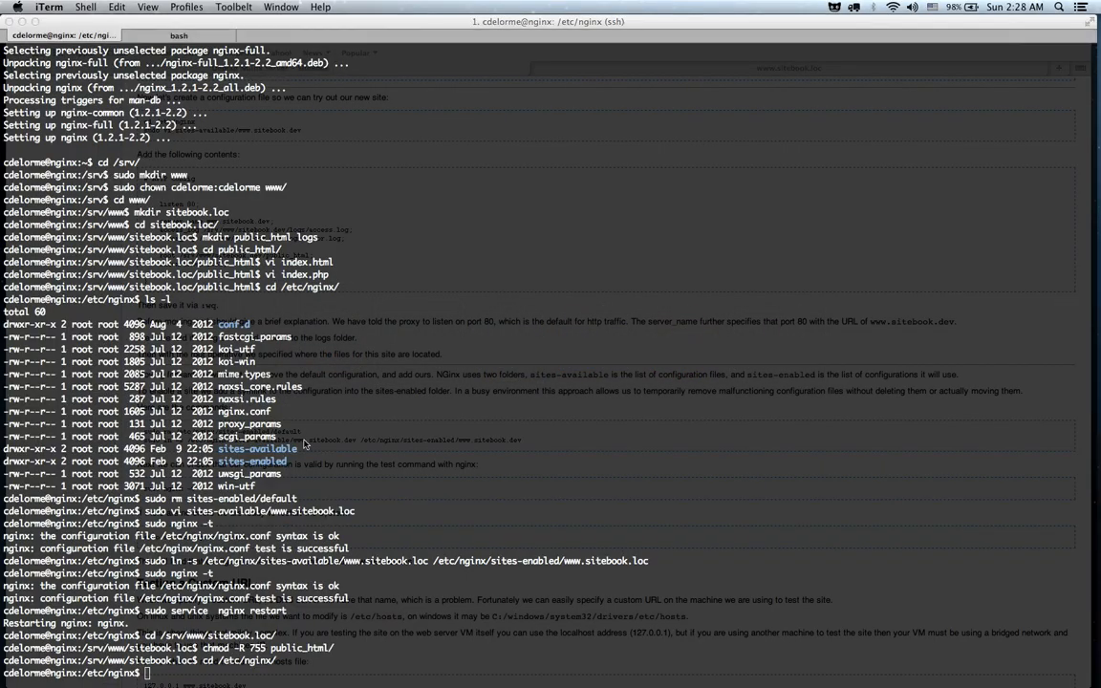
mouse_move(352, 451)
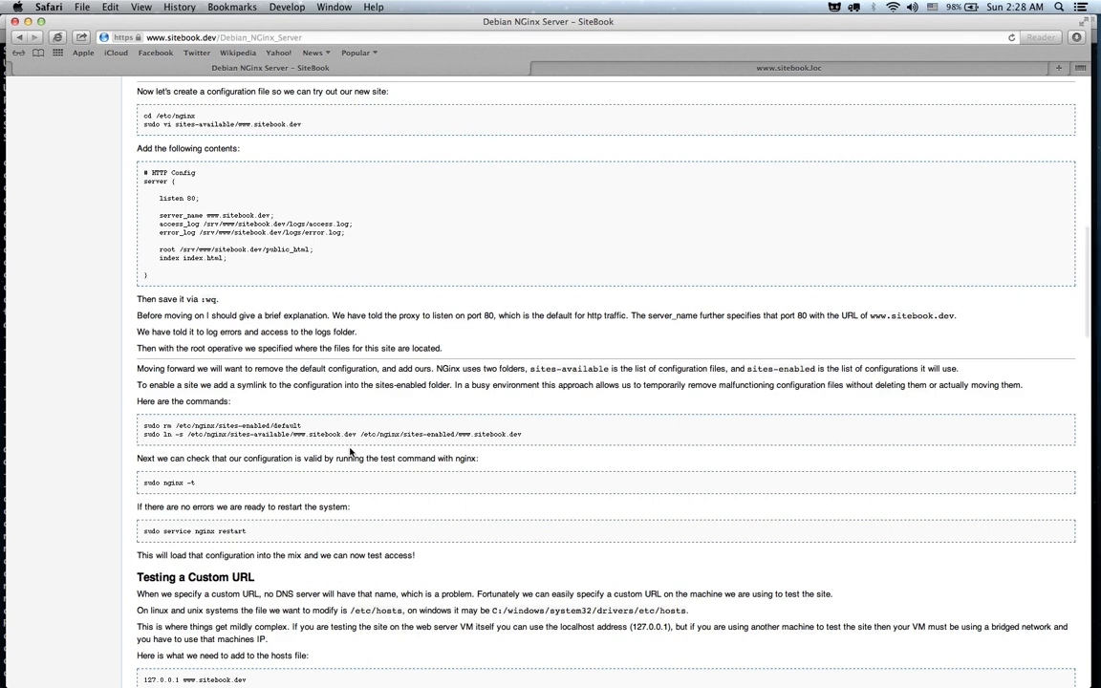
scroll(down, 3)
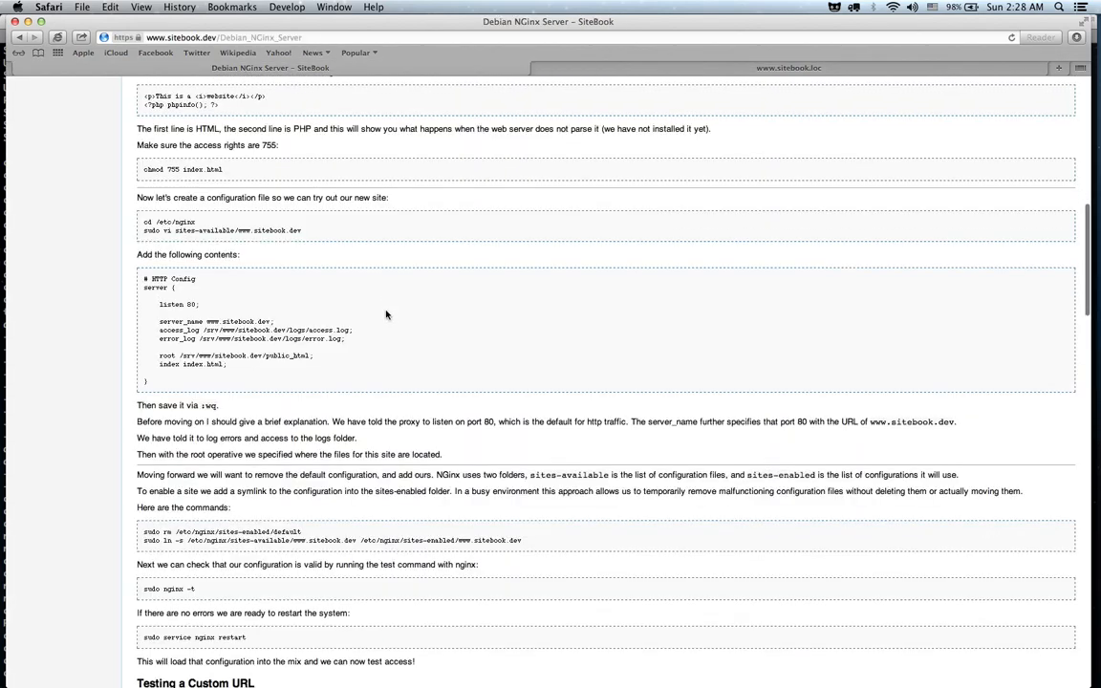
scroll(down, 3)
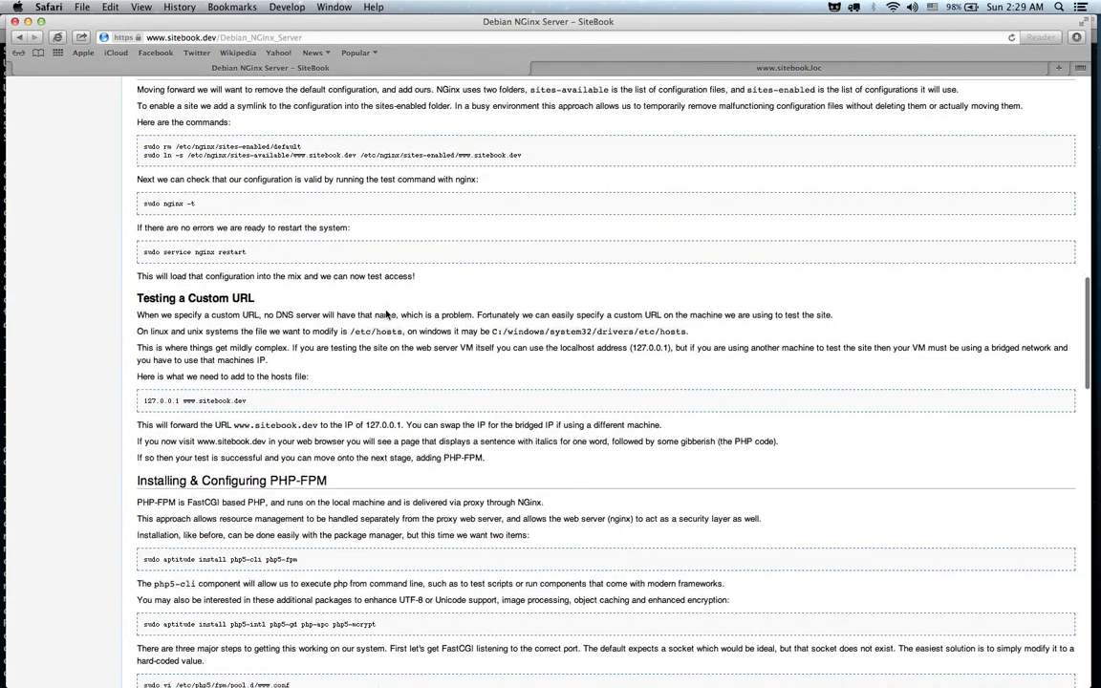
scroll(down, 3)
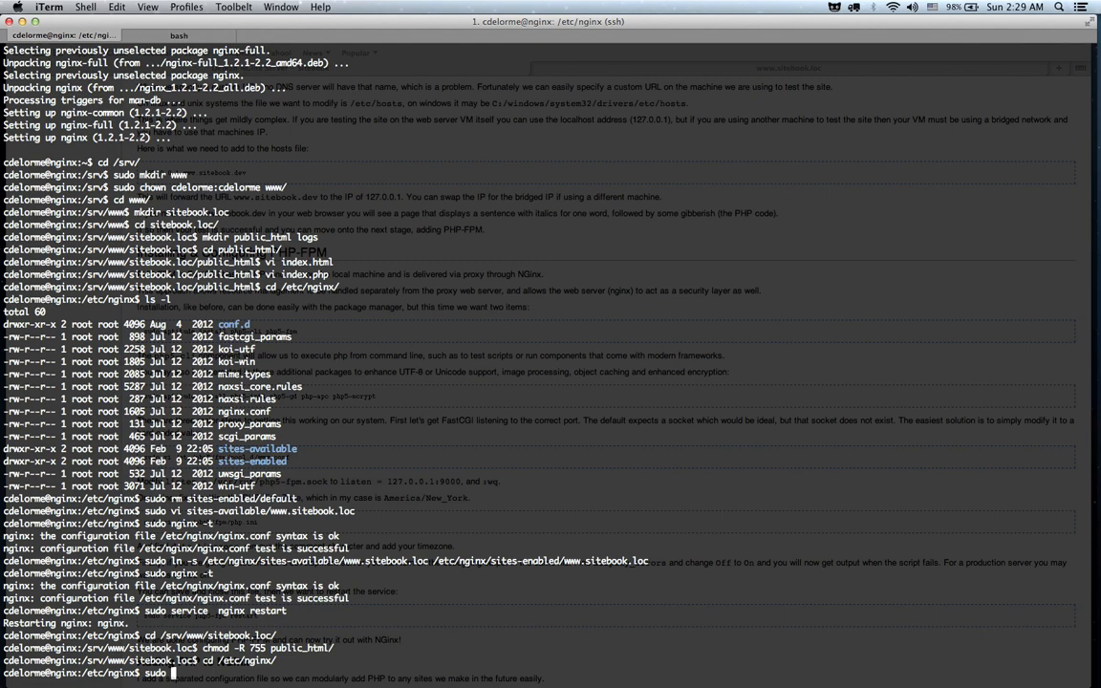
Step: Run sudo aptitude install php5-cli php5-fpm php5-intl php5-gd php-apc php5-mcrypt and confirm with Y
text(aptitude install)
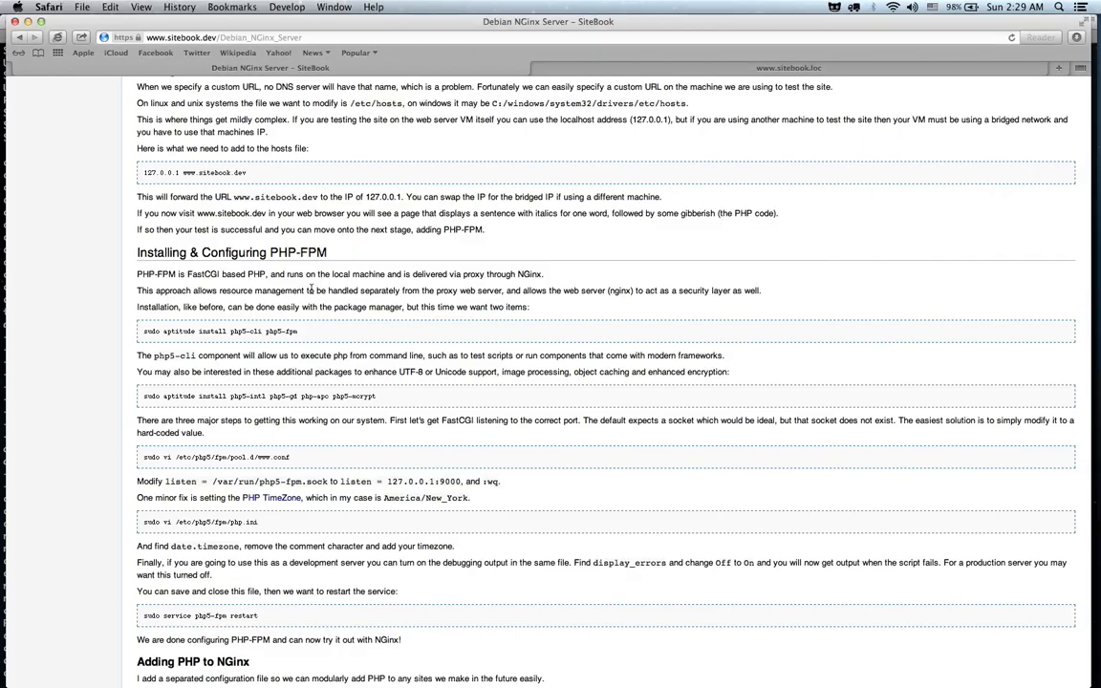
mouse_move(248, 340)
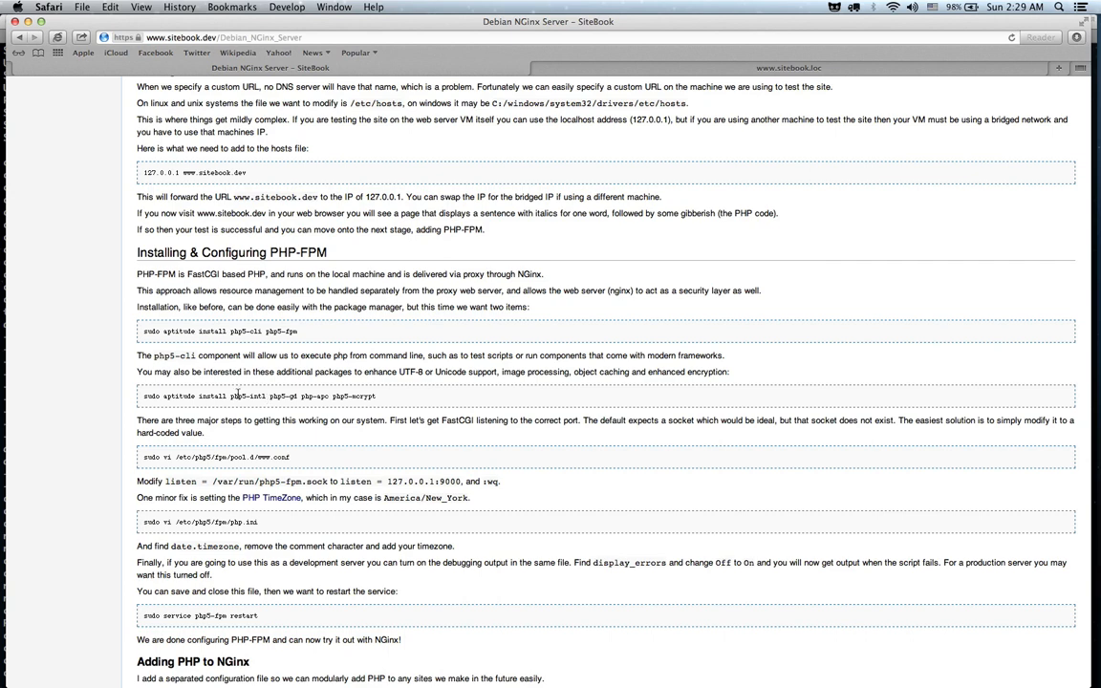
mouse_move(396, 399)
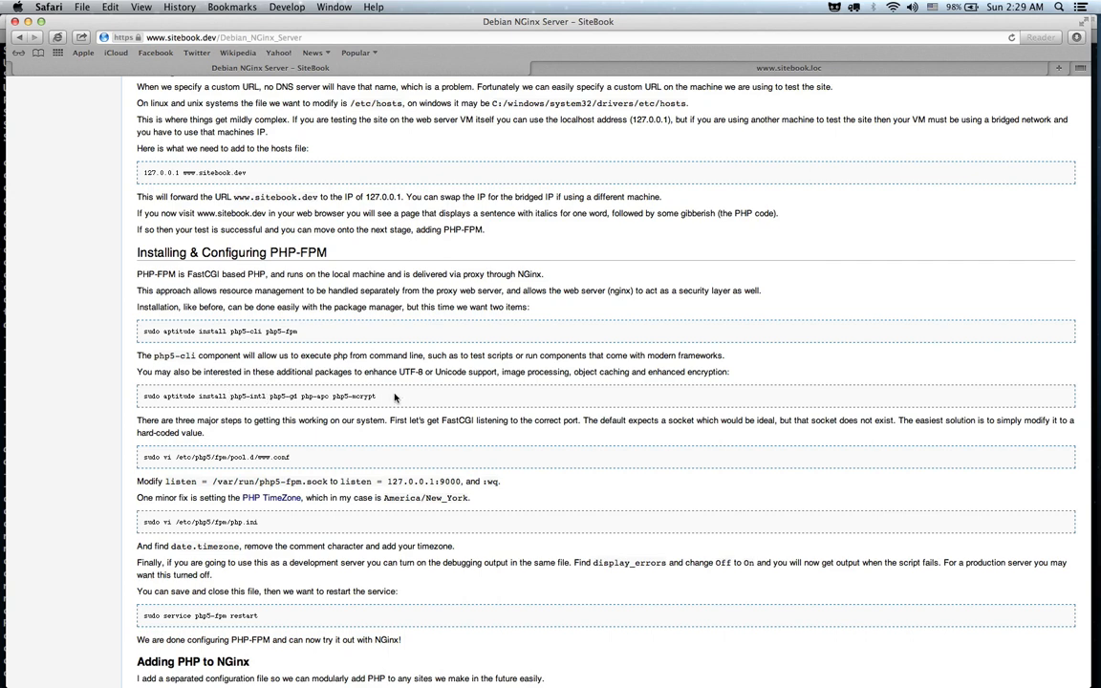
drag(229, 396, 375, 396)
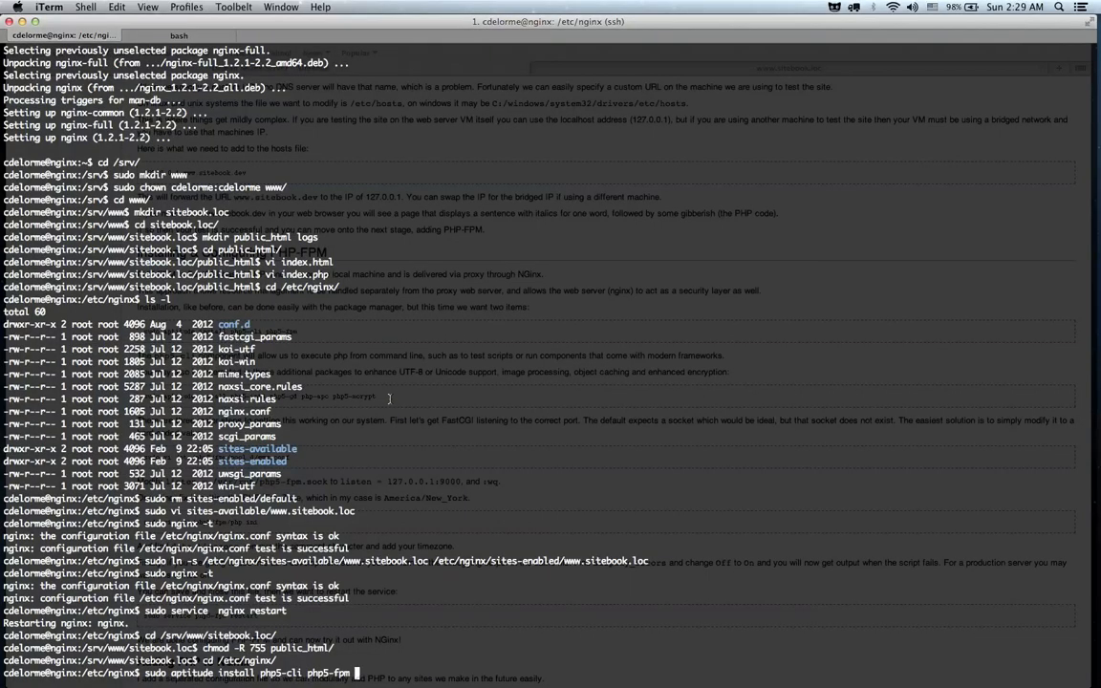
text(php5-intl php5-gd php-apc php5-)
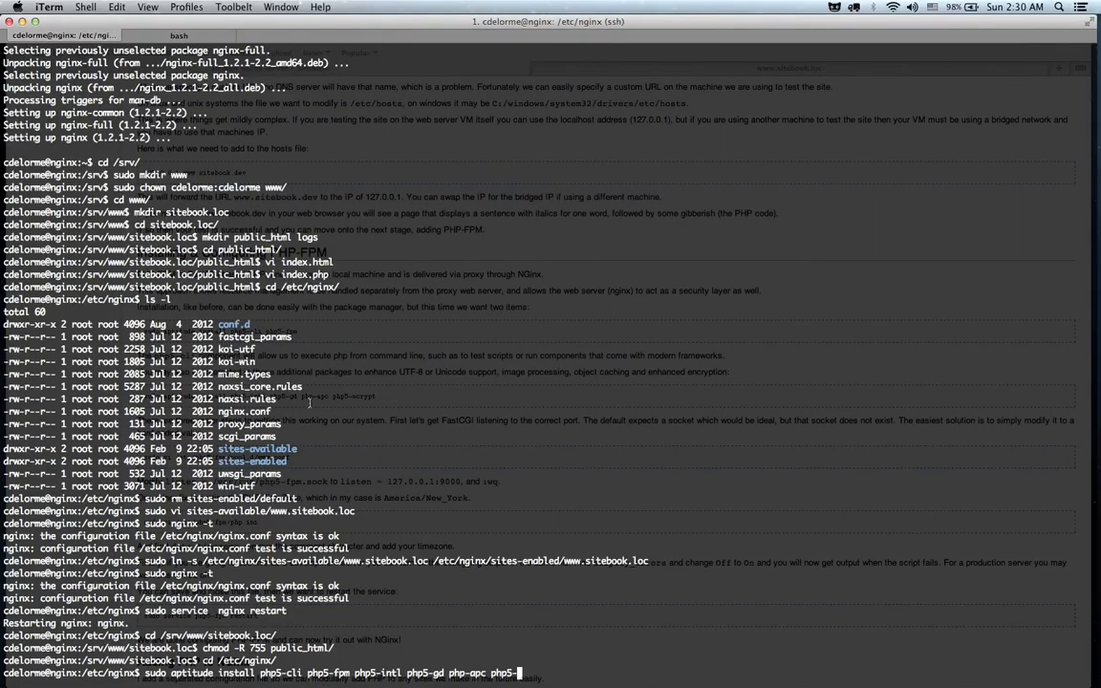
text(y)
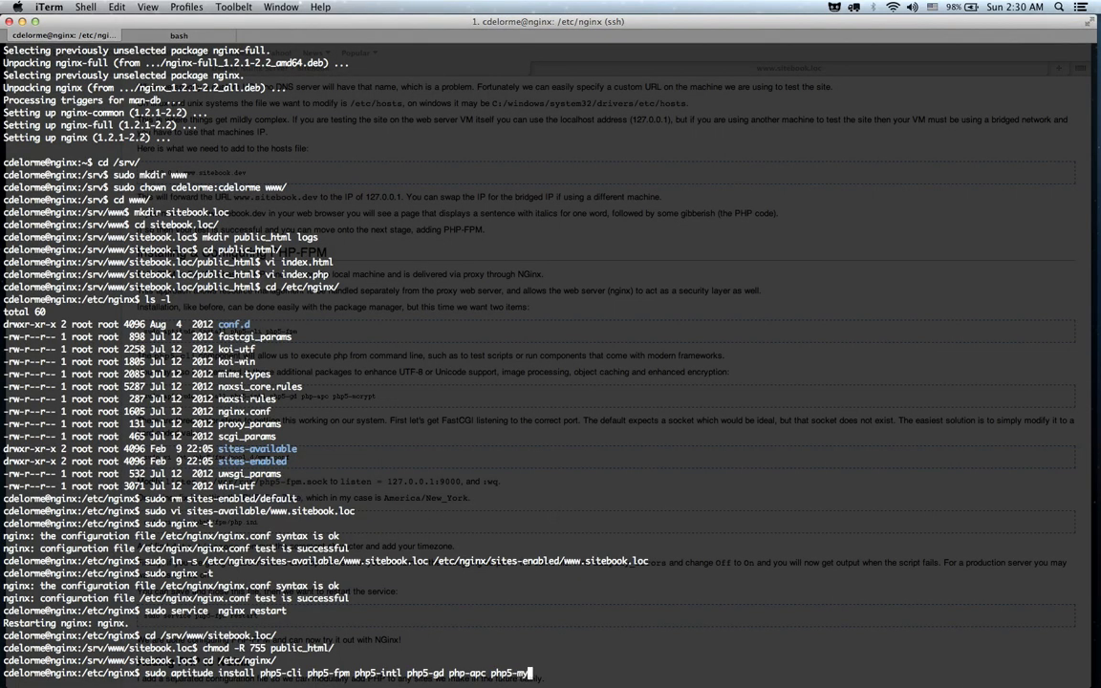
key(Return)
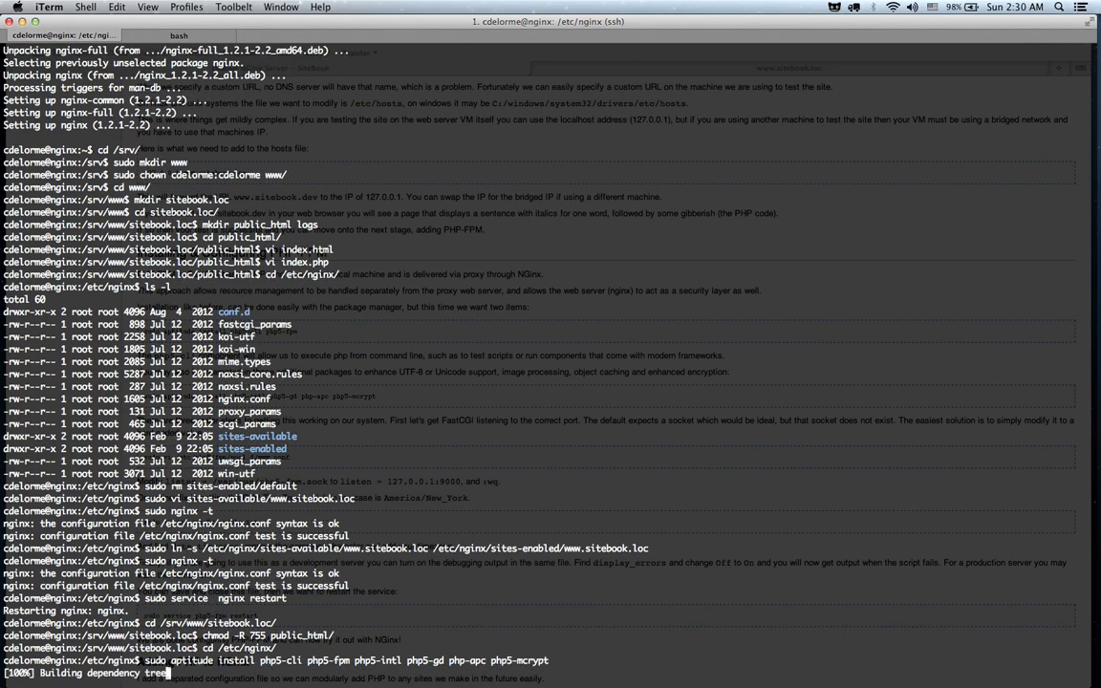
key(Return)
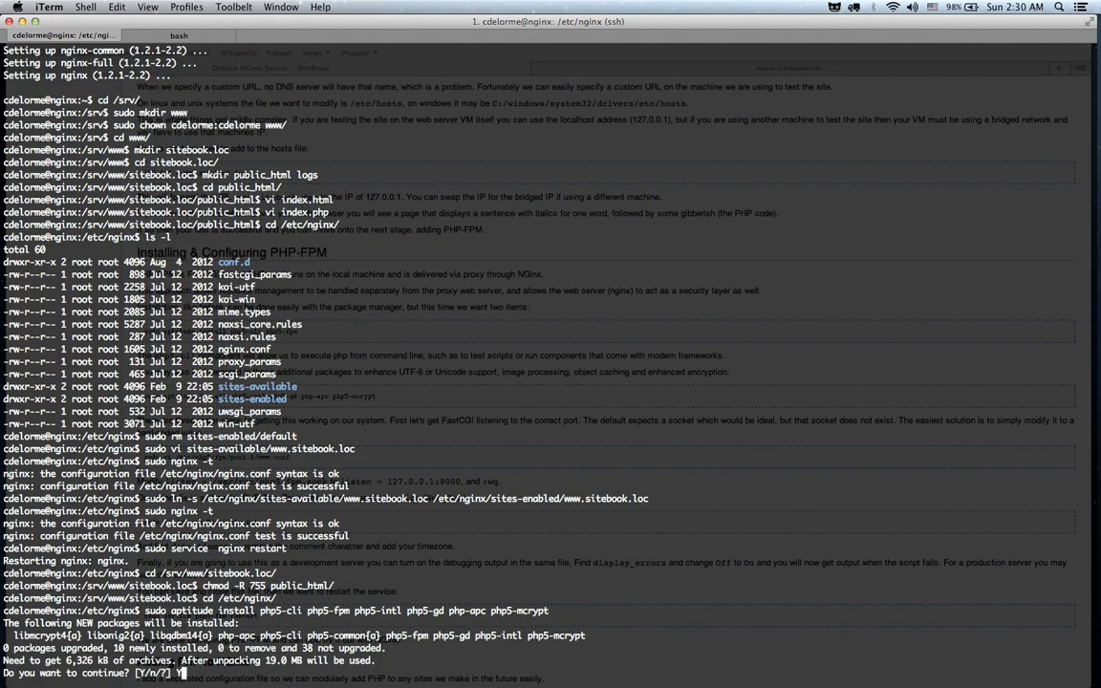
key(Return)
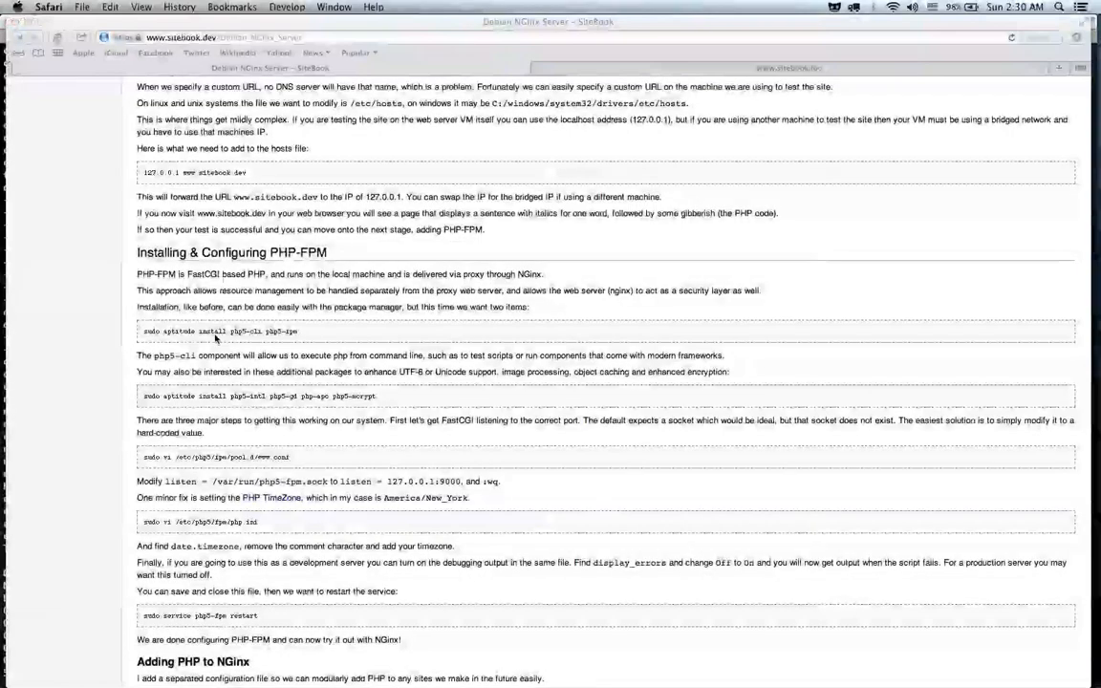
Step: Scroll the tutorial and select the PHP-FPM listen setting text for the next edit
scroll(down, 3)
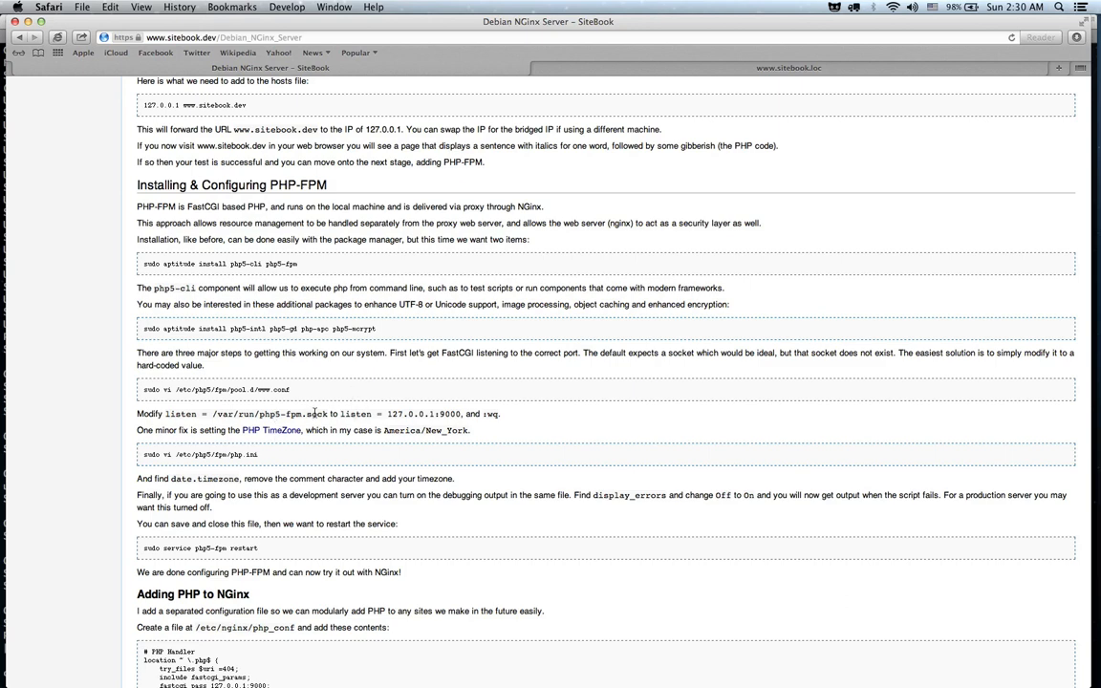
double_click(355, 413)
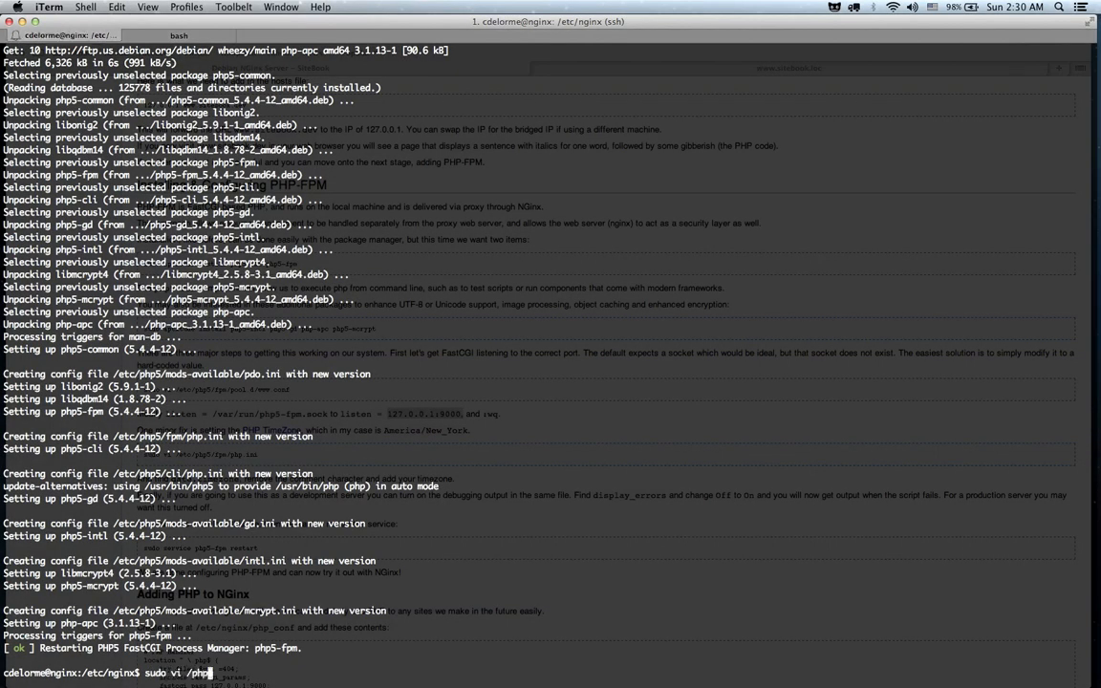
text(5/)
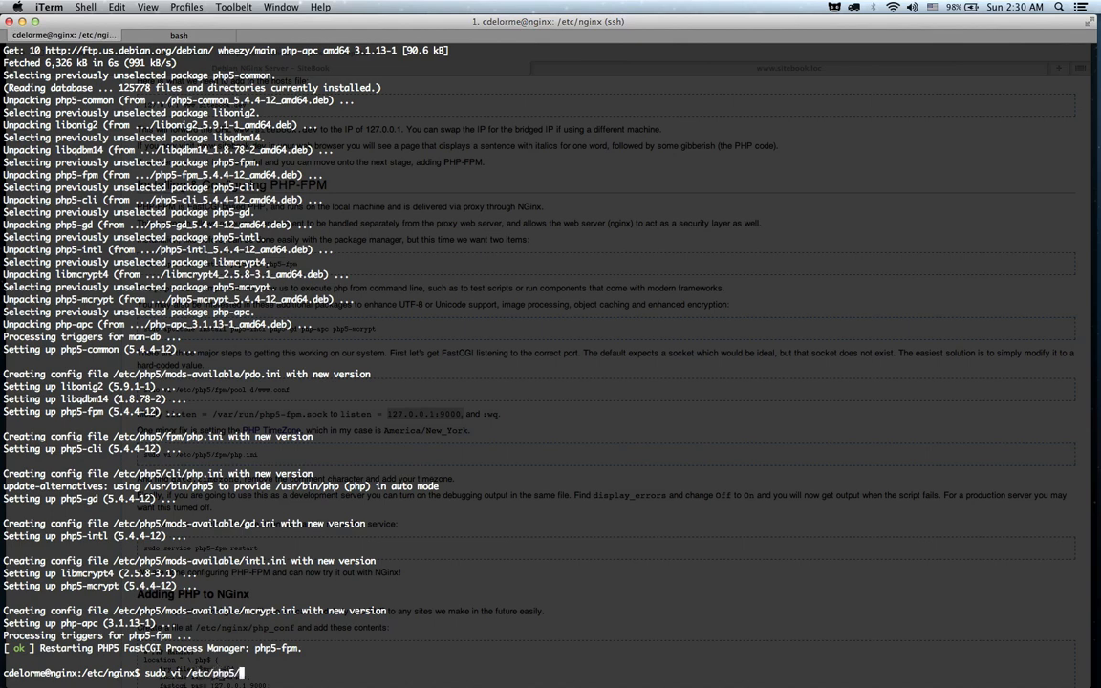
text(fpm/pool.d/w)
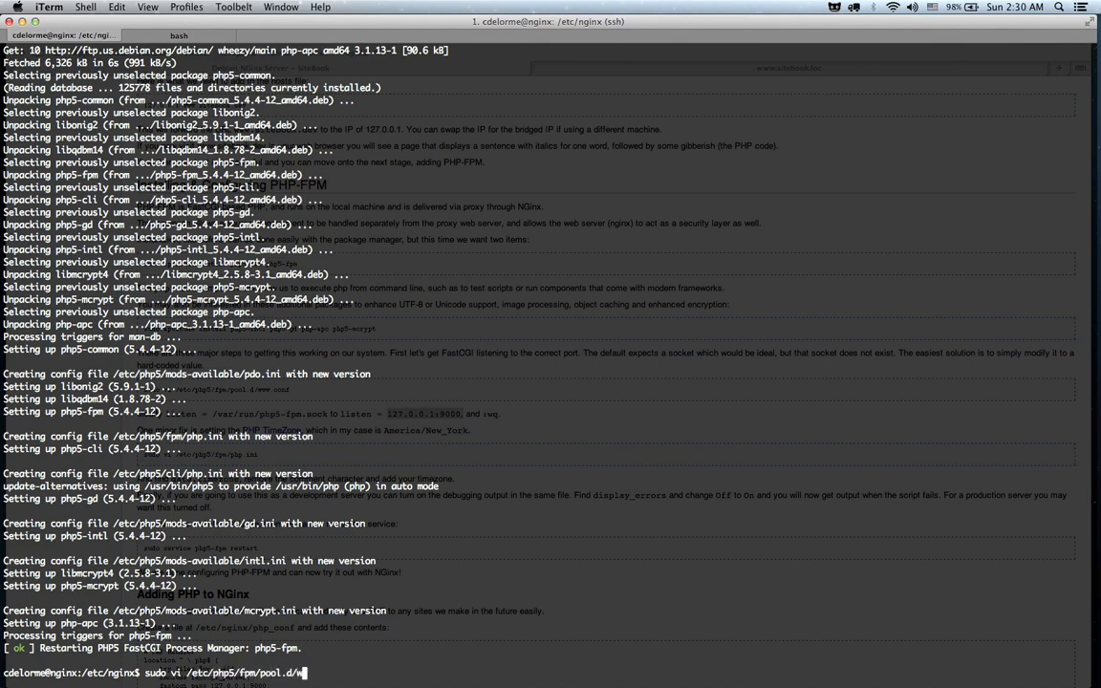
key(Return)
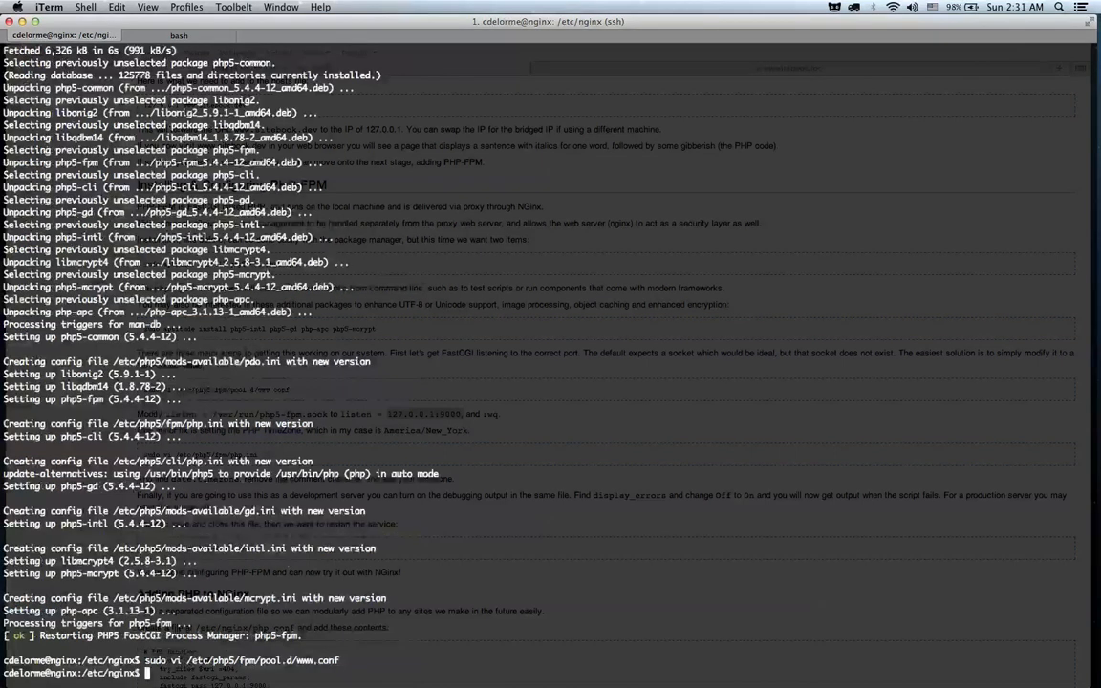
text(sudo vi /etc/php5/fpm/pool.d)
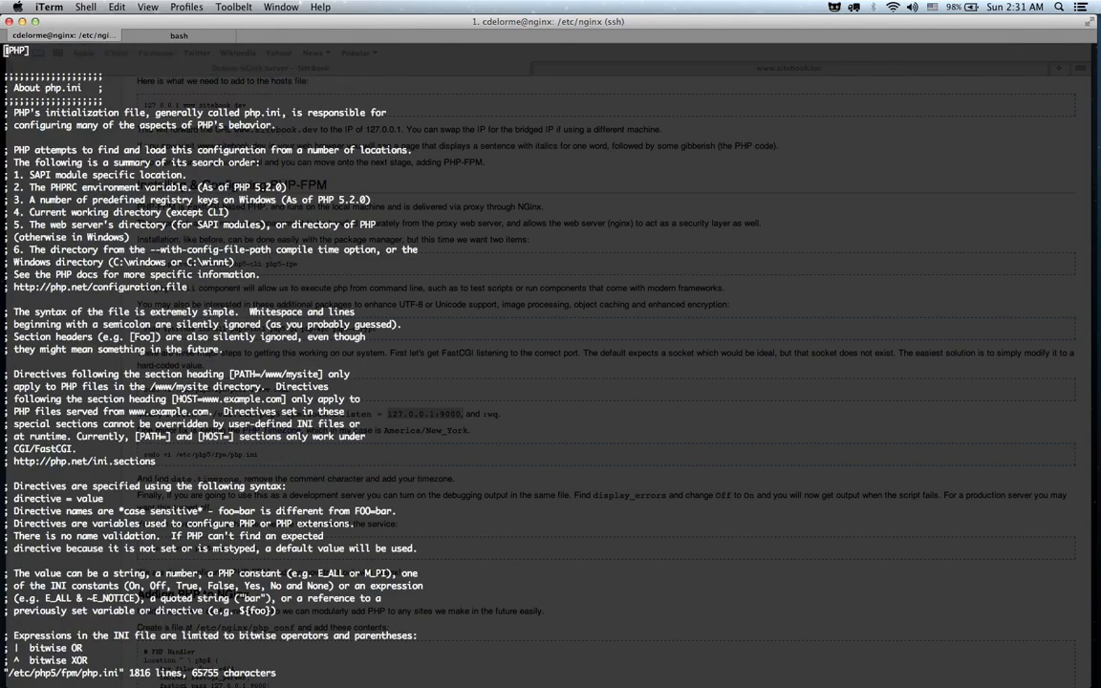
Step: Set date.timezone in php.ini to America/New_York, checking the supported timezones list
scroll(down, 3)
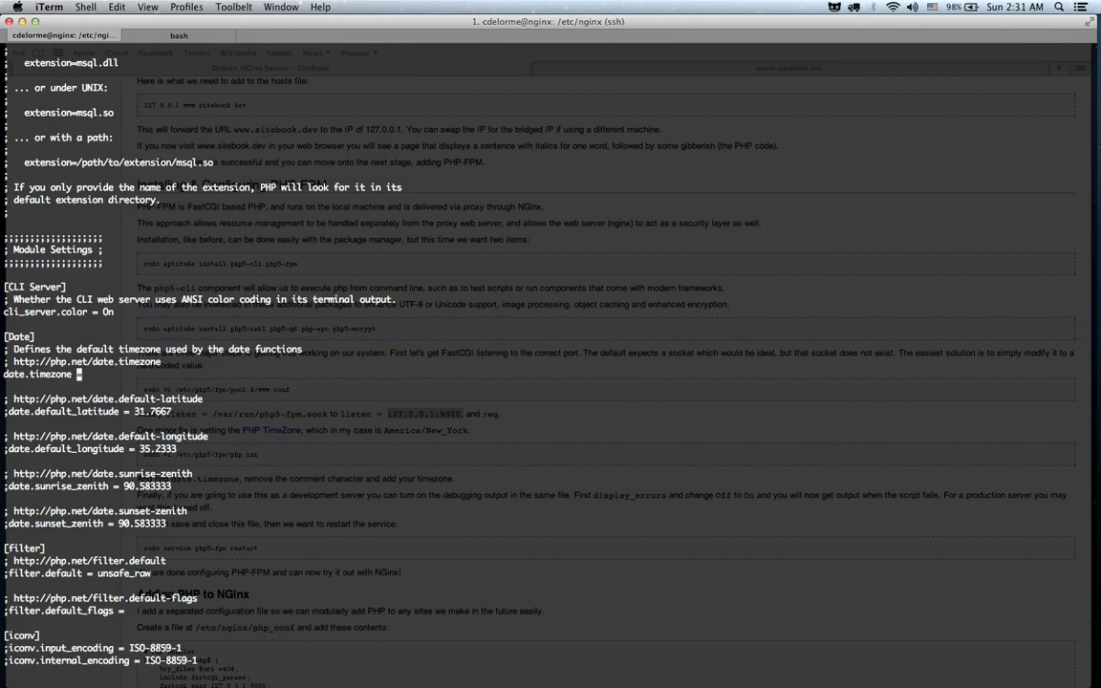
text(America_)
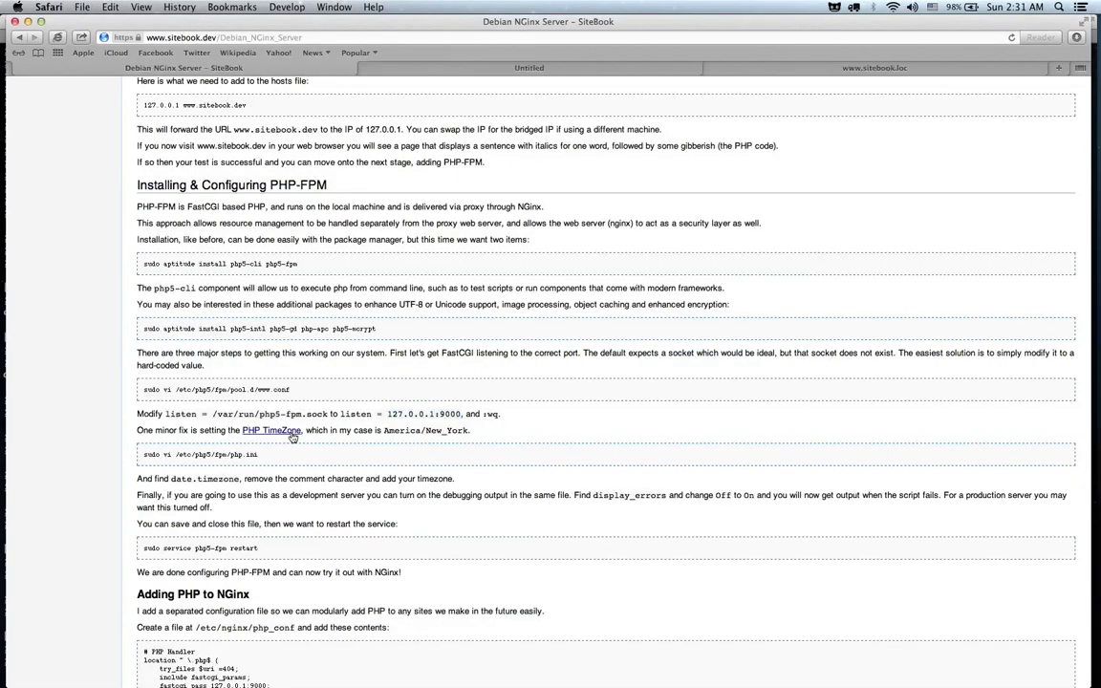
click(271, 430)
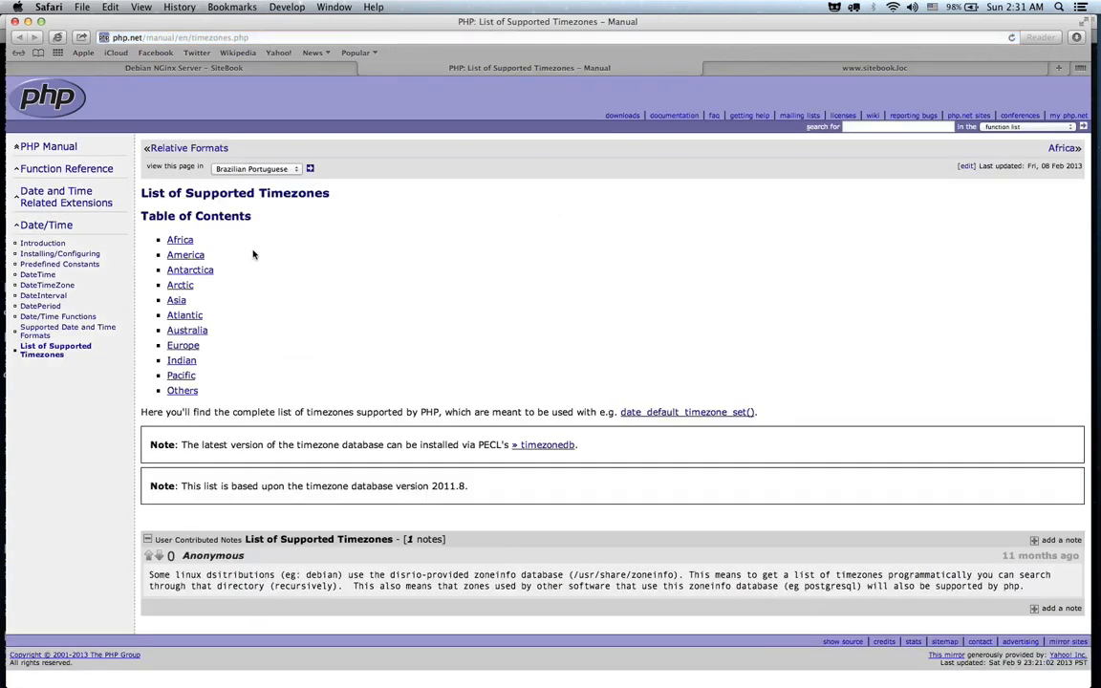
click(185, 254)
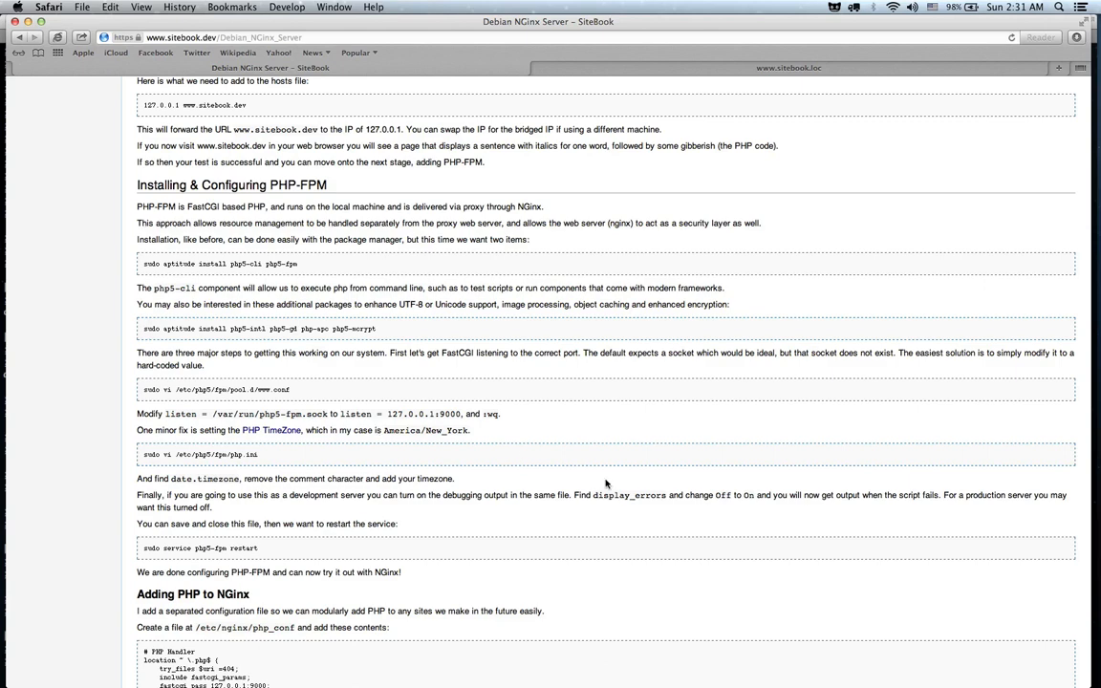
Step: Search php.ini for display_errors, review it, then save and quit with :wq
double_click(629, 495)
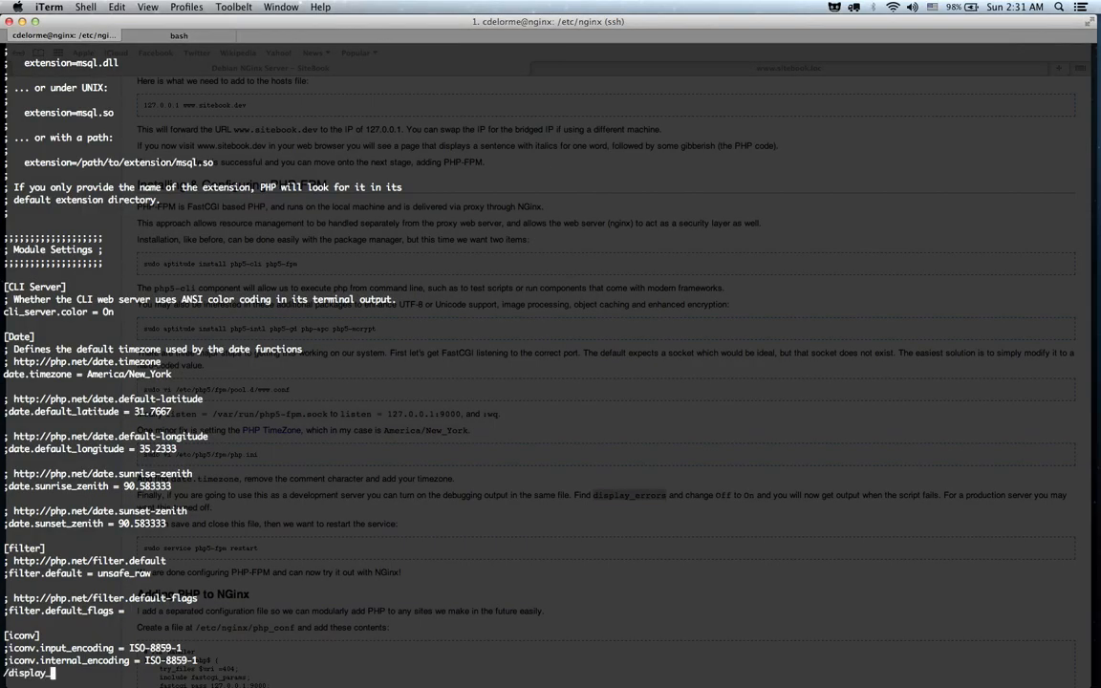
text(_e)
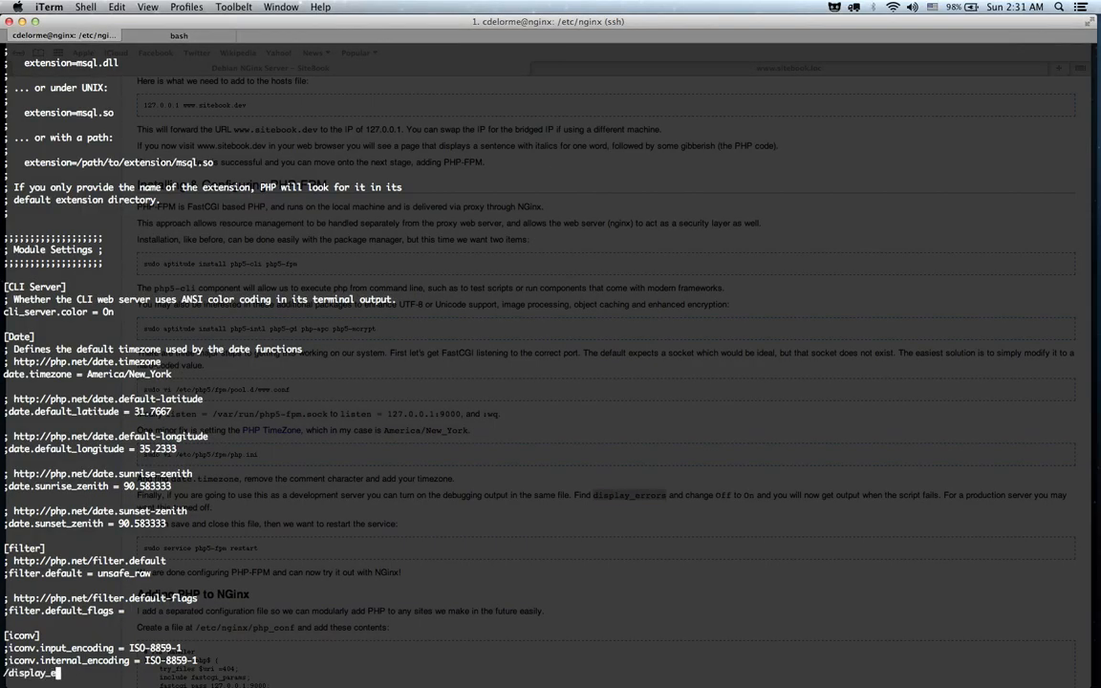
key(Return)
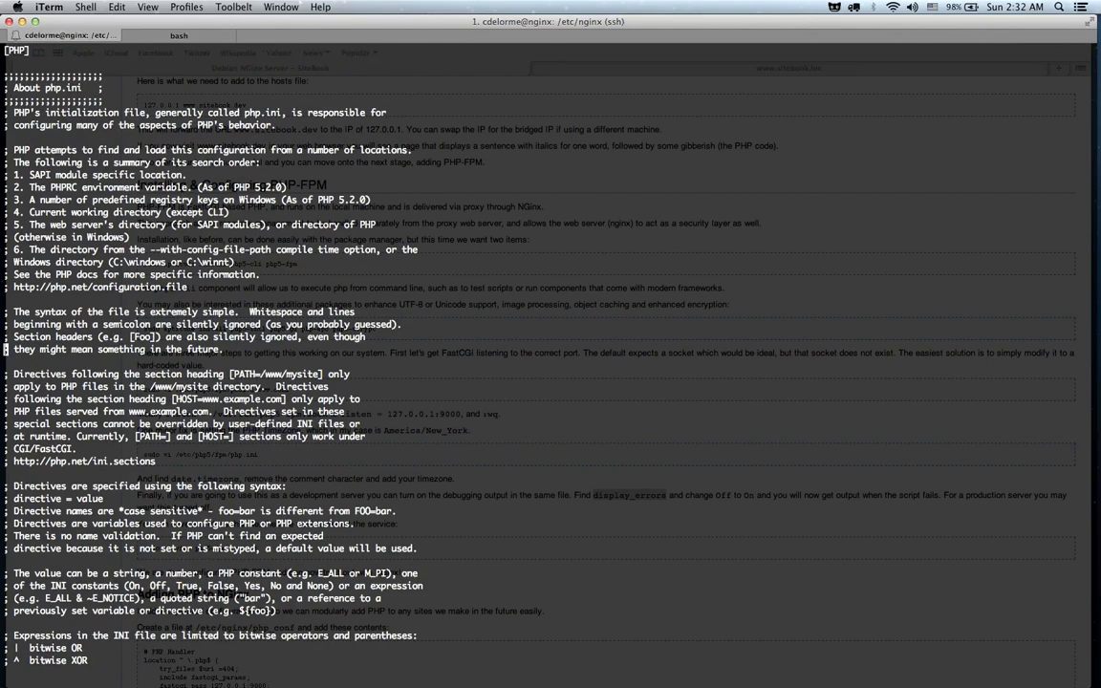
text(display_h)
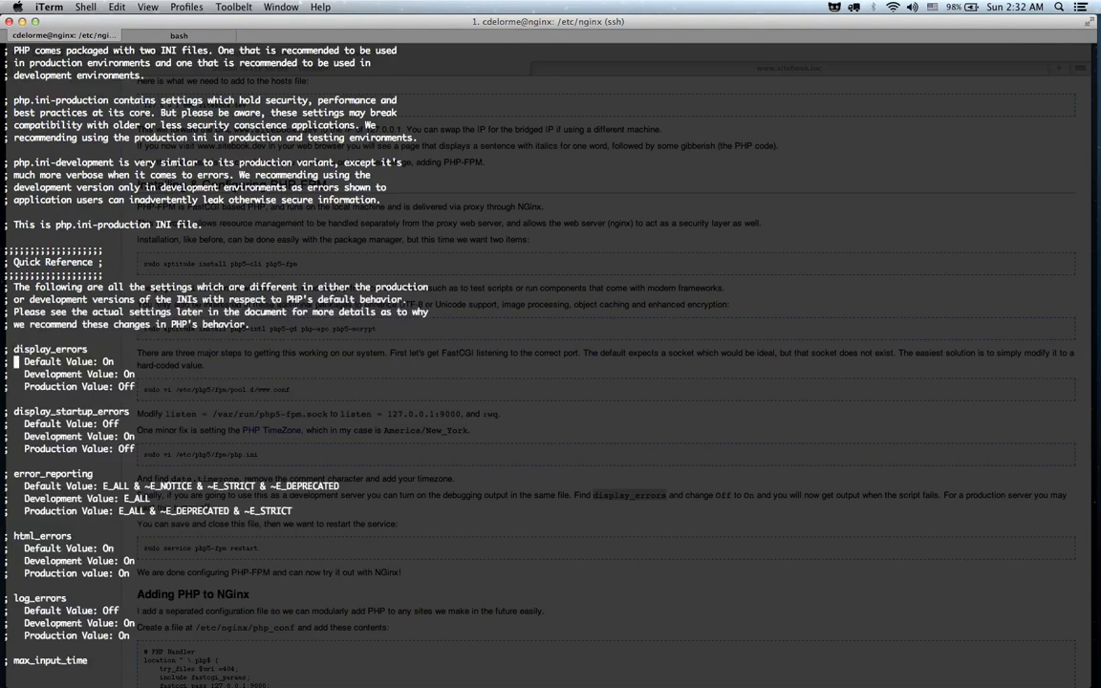
scroll(down, 3)
text(sudo service  php5-fpm)
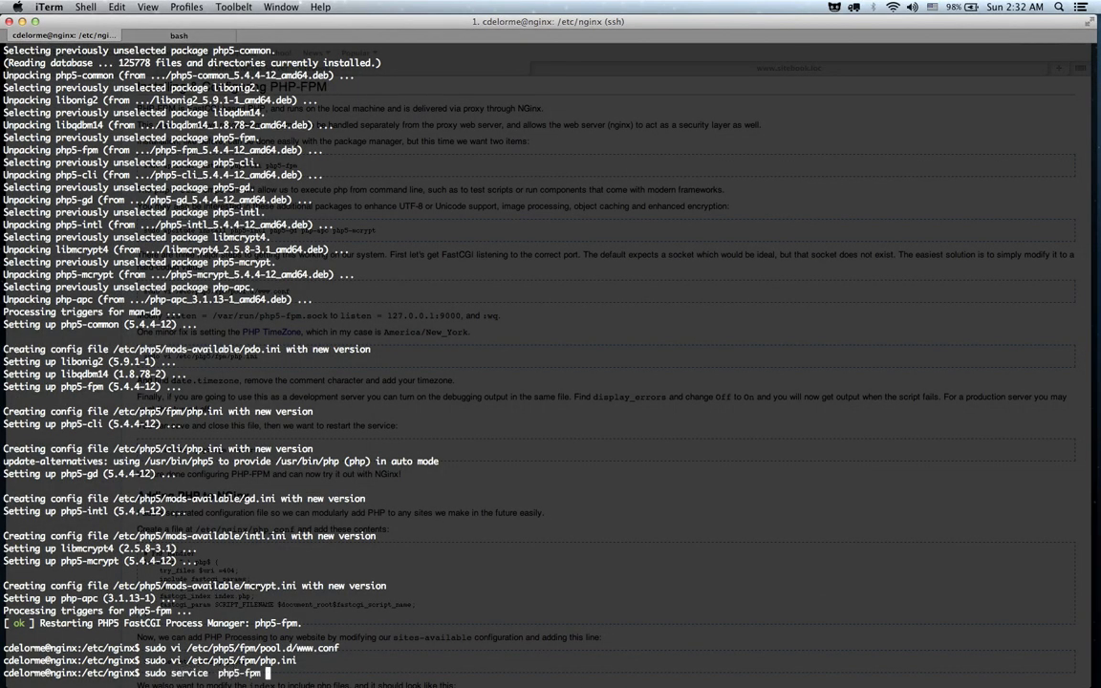
Step: Create /etc/nginx/php_conf in vi with a location ~ \.php$ block passing to 127.0.0.1:9000
key(Return)
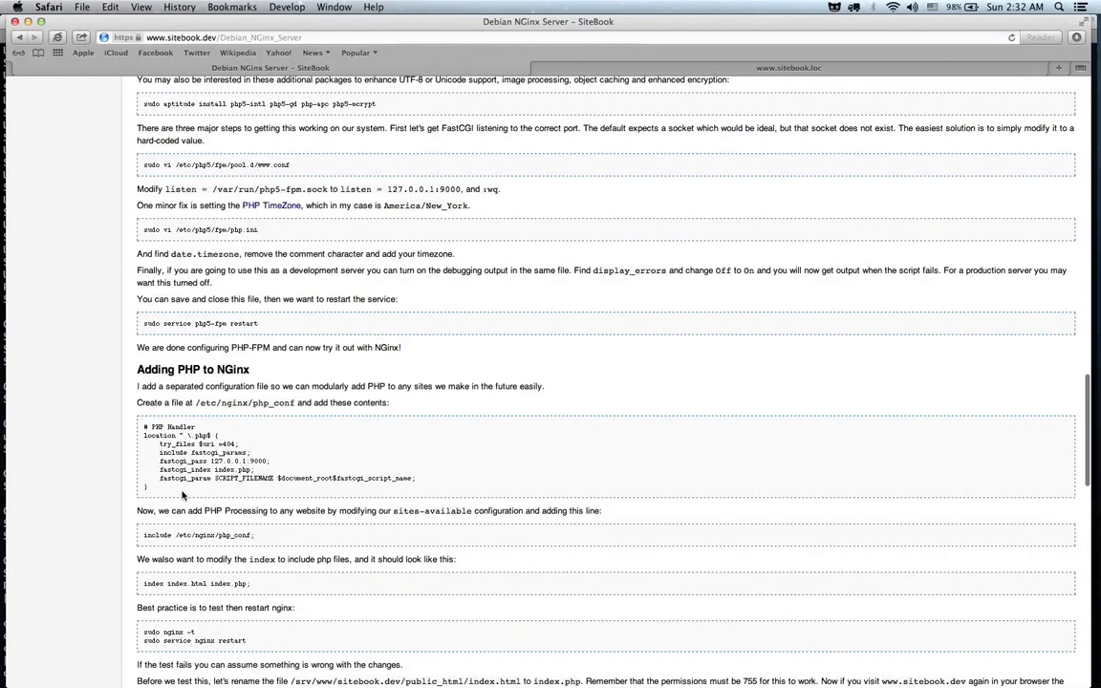
mouse_move(160, 495)
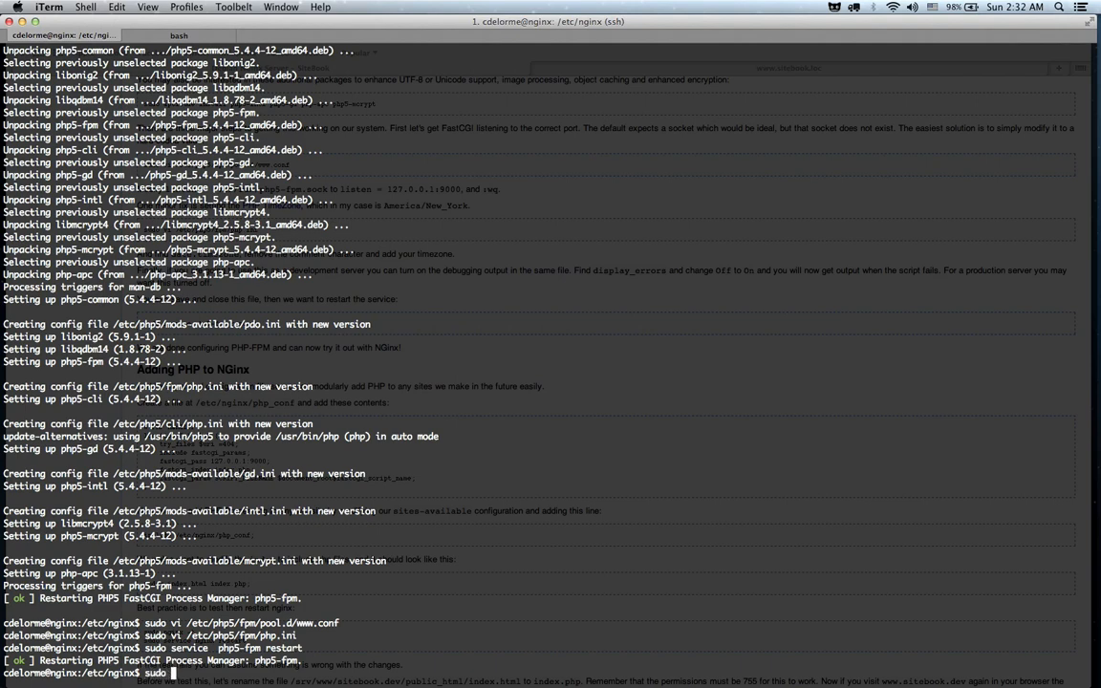
text(cd /etc/nginx/)
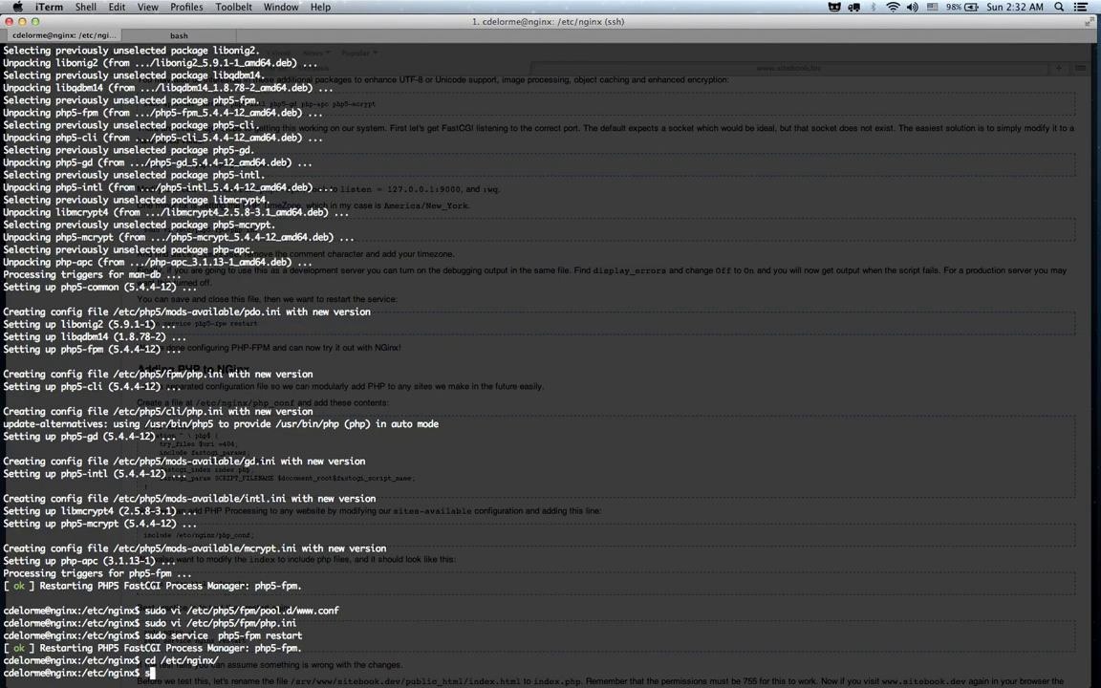
text(sudo vi oph)
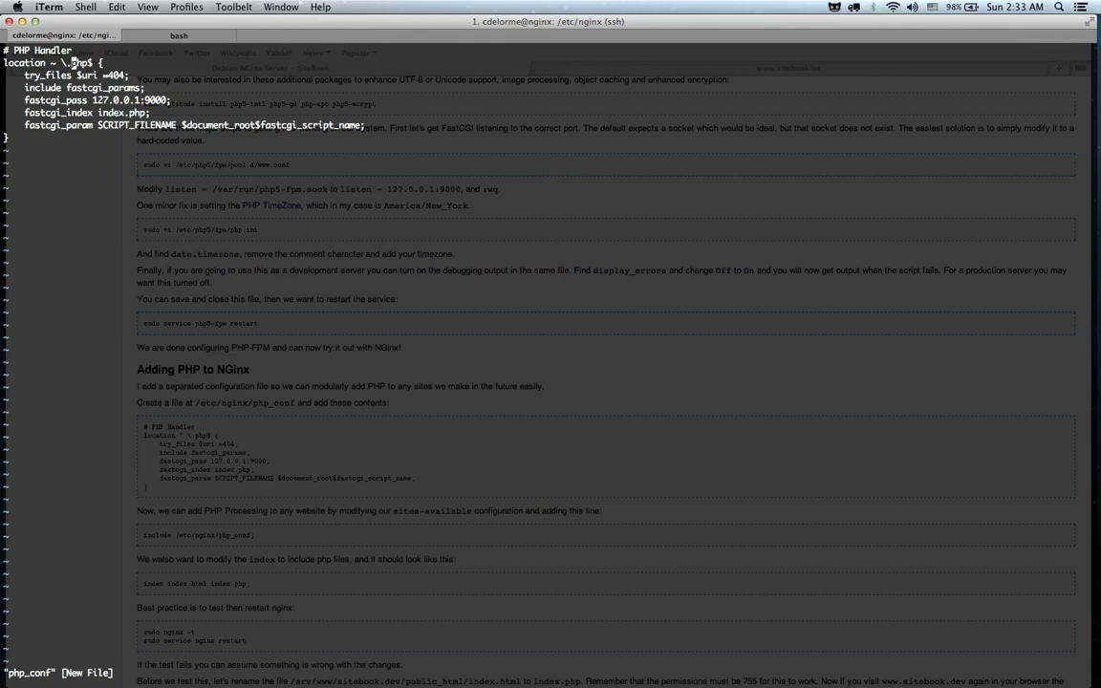
text(()
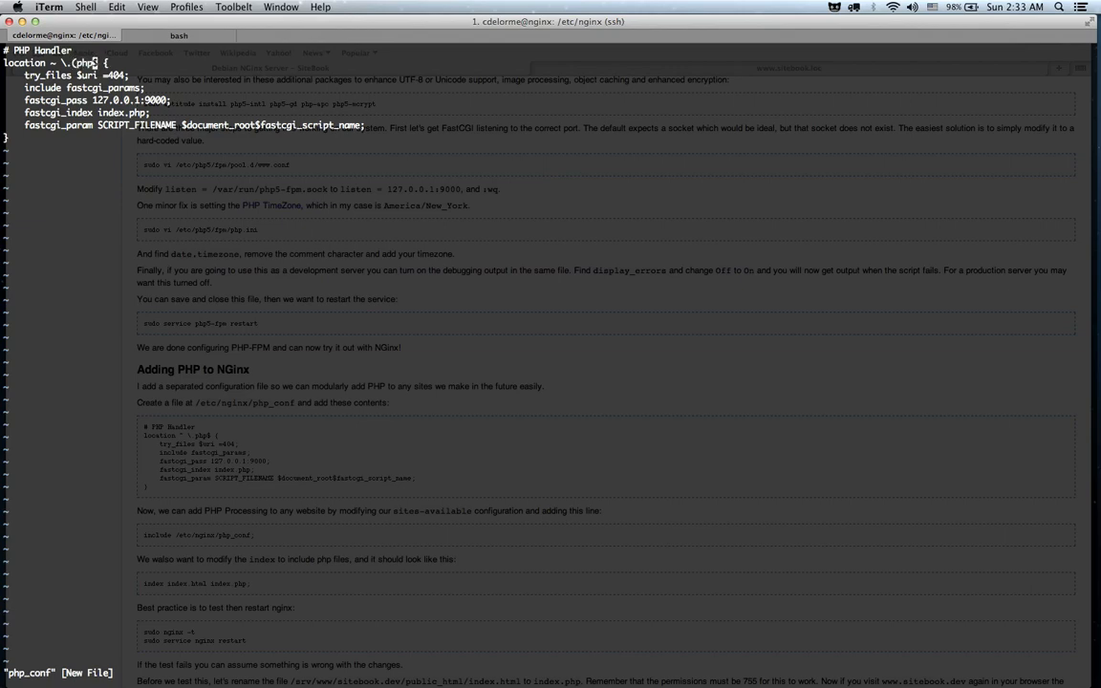
text(html)
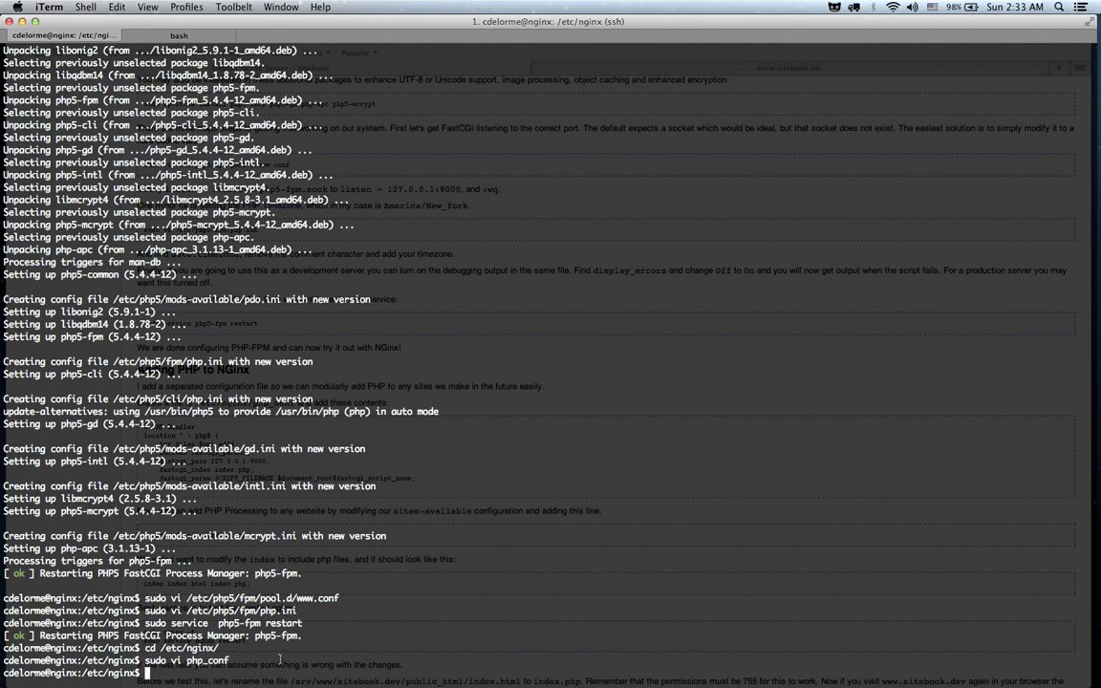
text(sudo vi)
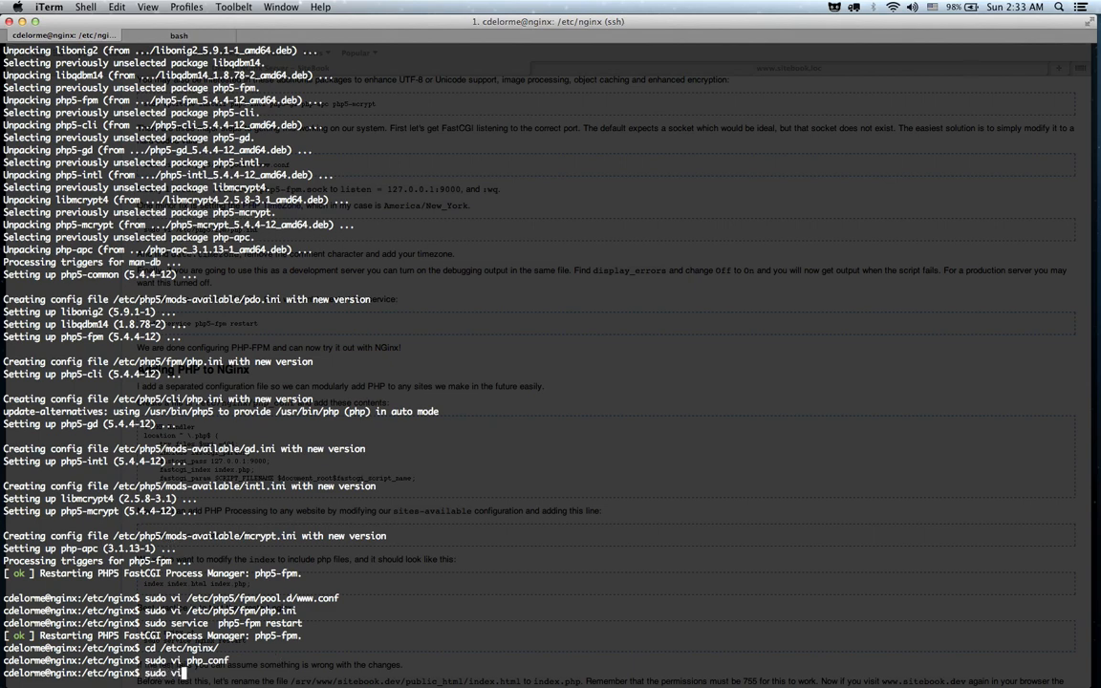
text(si)
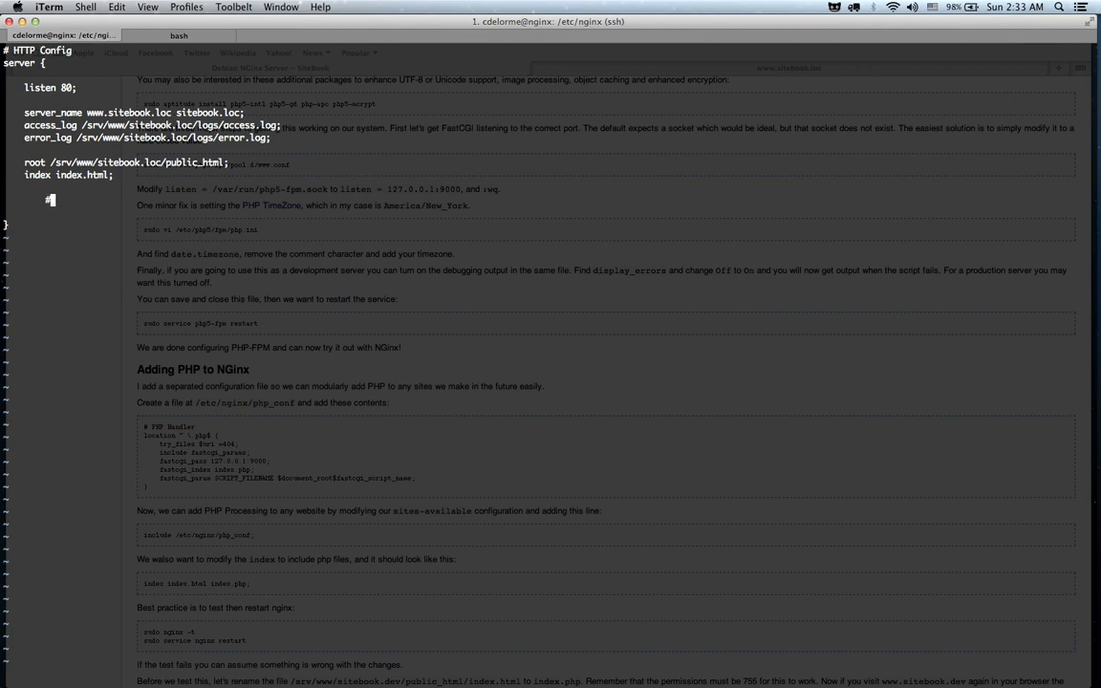
text(#)
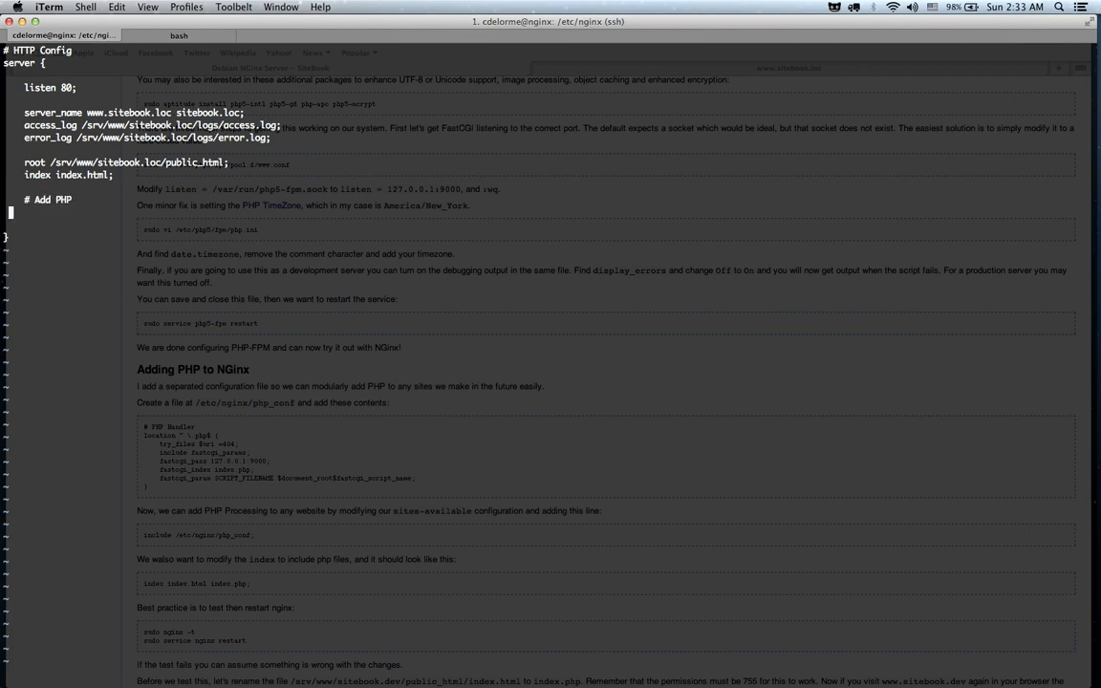
text(includer /etc/)
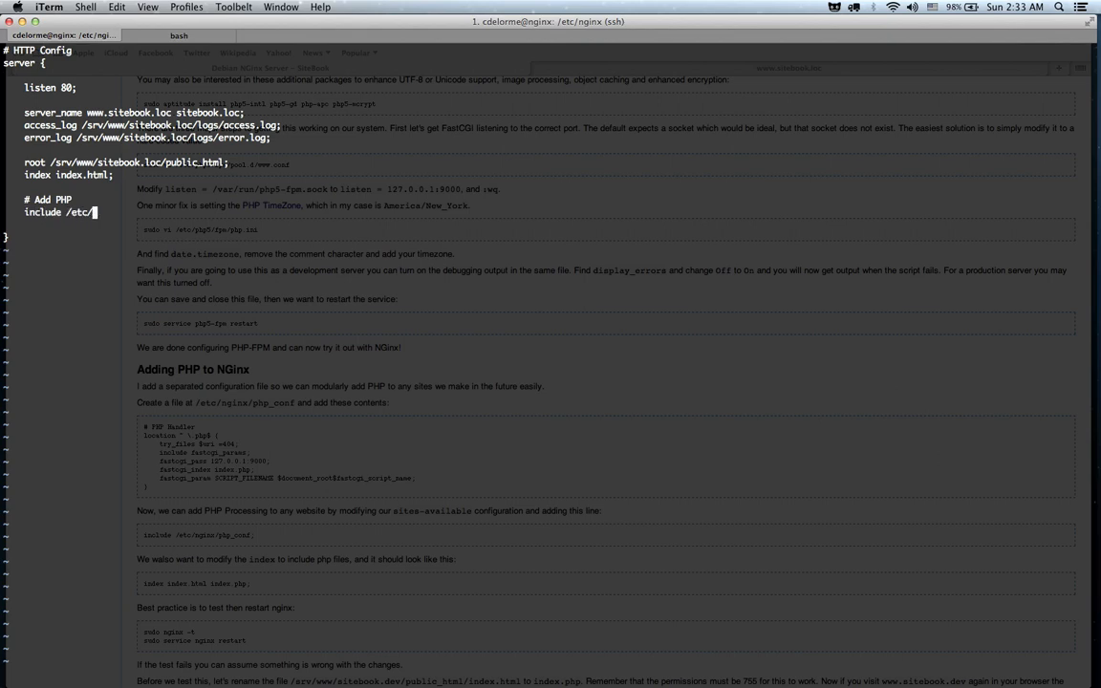
text(nginx/php)
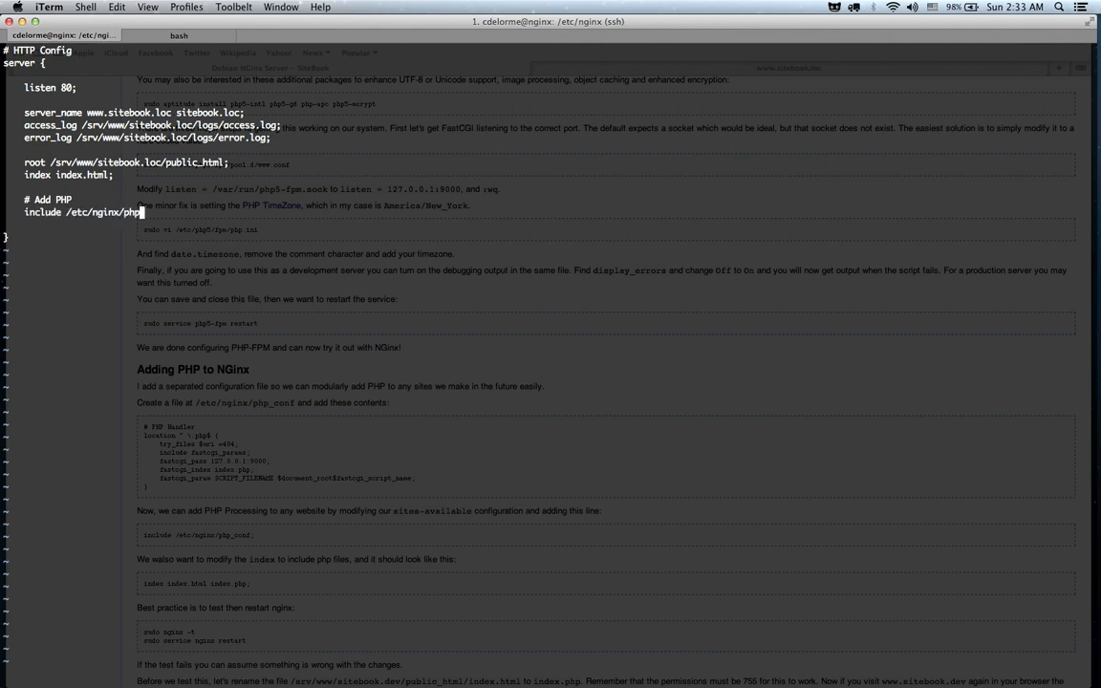
text(_conf)
text(sudo )
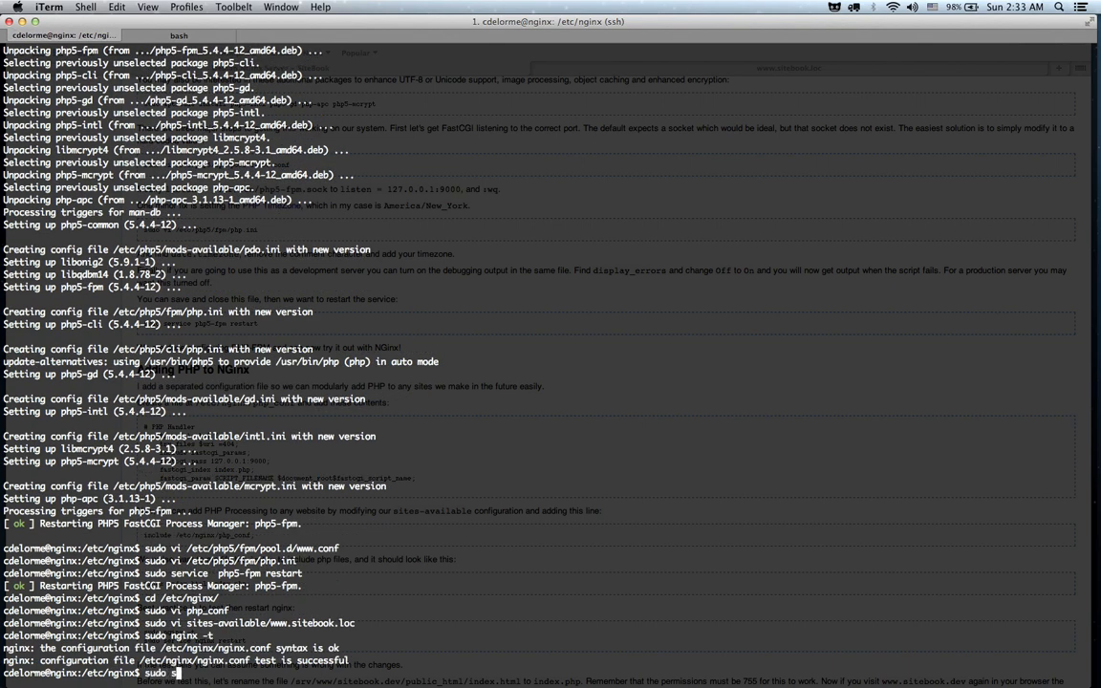
Step: Restart nginx, remove public_html/index.html, add index.php to the site's index line, restart again
text(service nginx restart)
text(rm /)
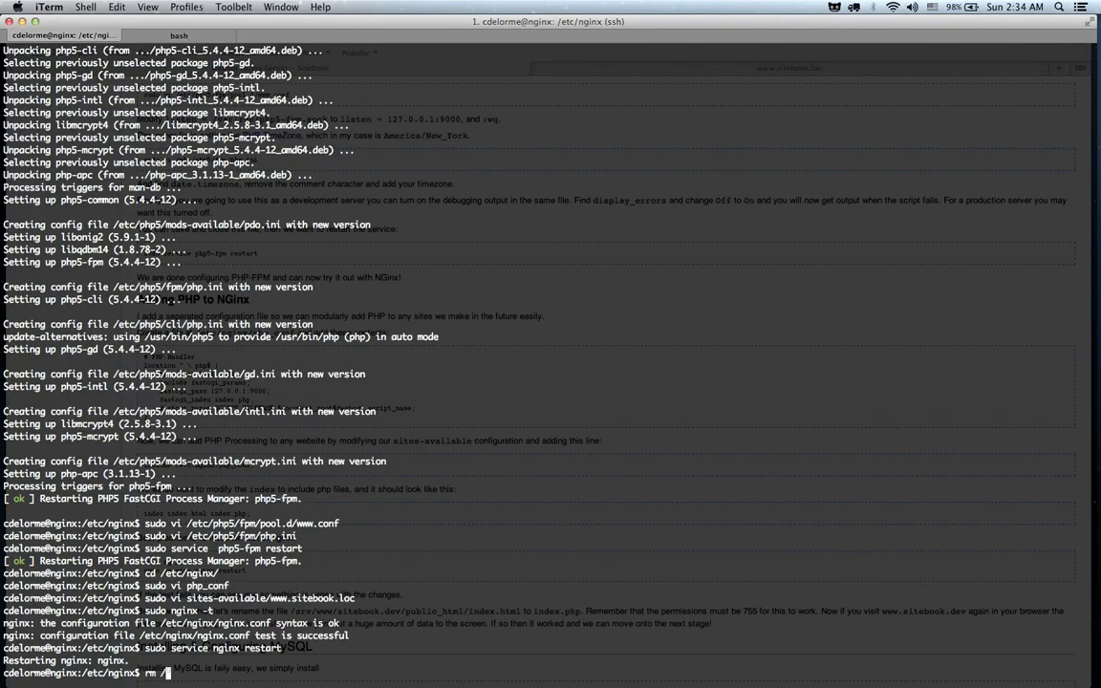
text(sr)
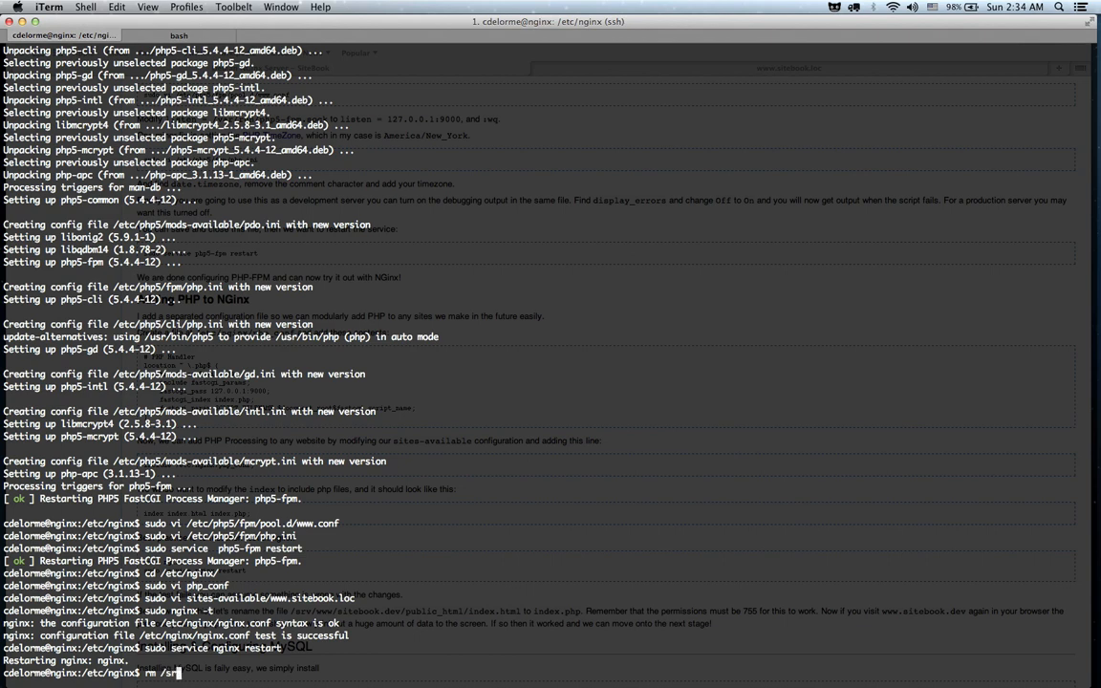
text(/srv/www/)
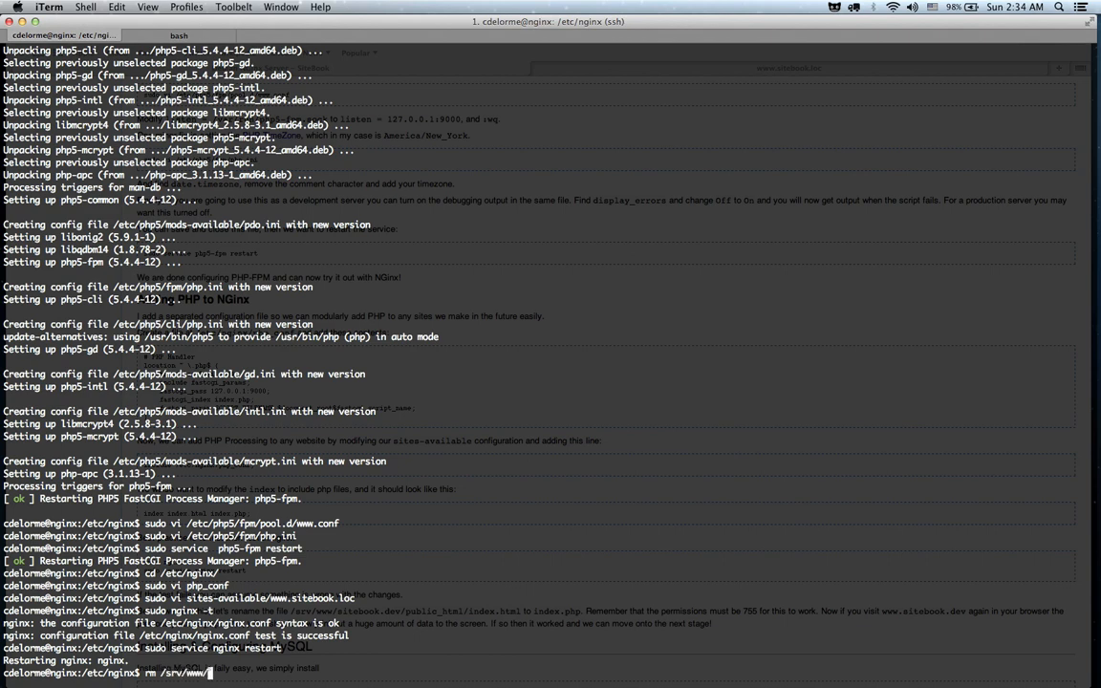
text(sitebook.loc/public_html/i)
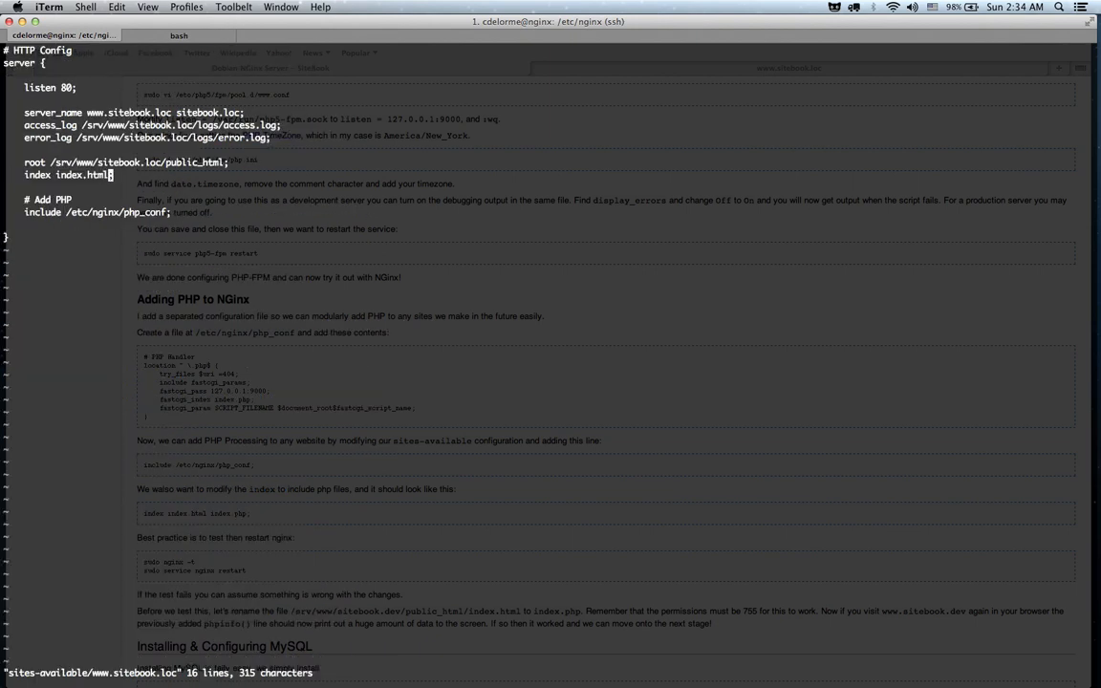
text(index.php)
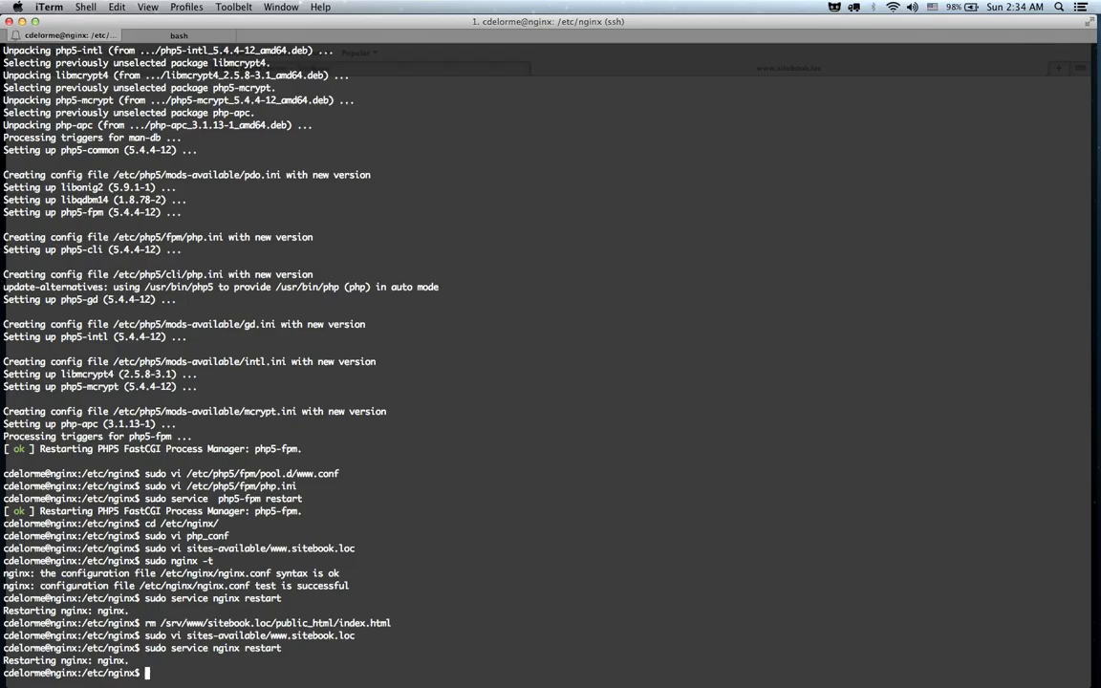
Step: Create /srv/www/sitebook.loc/public_html/index.php containing <?php phpinfo(); ?>
text(vi /et)
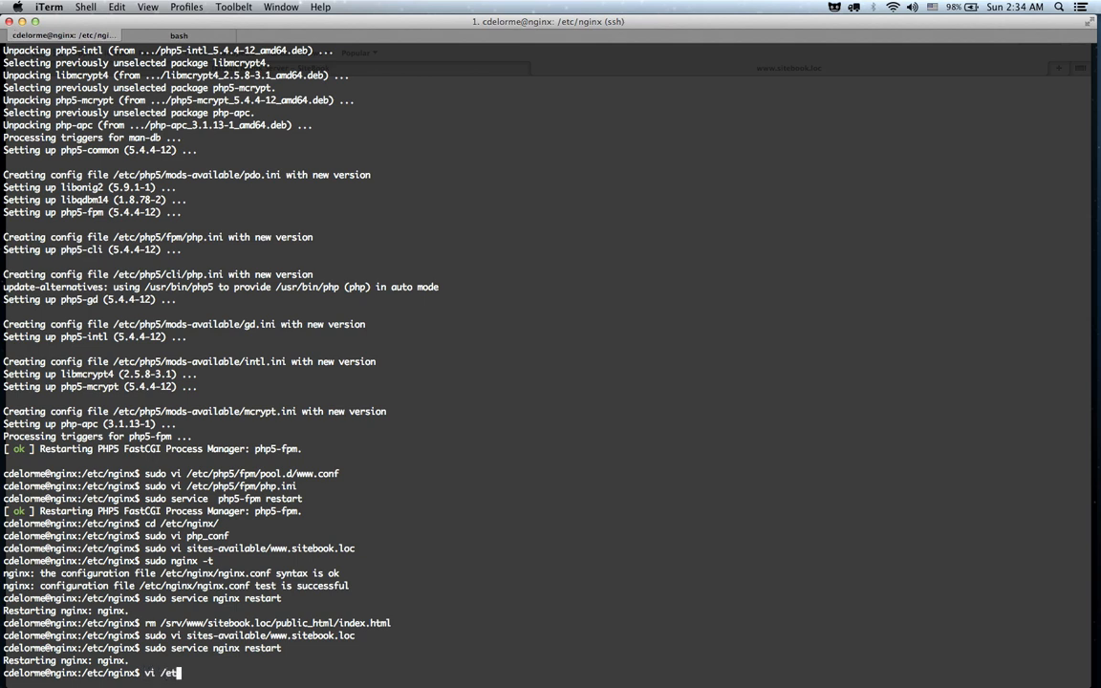
text(srv/www/)
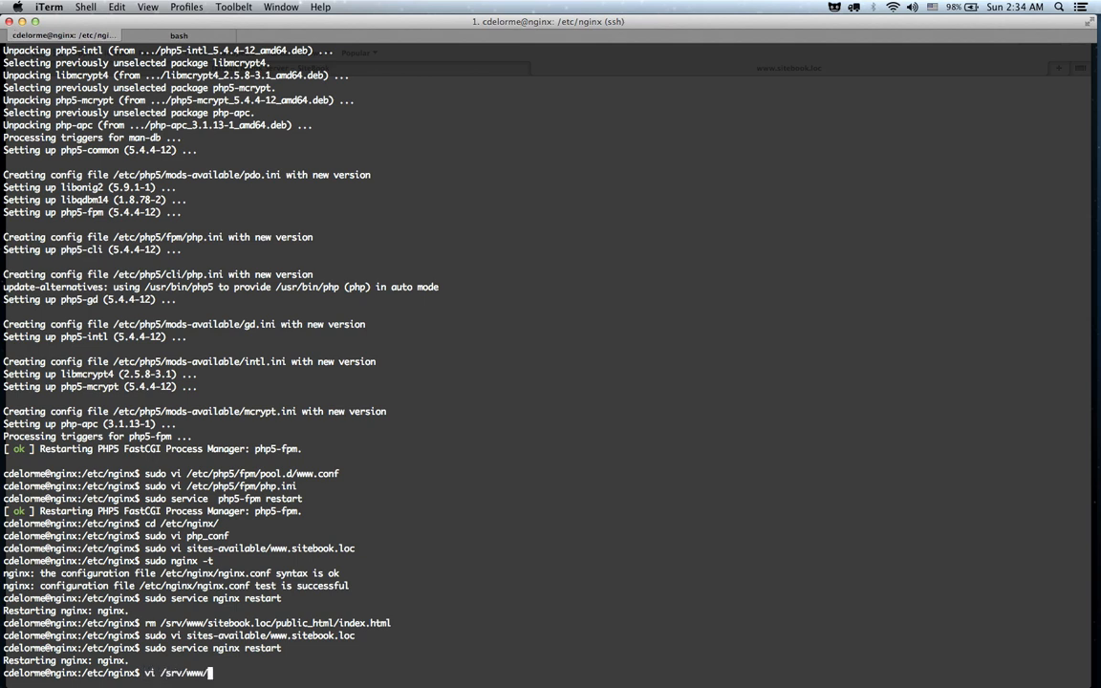
text(sitebook.loc/public_html/)
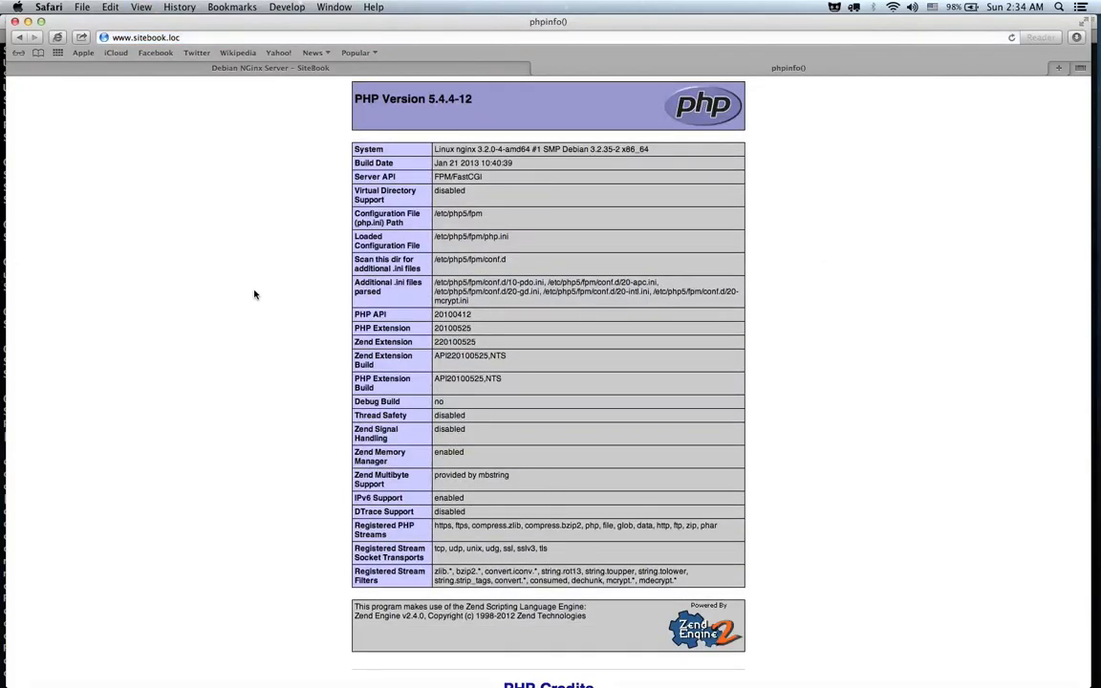
Step: Scroll the phpinfo page, then scroll the guide down to Installing & Configuring MySQL
scroll(down, 3)
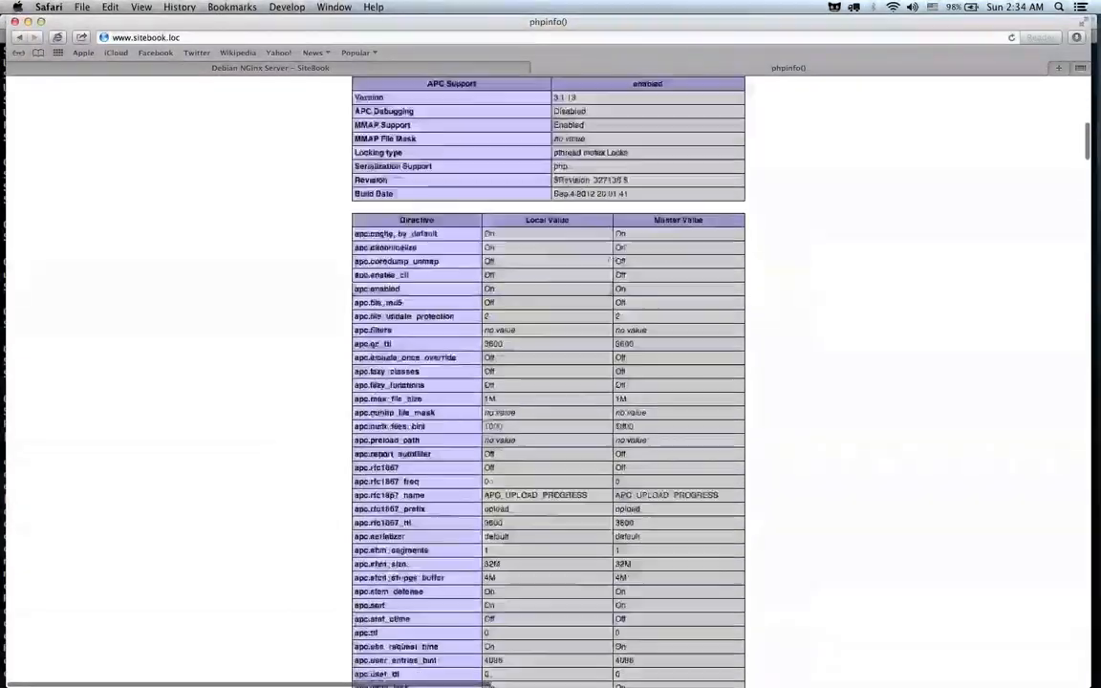
scroll(up, 3)
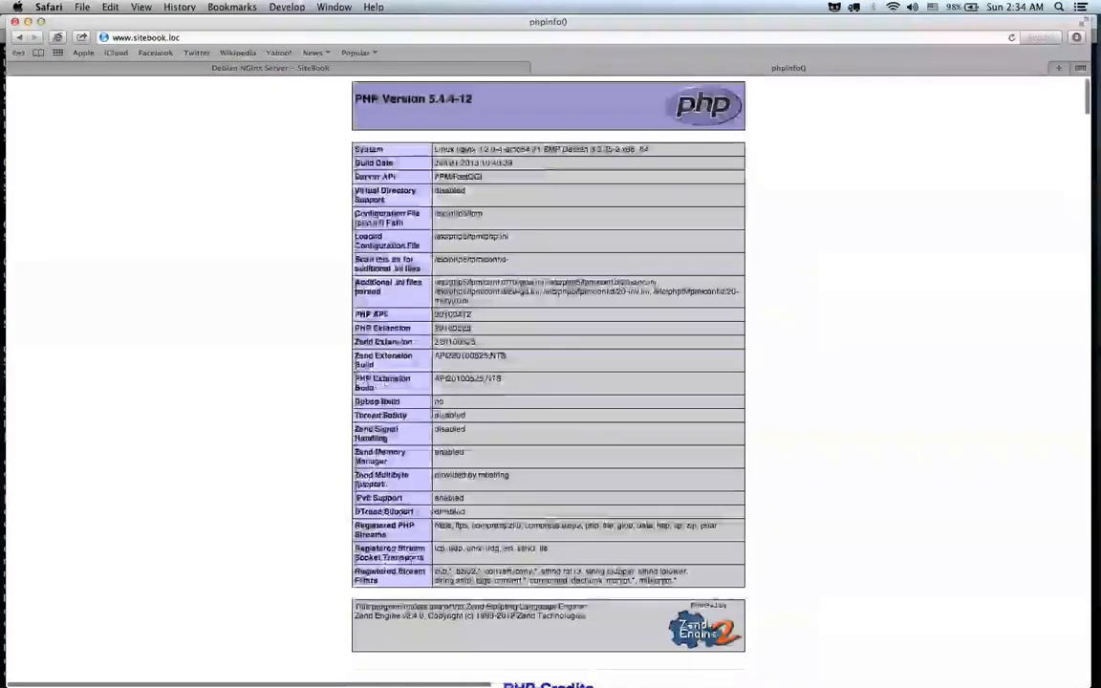
scroll(down, 3)
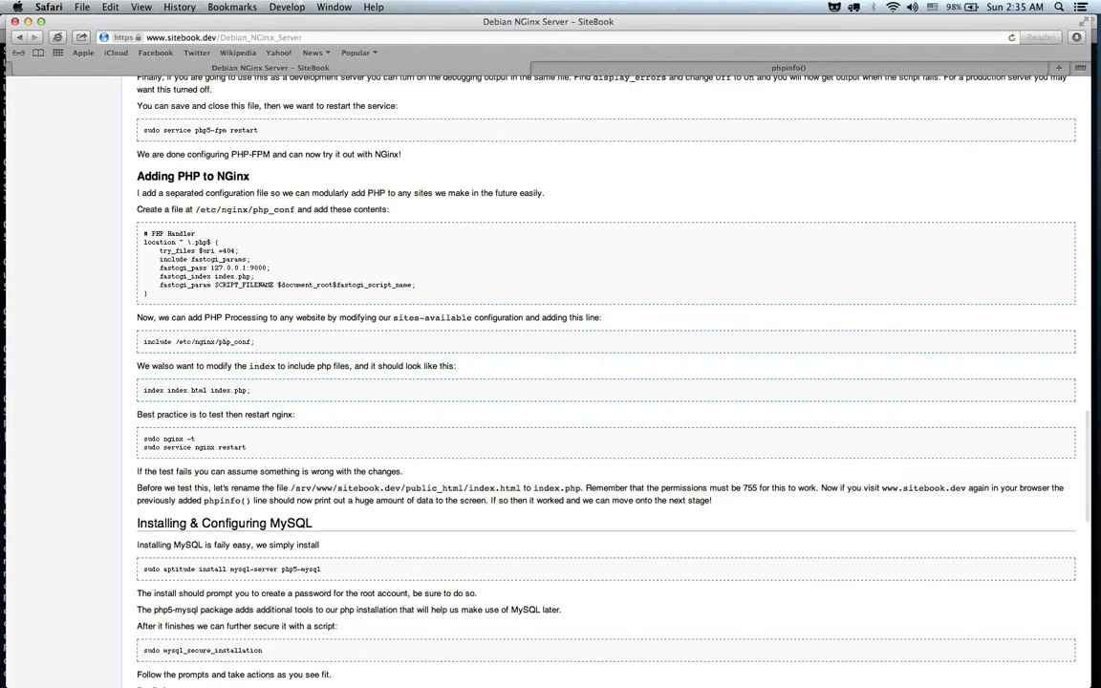
scroll(down, 3)
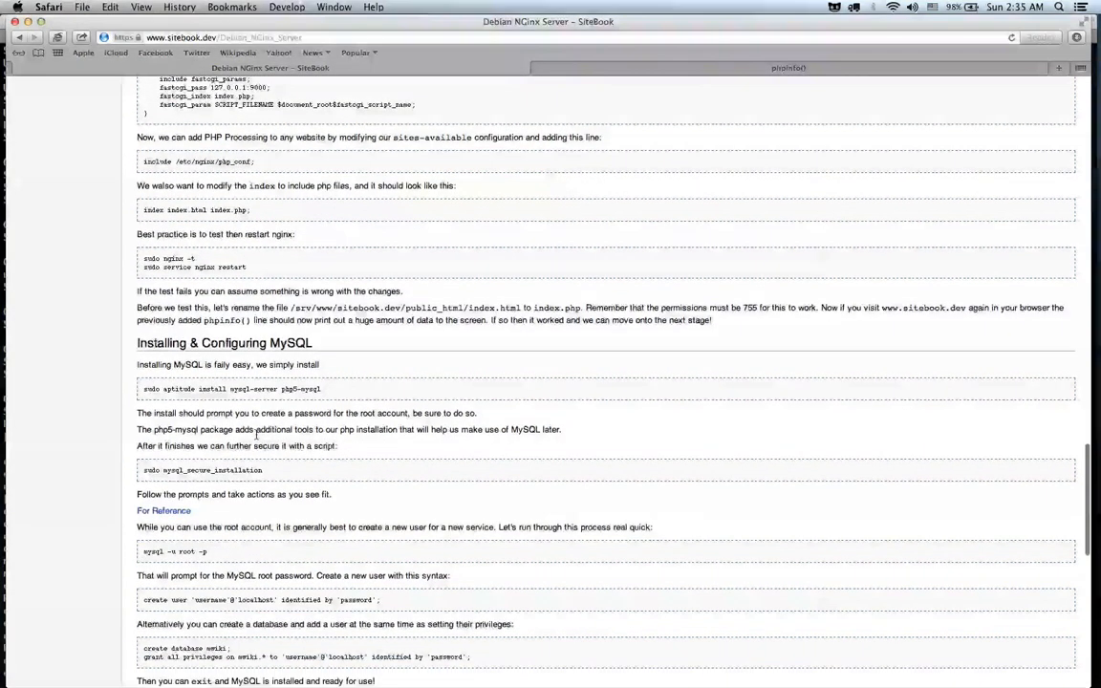
scroll(down, 3)
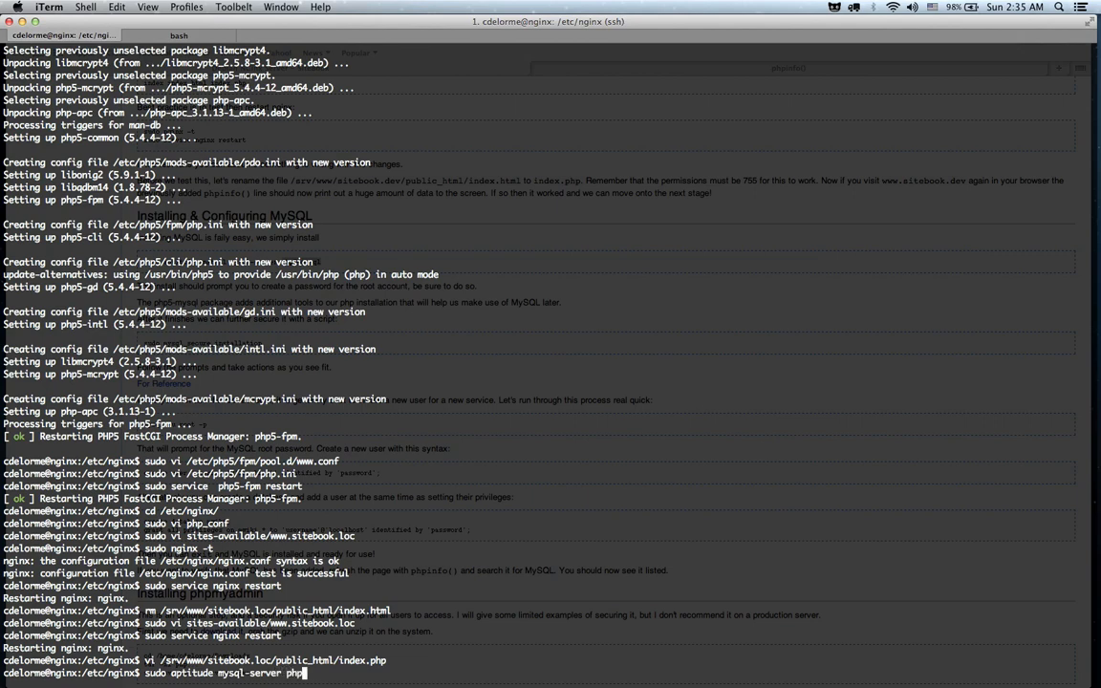
Step: Run sudo aptitude install mysql-server php5-mysql
text(-mysql)
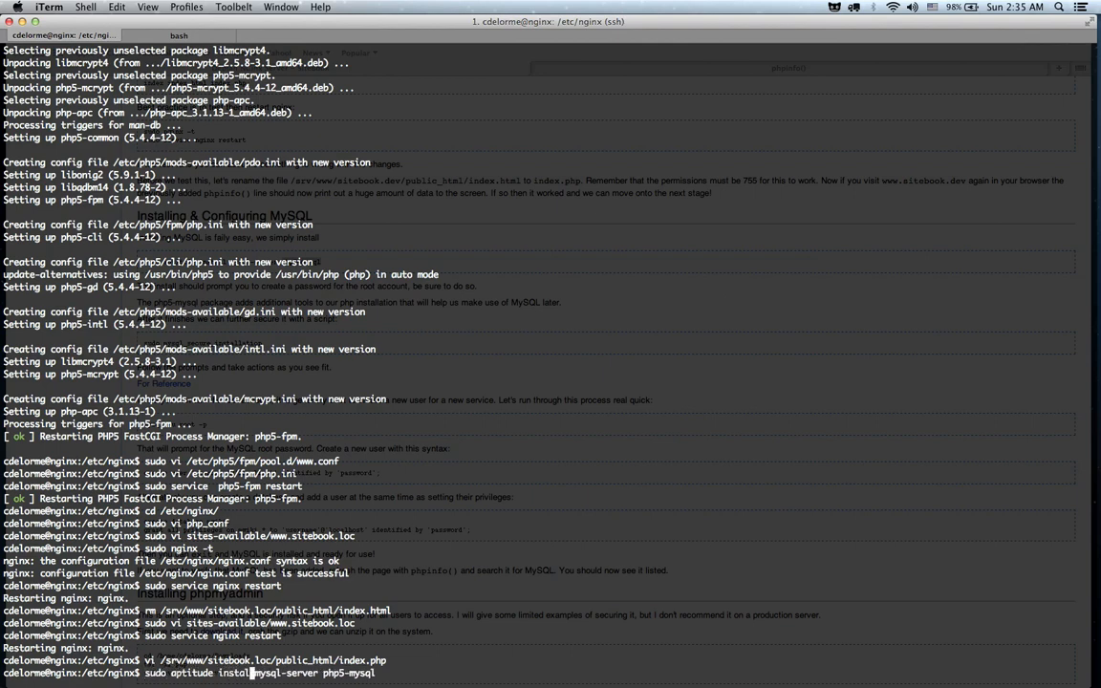
key(Return)
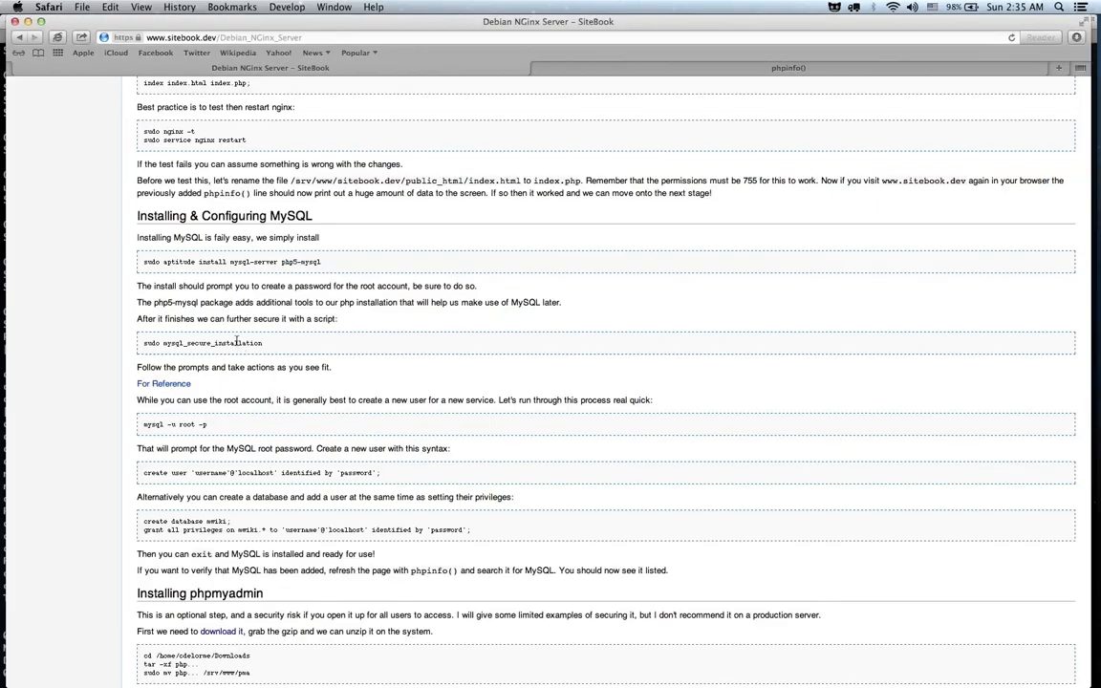
Step: Select the mysql_secure_installation command in the guide while the installer asks for the root password
double_click(210, 343)
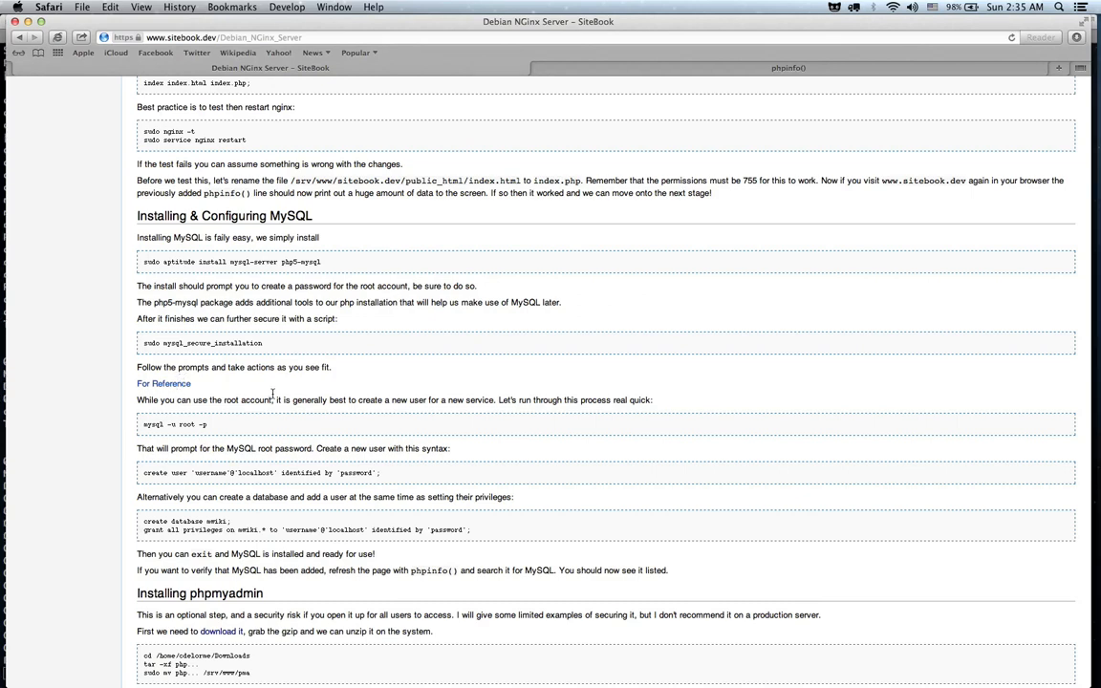
double_click(212, 342)
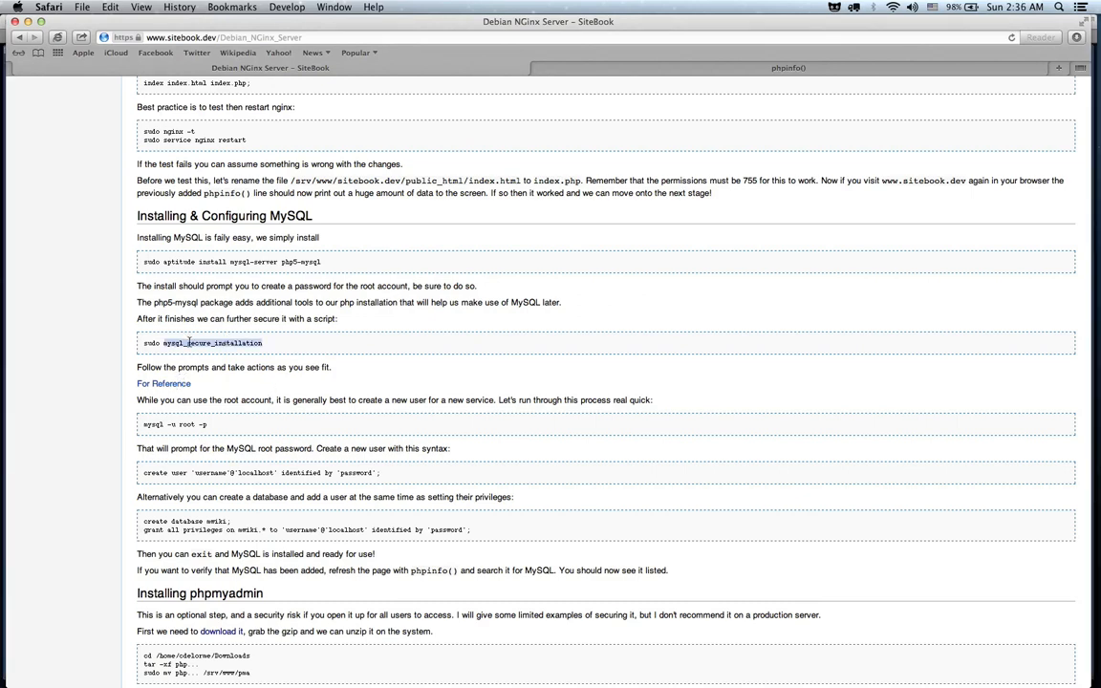
double_click(212, 342)
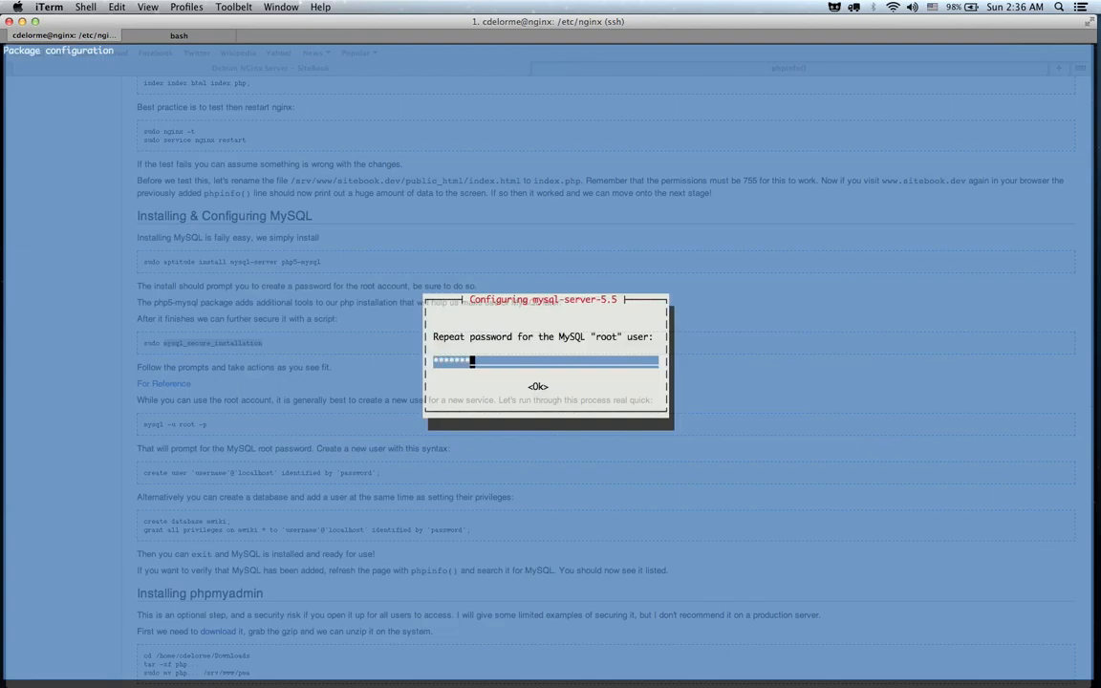
Step: Enter and confirm the MySQL root password so the mysql-server and php5-mysql install completes
click(537, 386)
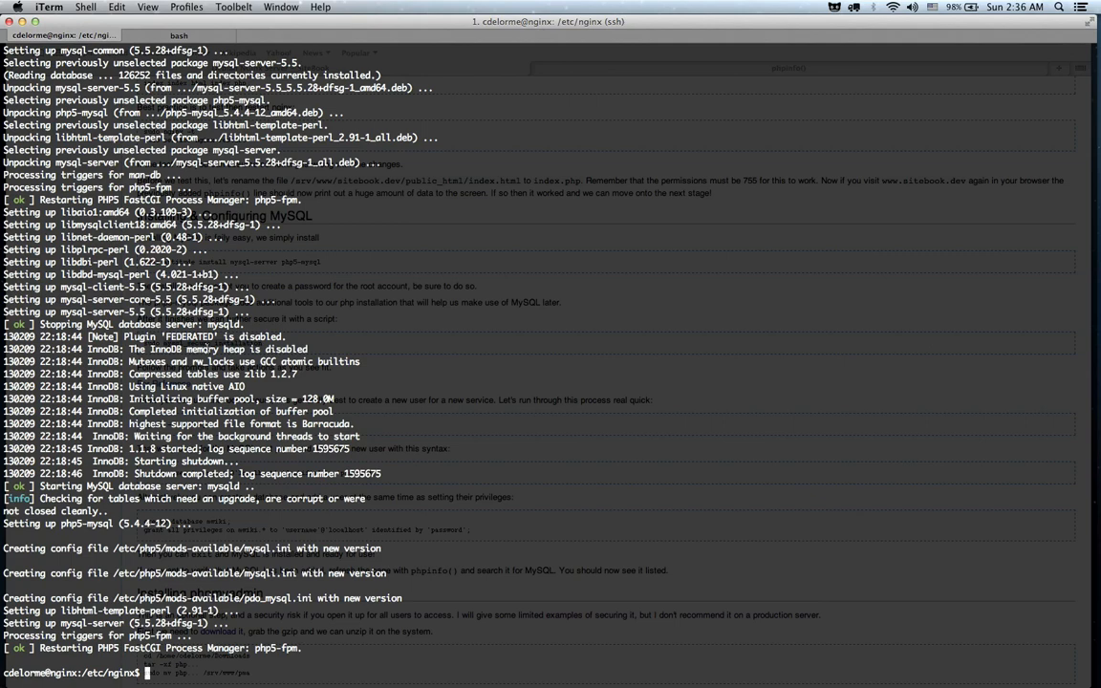
Step: Answer mysql_secure_installation with n, y, y, y, y to keep the password and lock MySQL down, then start mysql -u root -p
text(sudo mysql_secure_installatio)
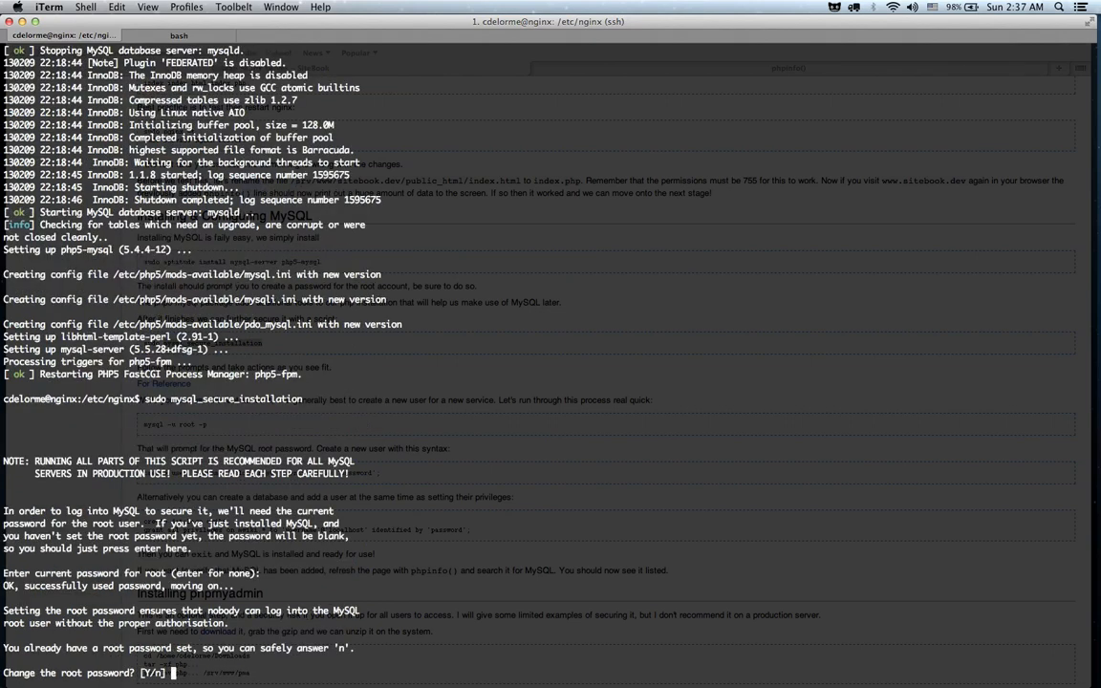
text(n)
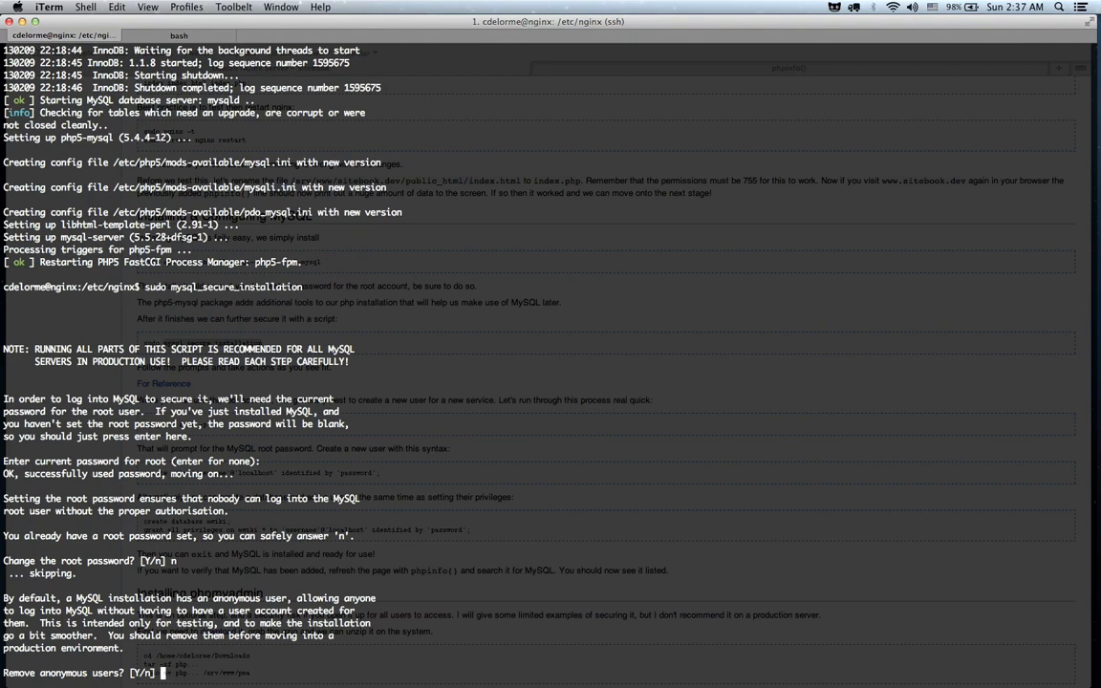
text(y)
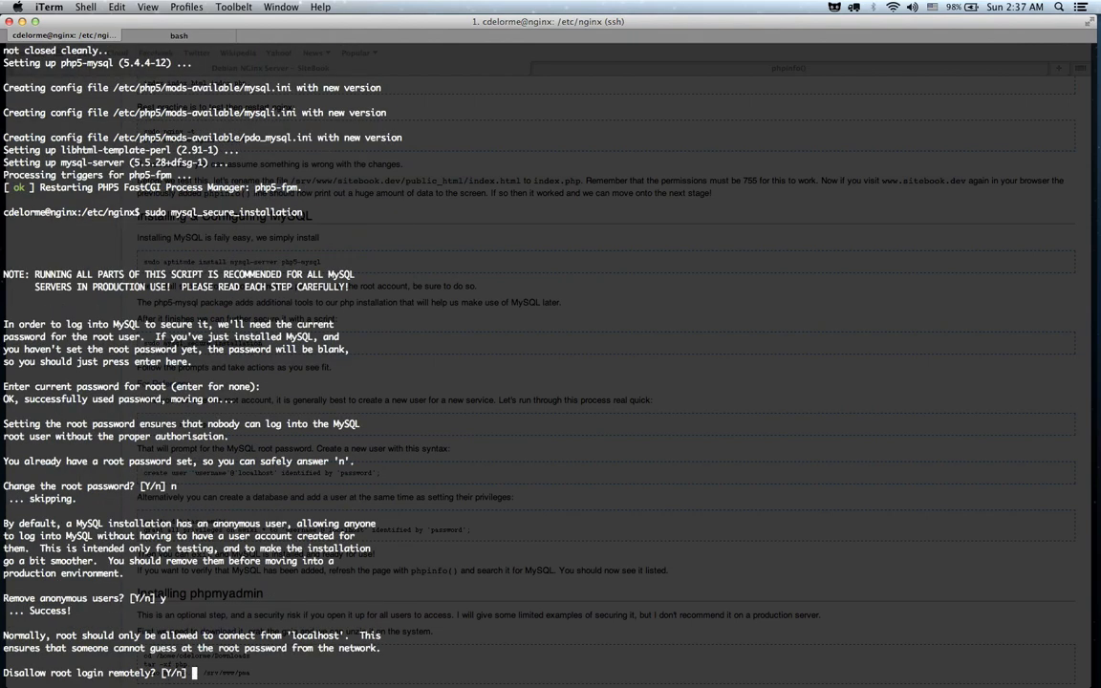
text(y)
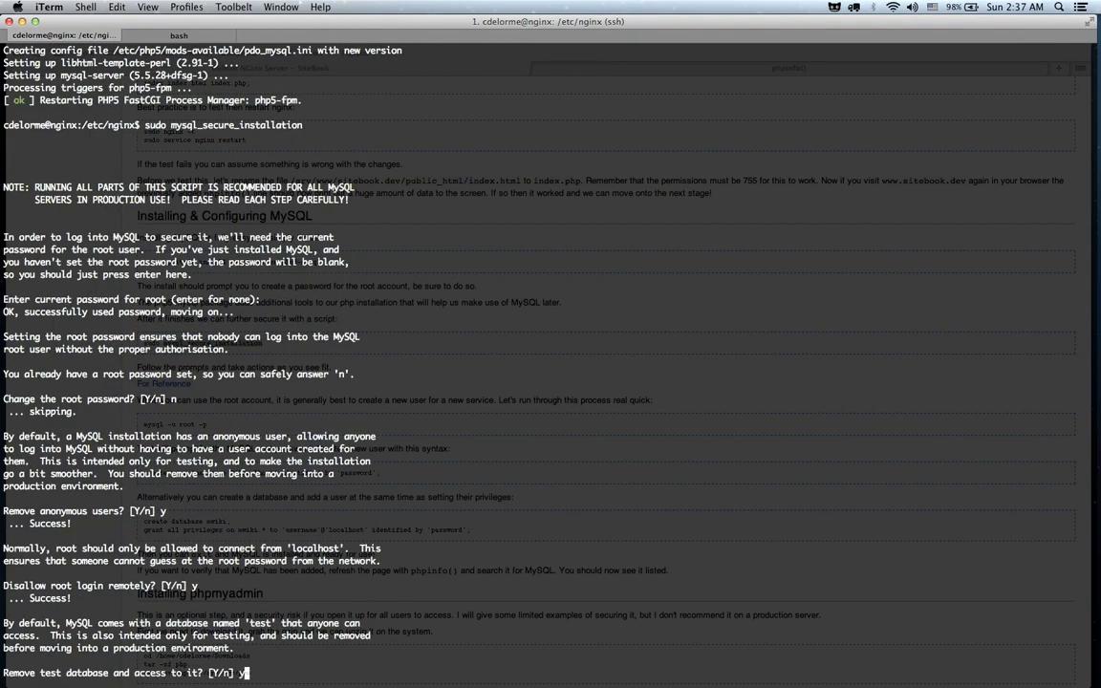
key(Return)
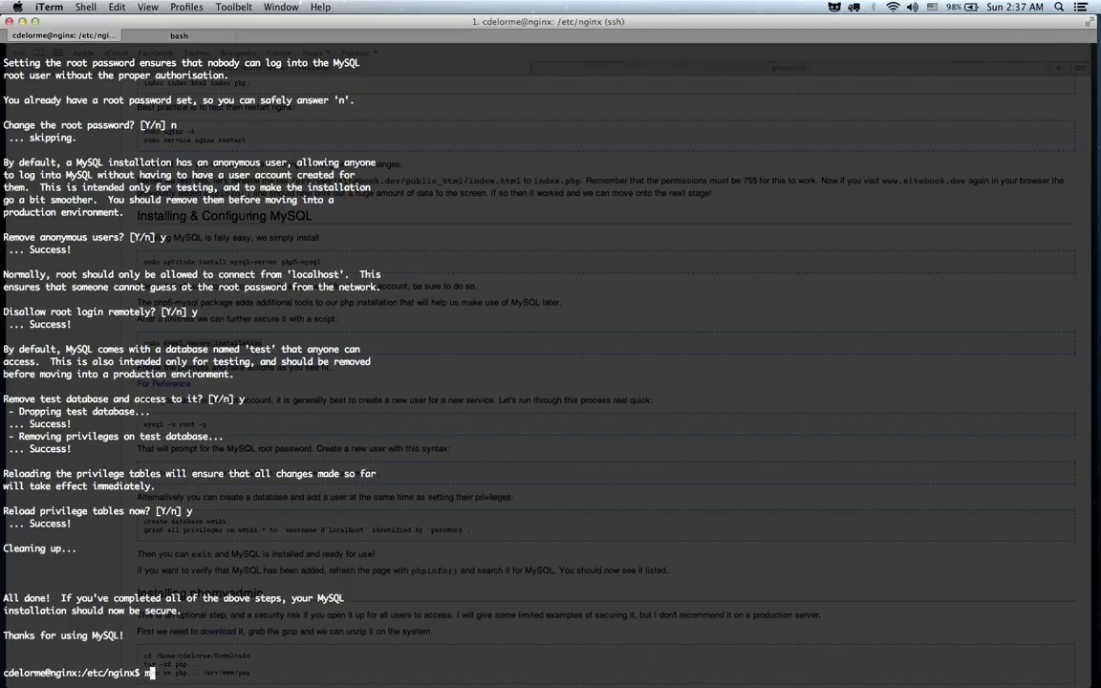
text(mysql -u root -p)
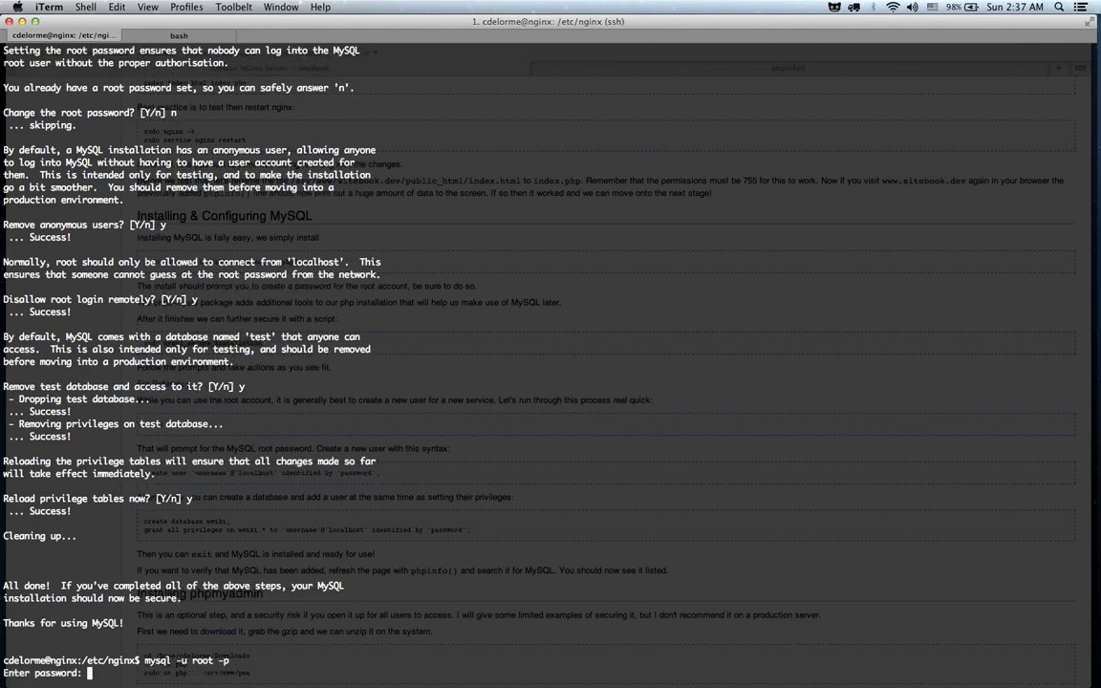
Step: Create the mwiki database with CREATE DATABASE mwiki;
text(cre)
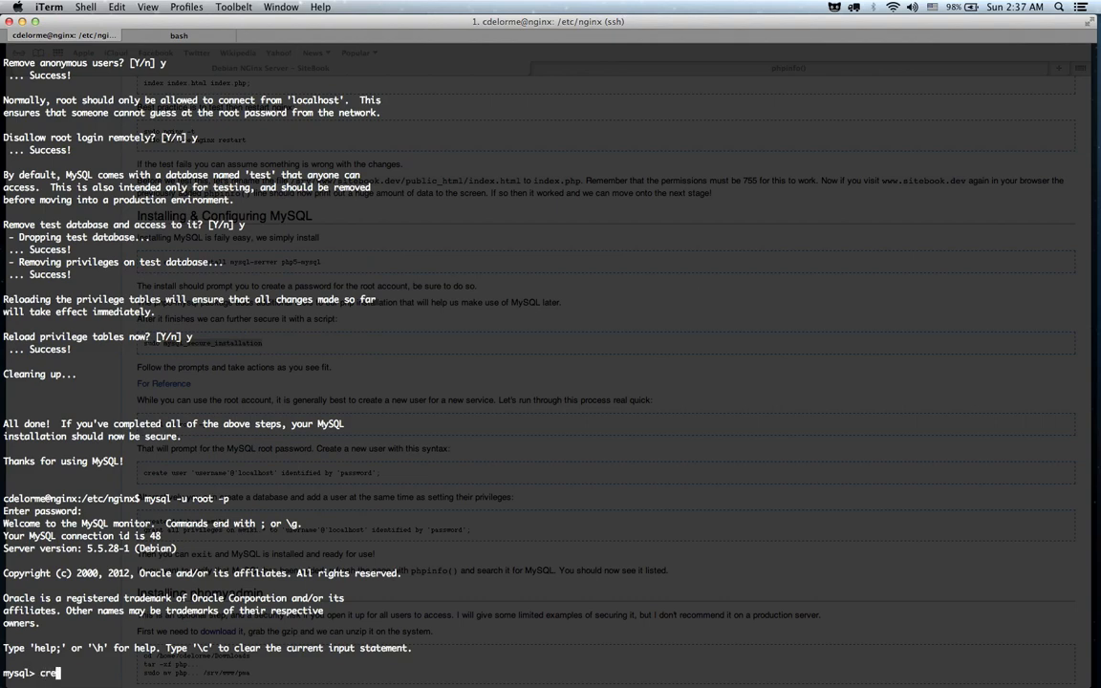
text(ate database)
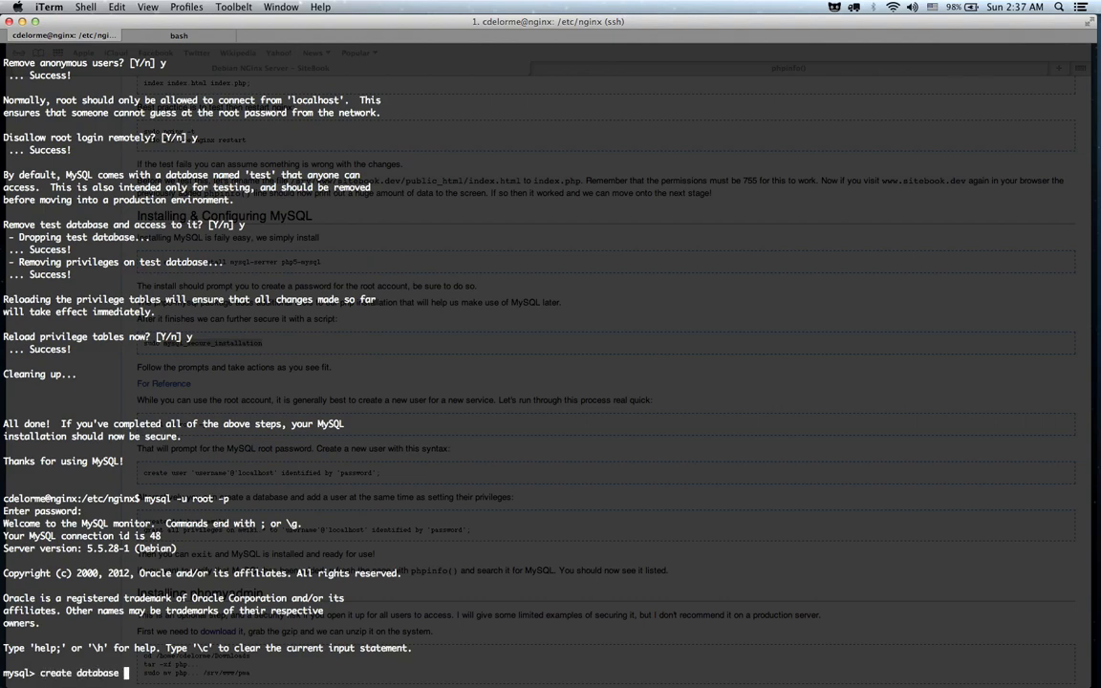
text(mwiki;)
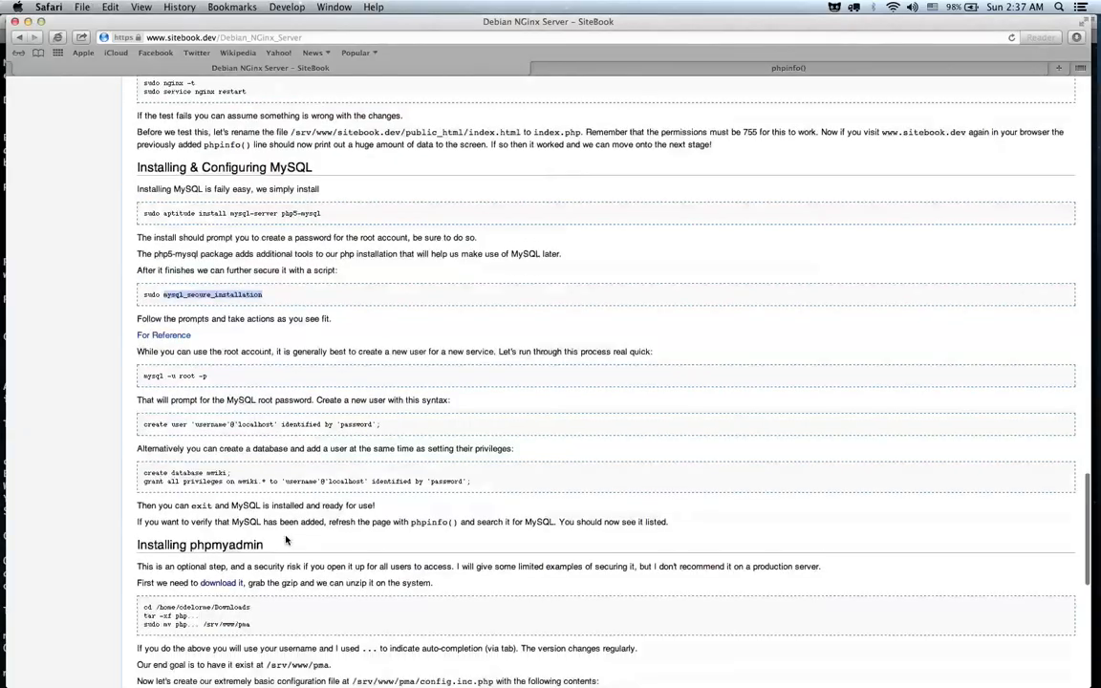
scroll(down, 3)
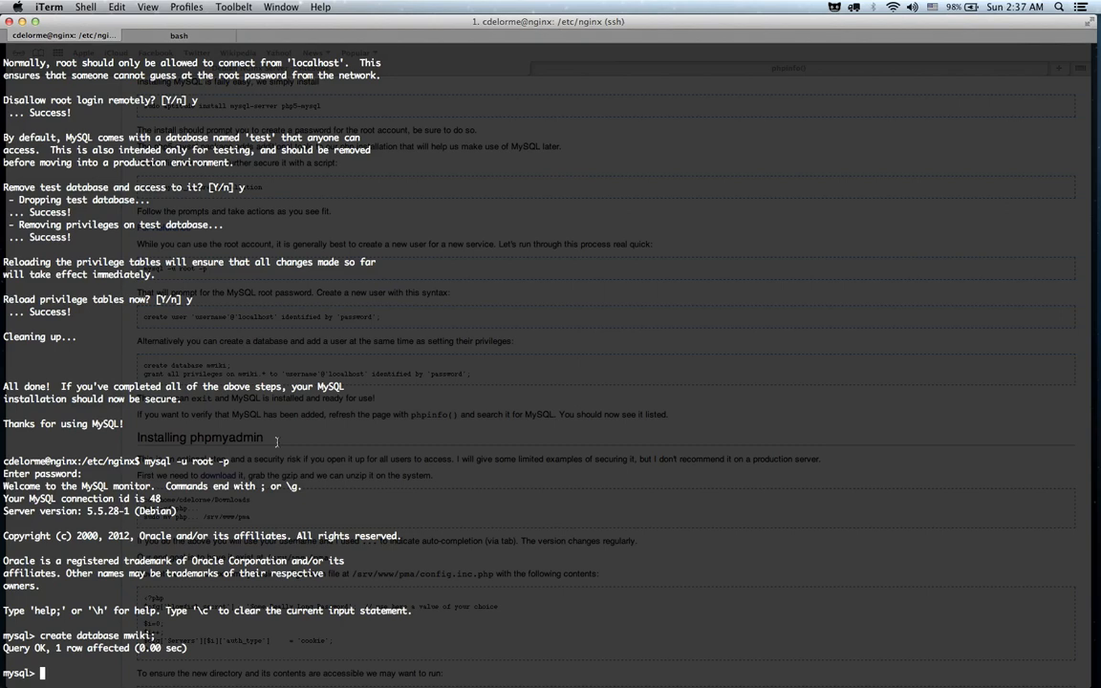
Step: Grant all privileges on mwiki.* to 'mwiki'@'localhost' identified by a password, then exit MySQL and clear
text(grant)
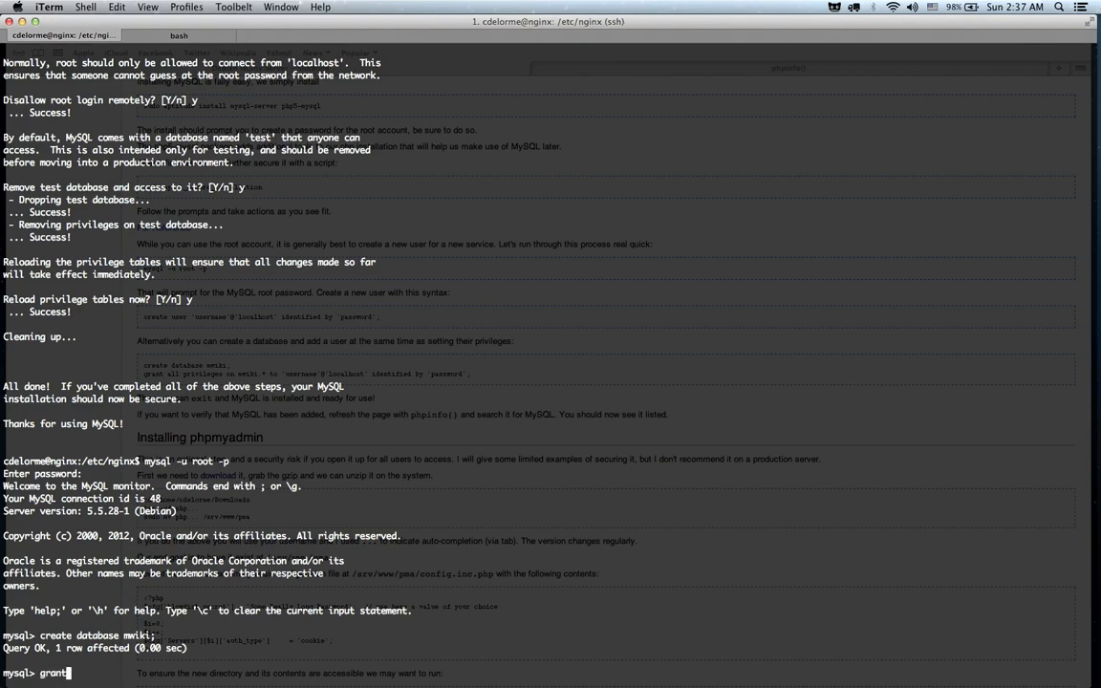
text(a)
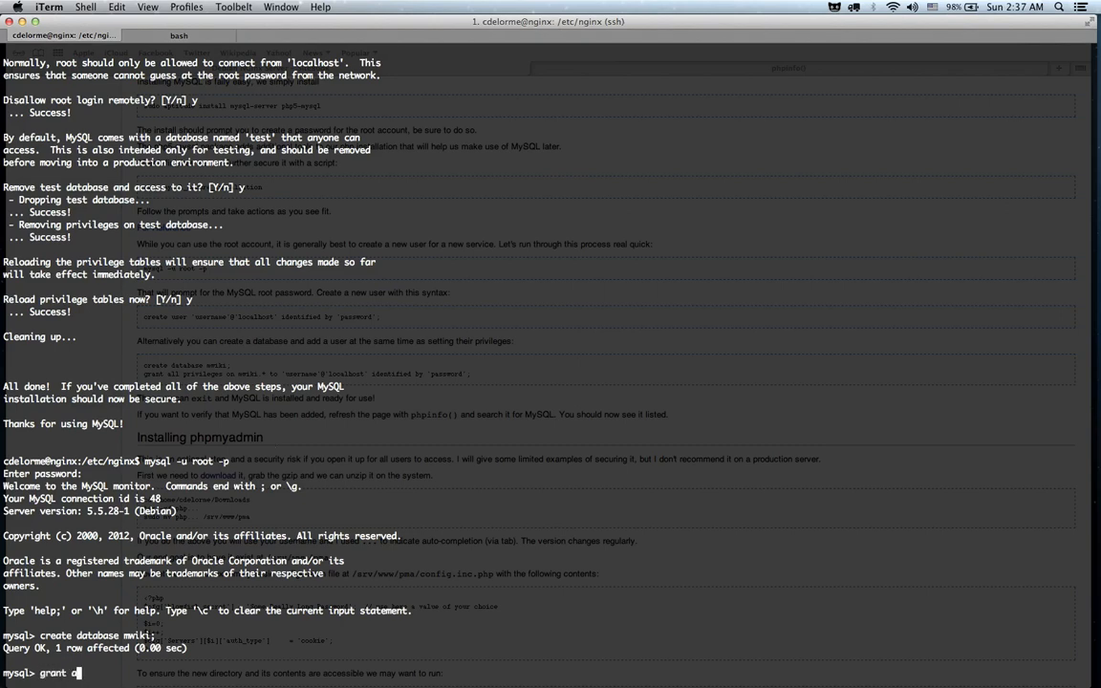
text(ll privileges on mwiki.)
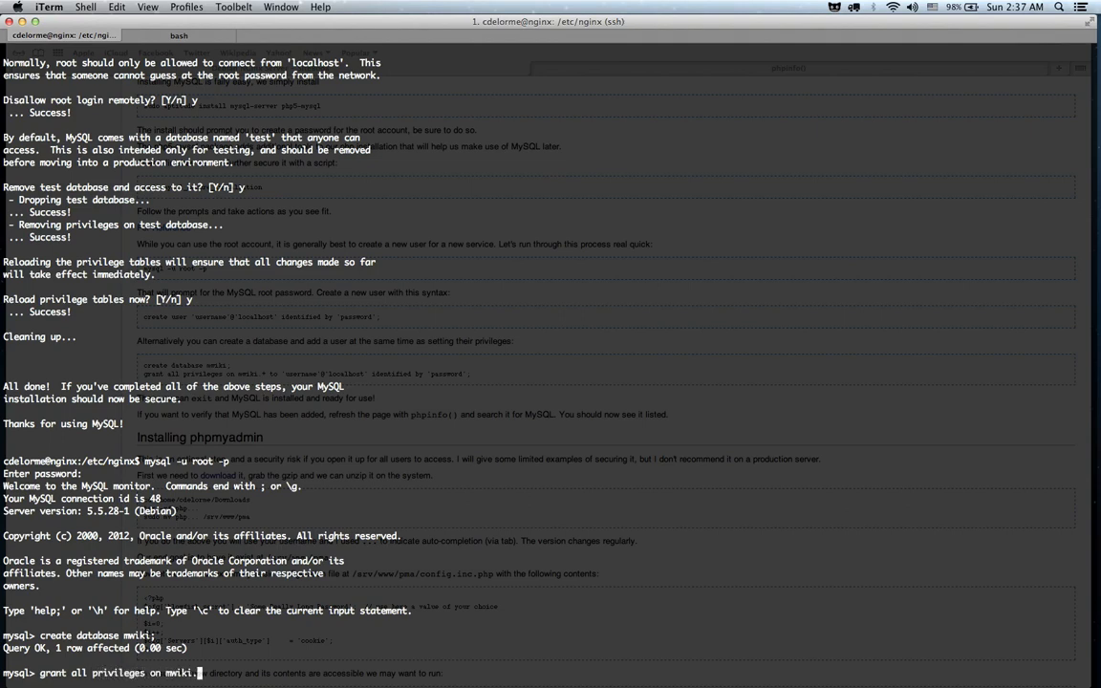
text(* to ')
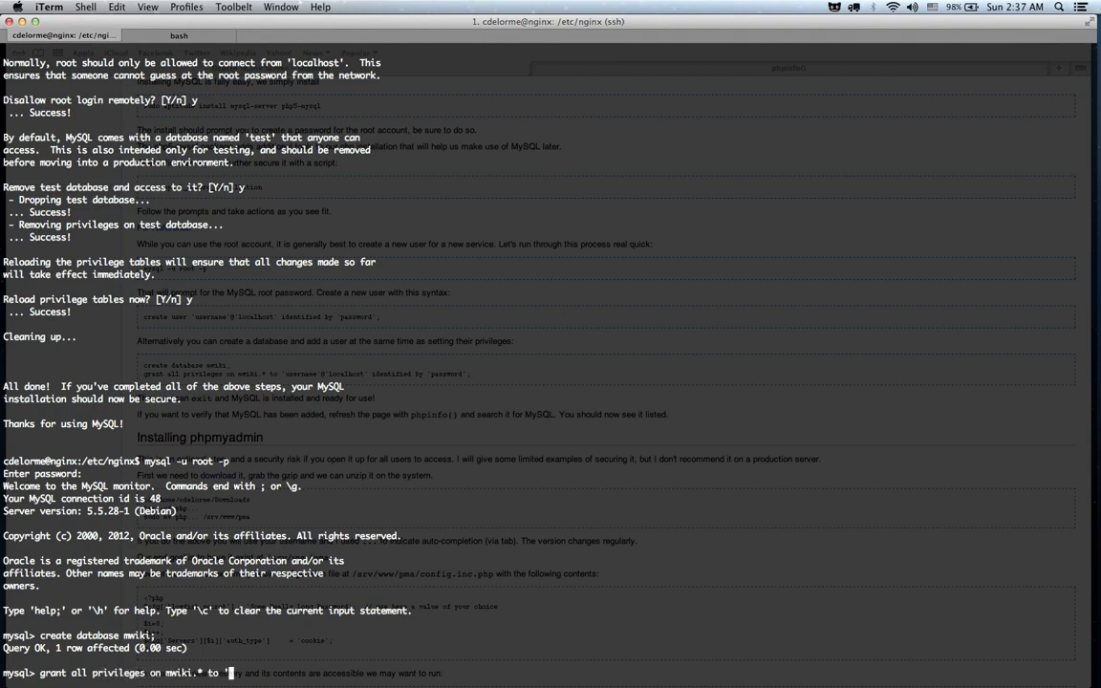
text(mwiki'@'localhost)
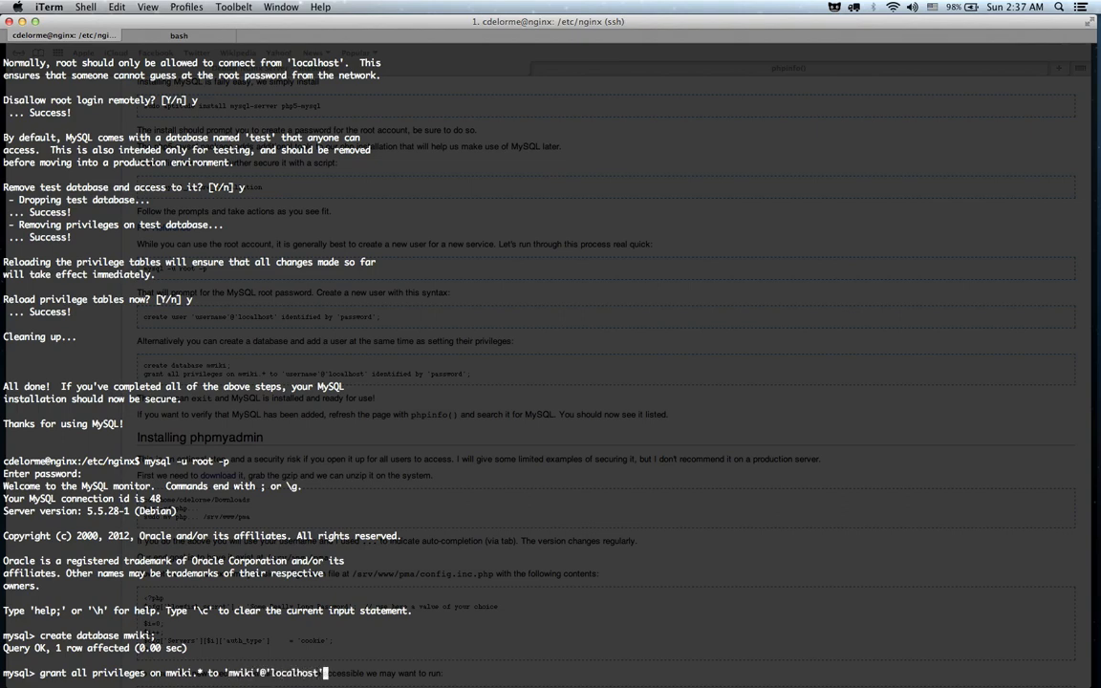
text(identified by ')
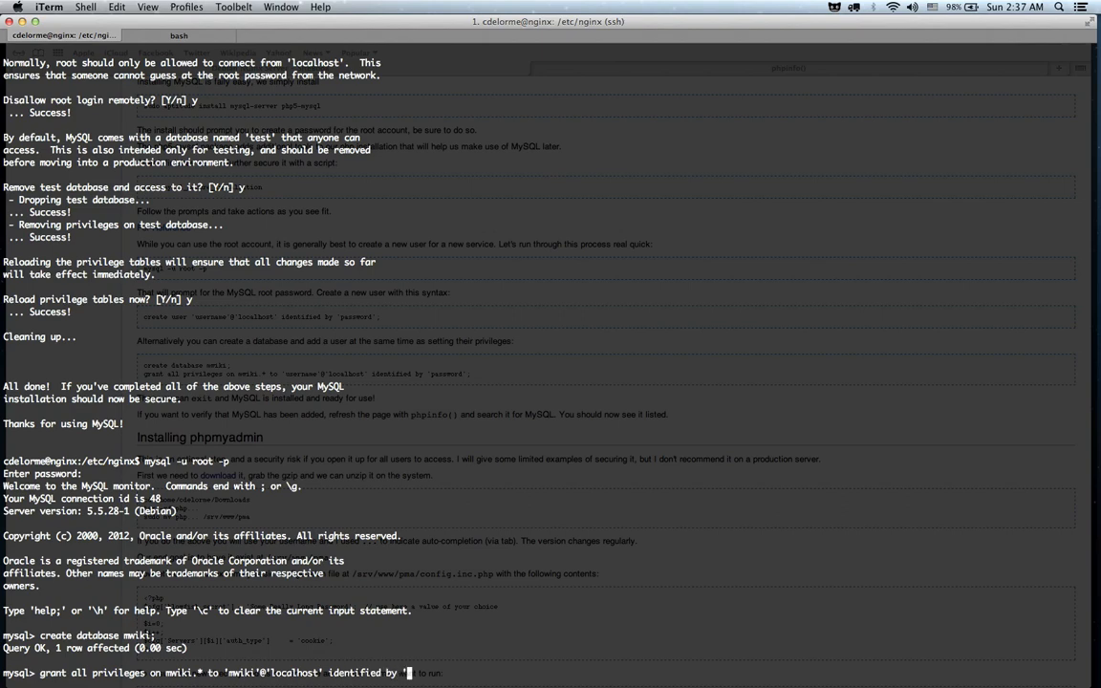
text(password')
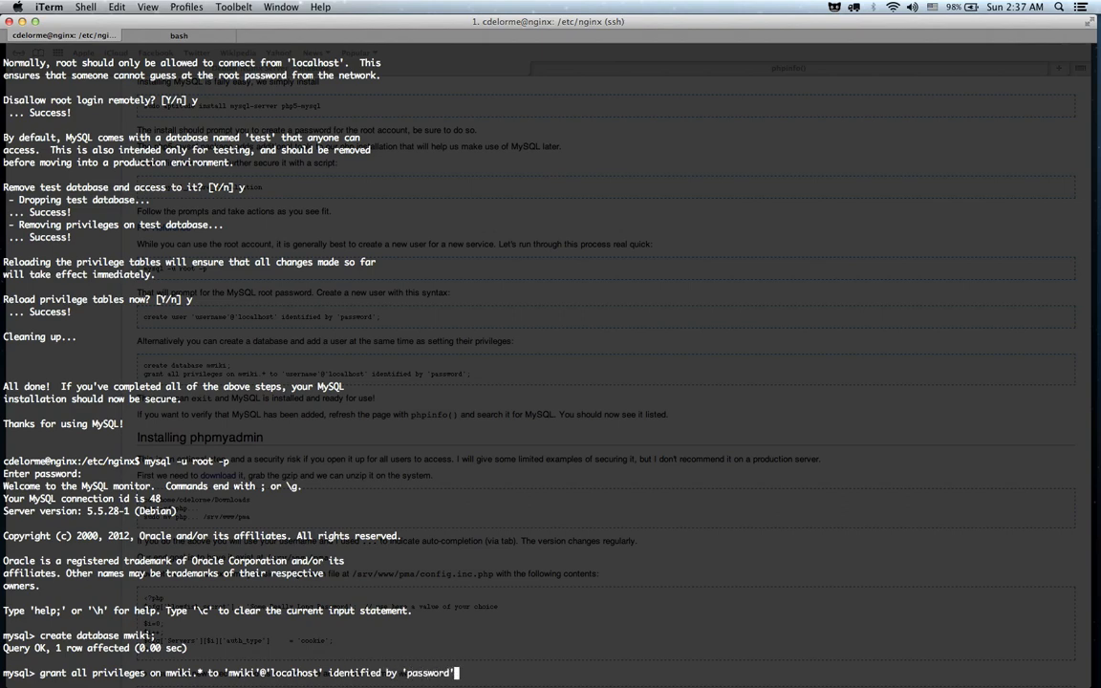
key(enter)
text(clear)
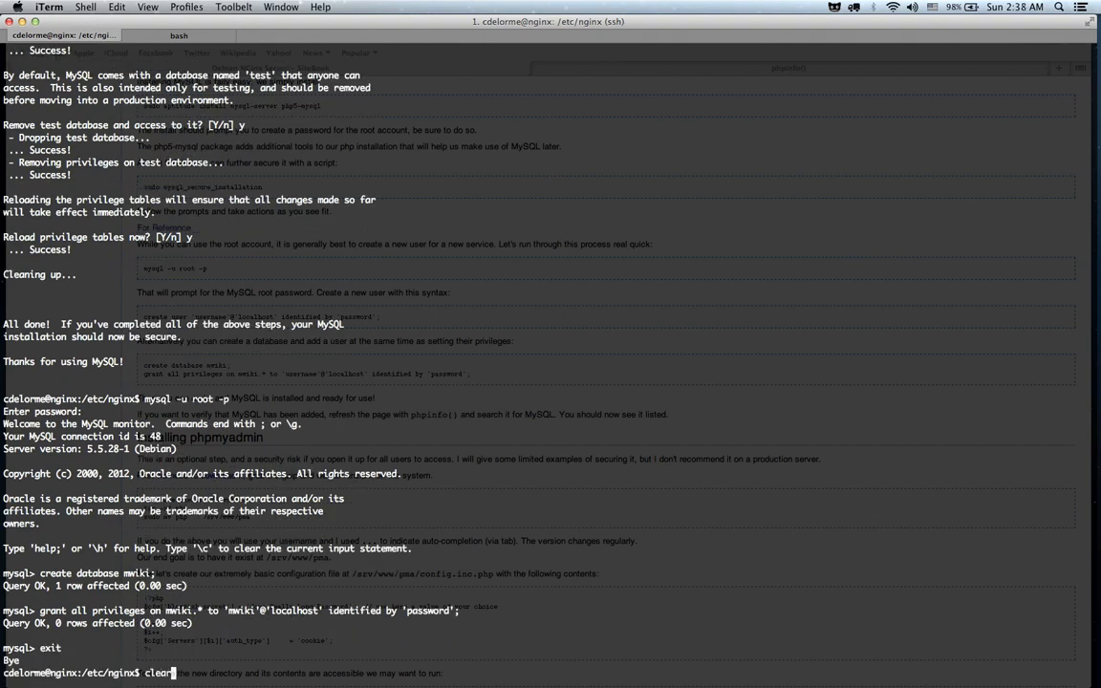
key(Return)
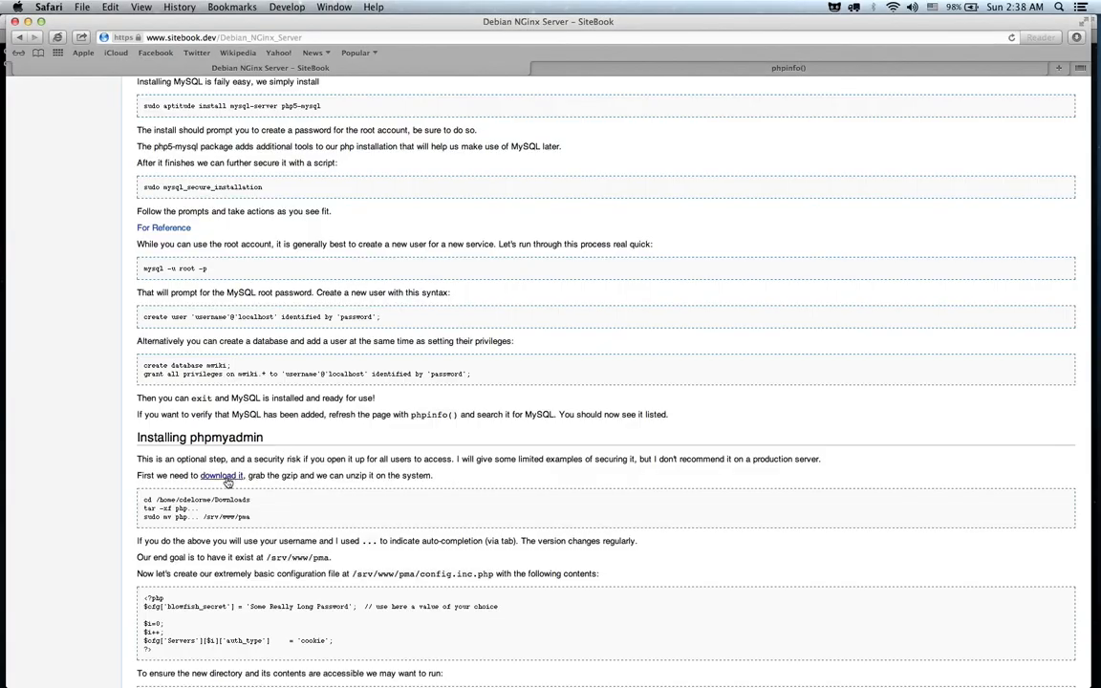
Step: Reach the phpMyAdmin 3.5.6 SourceForge download and copy its direct link address for wget
click(218, 474)
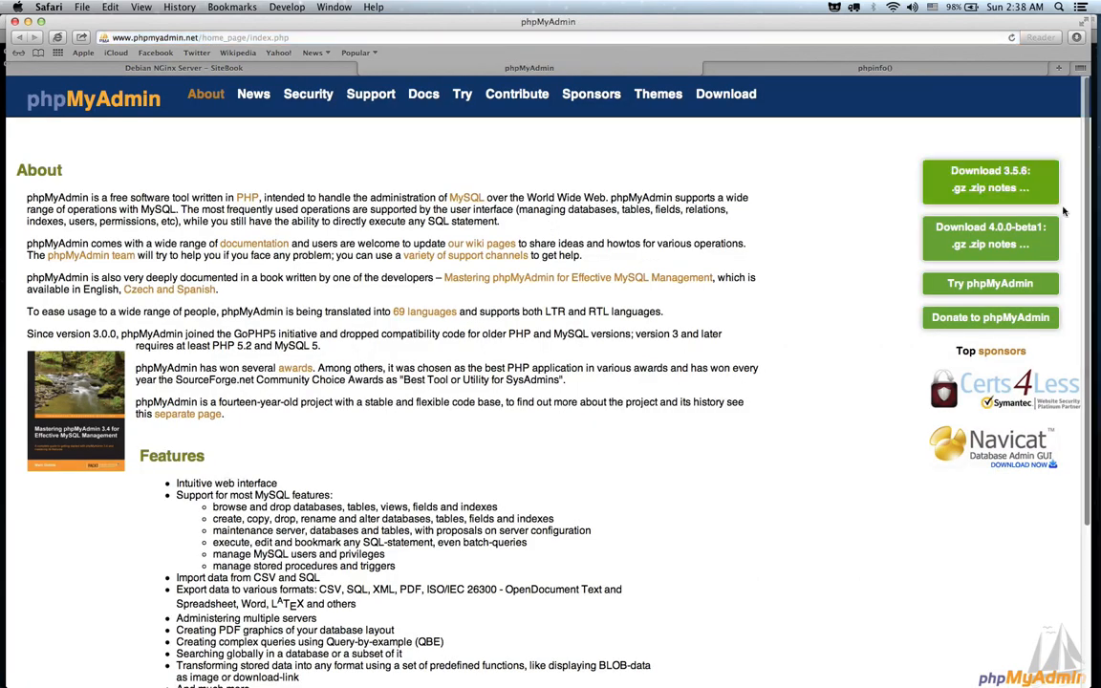
click(990, 180)
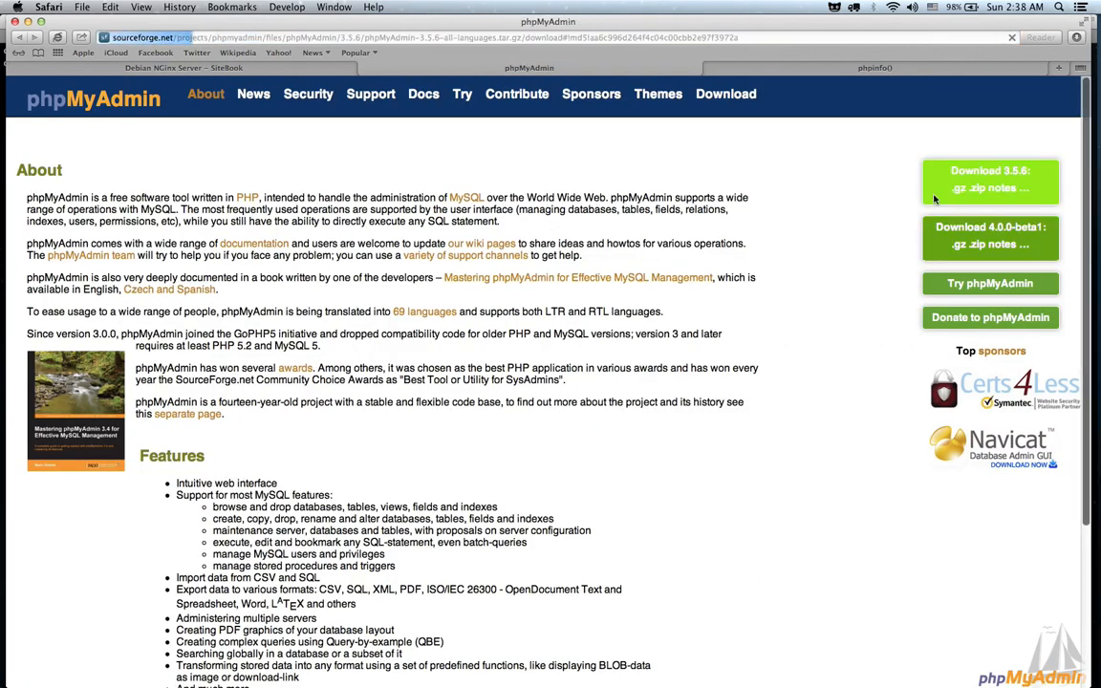
click(990, 181)
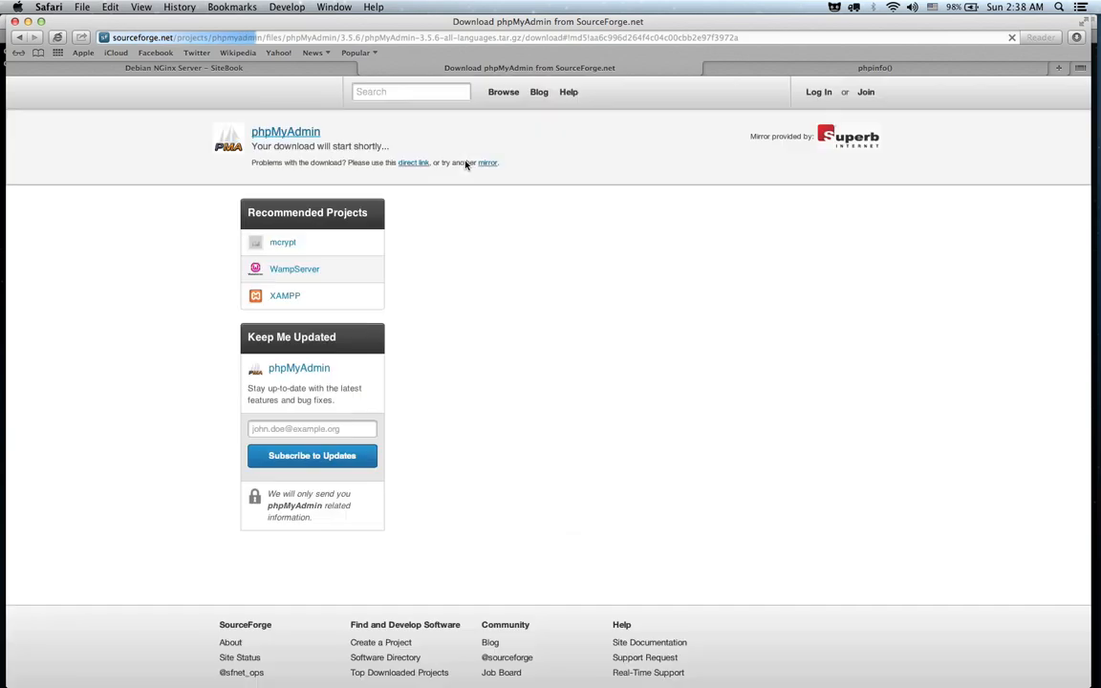
right_click(413, 162)
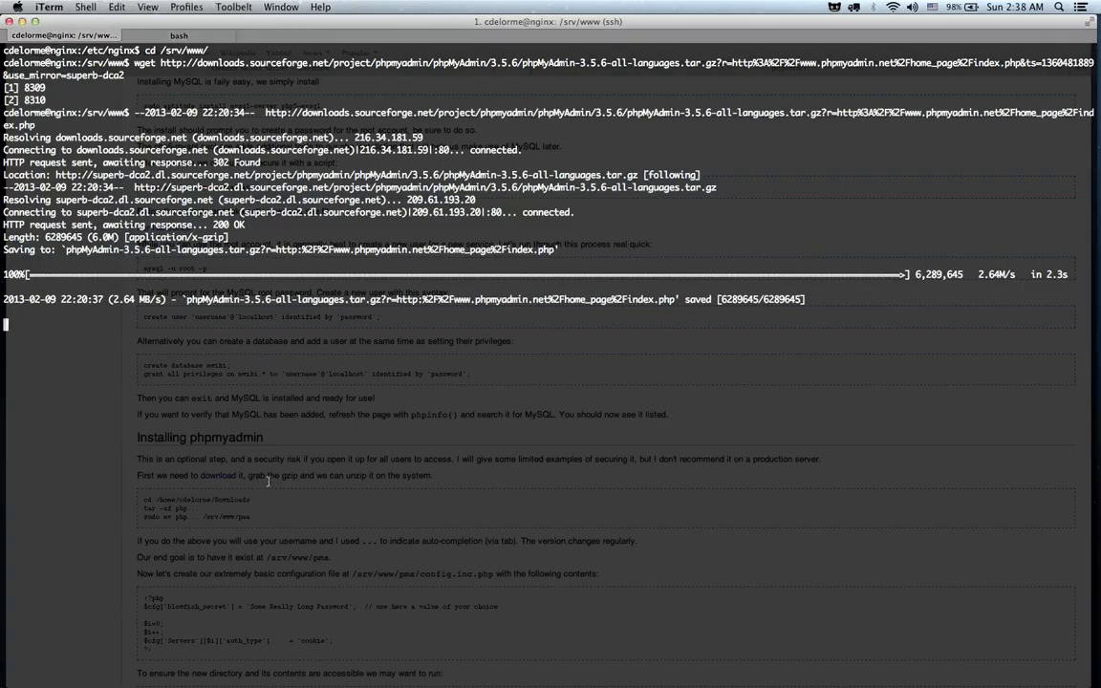
text(tar)
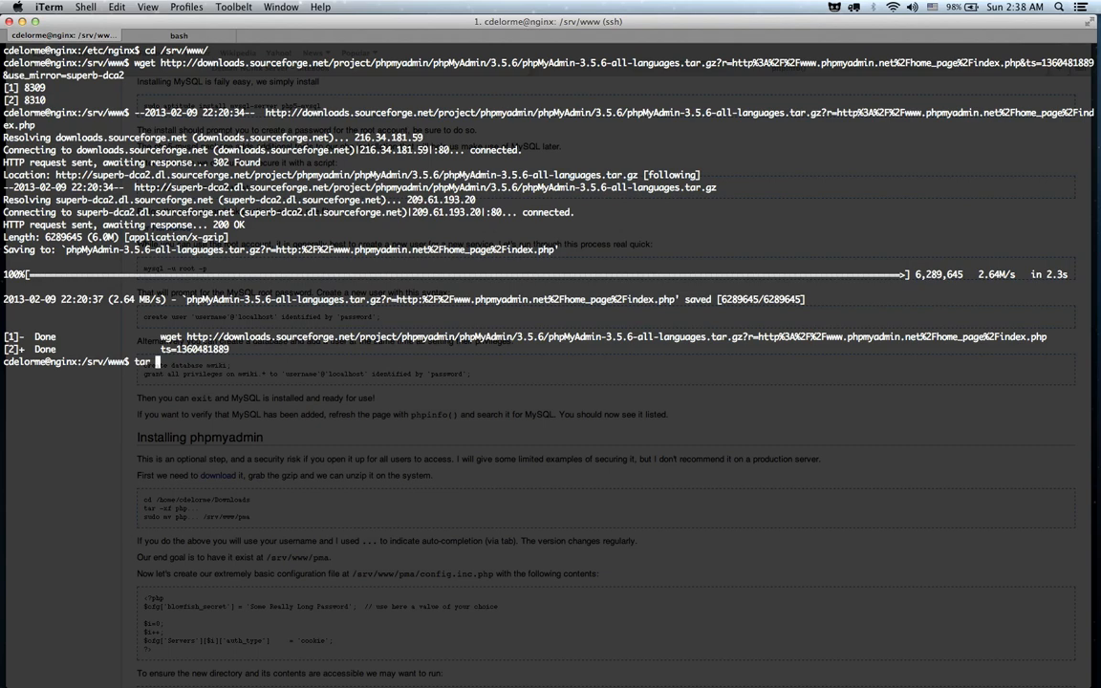
text(xf php)
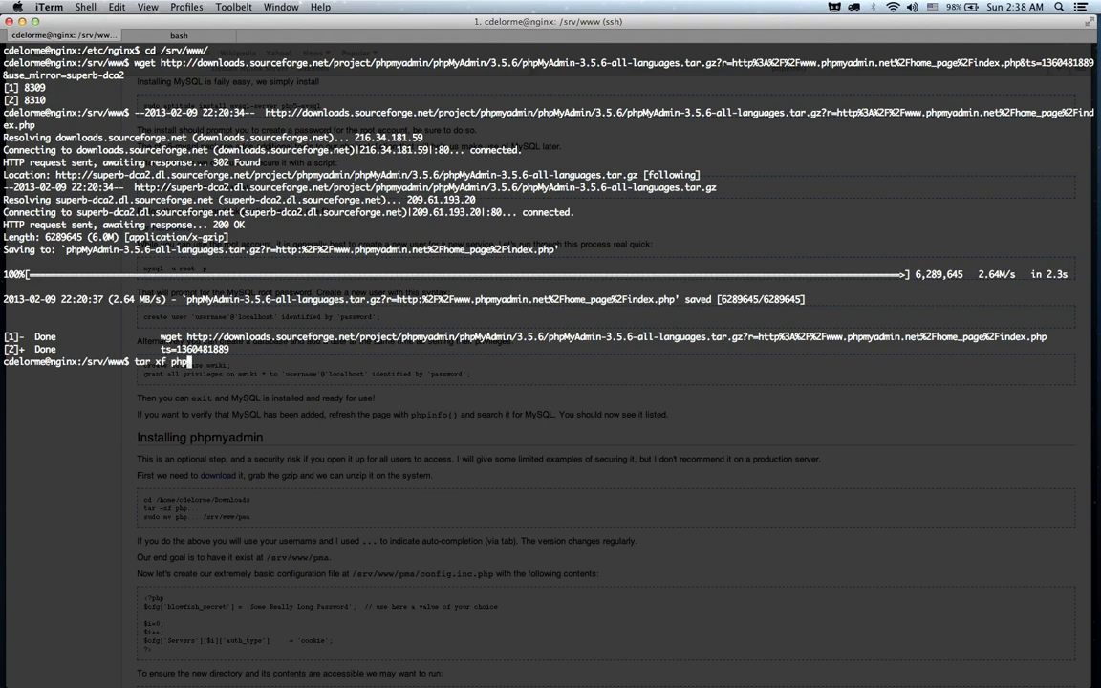
key(ctrl+u)
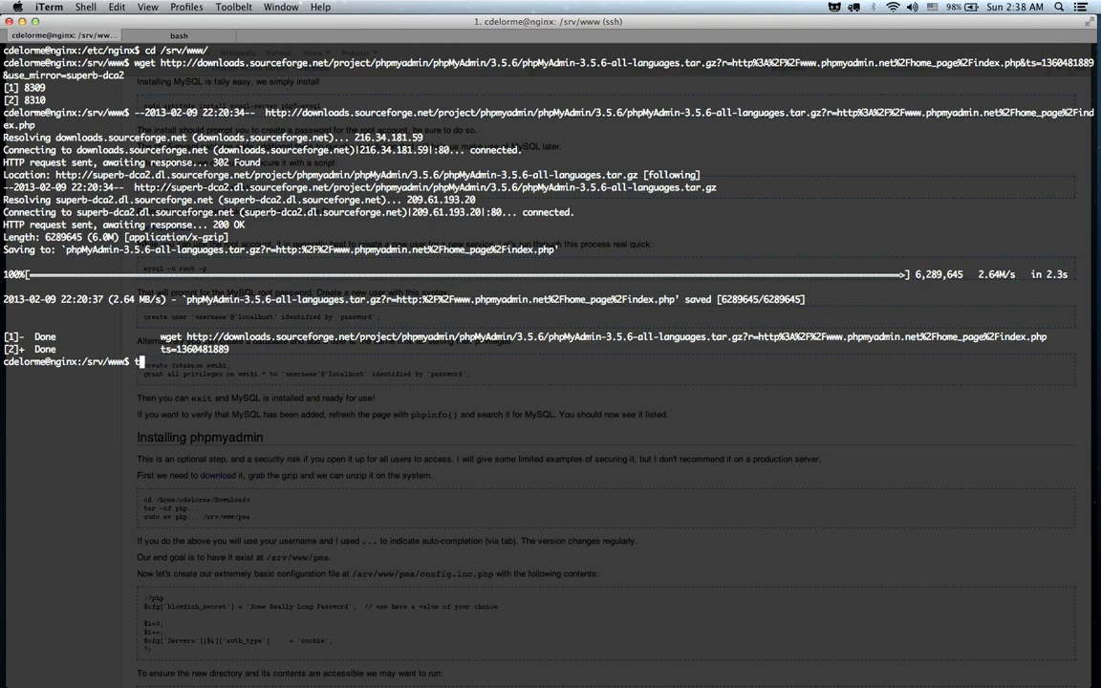
text(mv phpMyAdmin-3.5.6-all-languages.tar.gz\?r\=http\:%2F%2Fwww.phpmyadmin.net%2Fhome_page%2Findex.php)
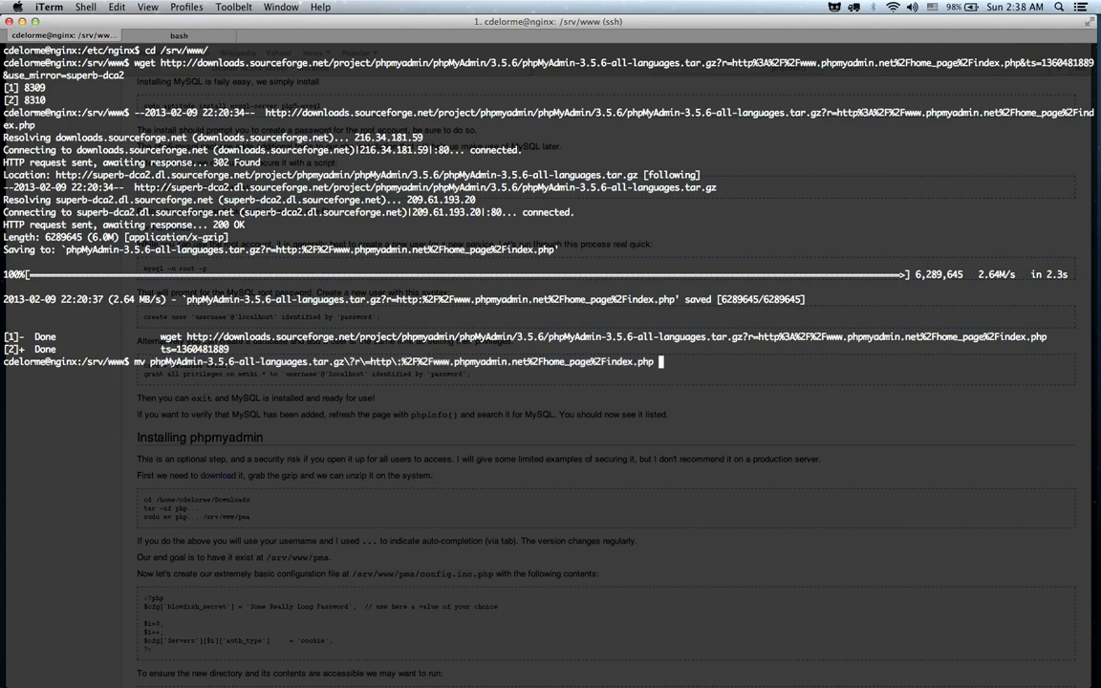
text(php)
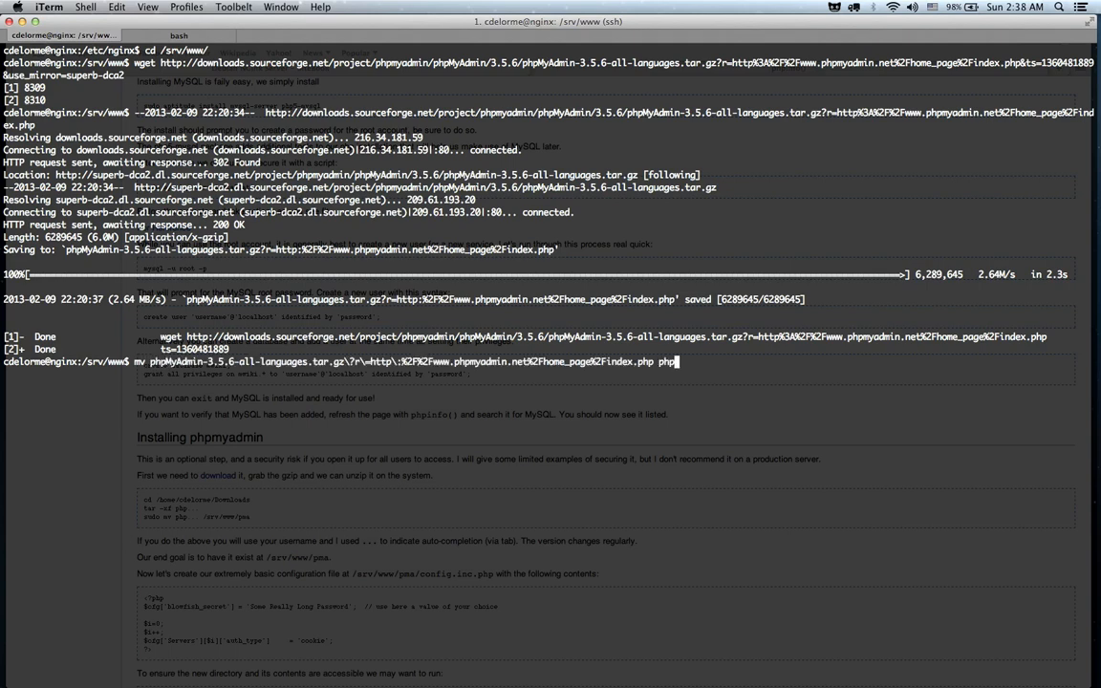
text(tar)
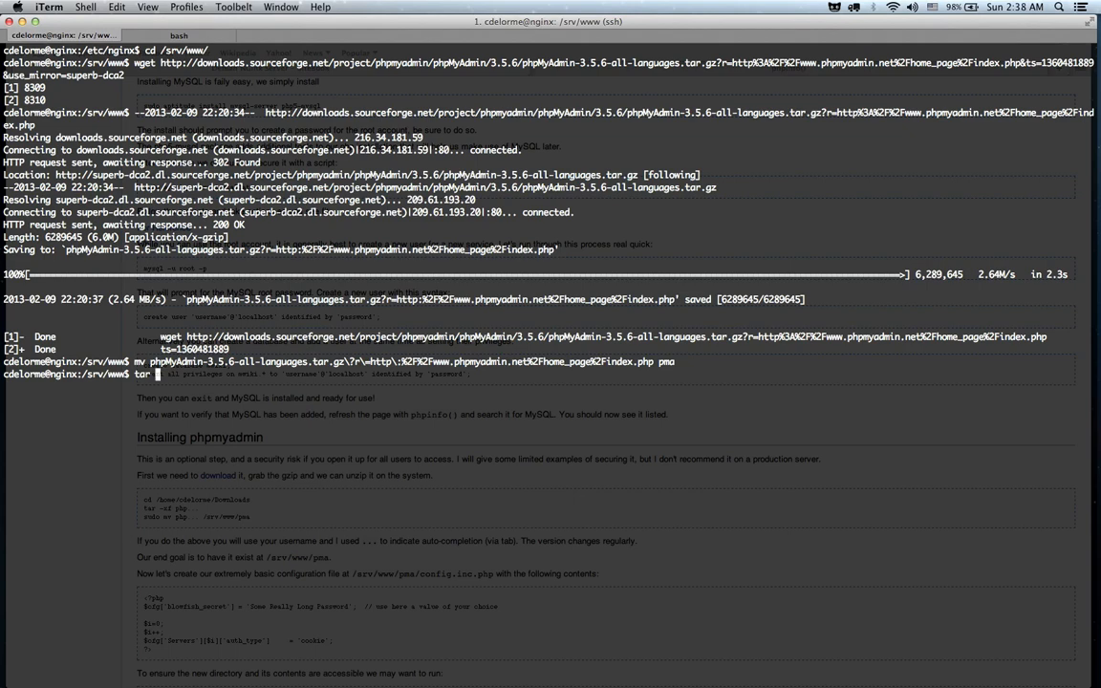
text(mv pma pma.)
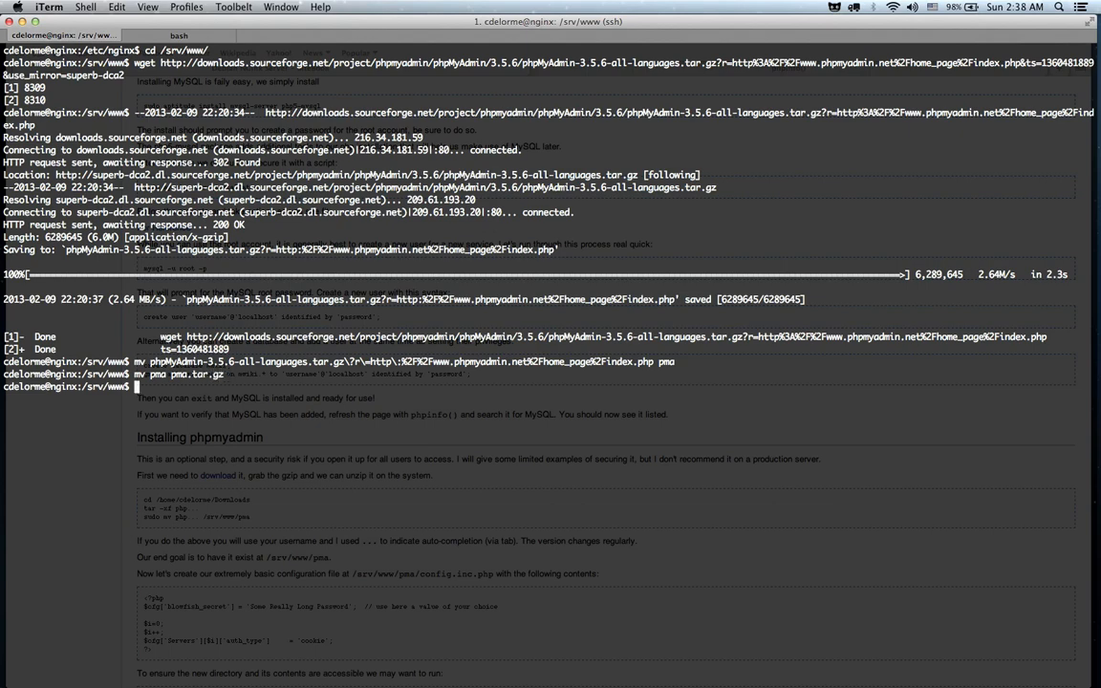
text(tar xf pma.tar.gz)
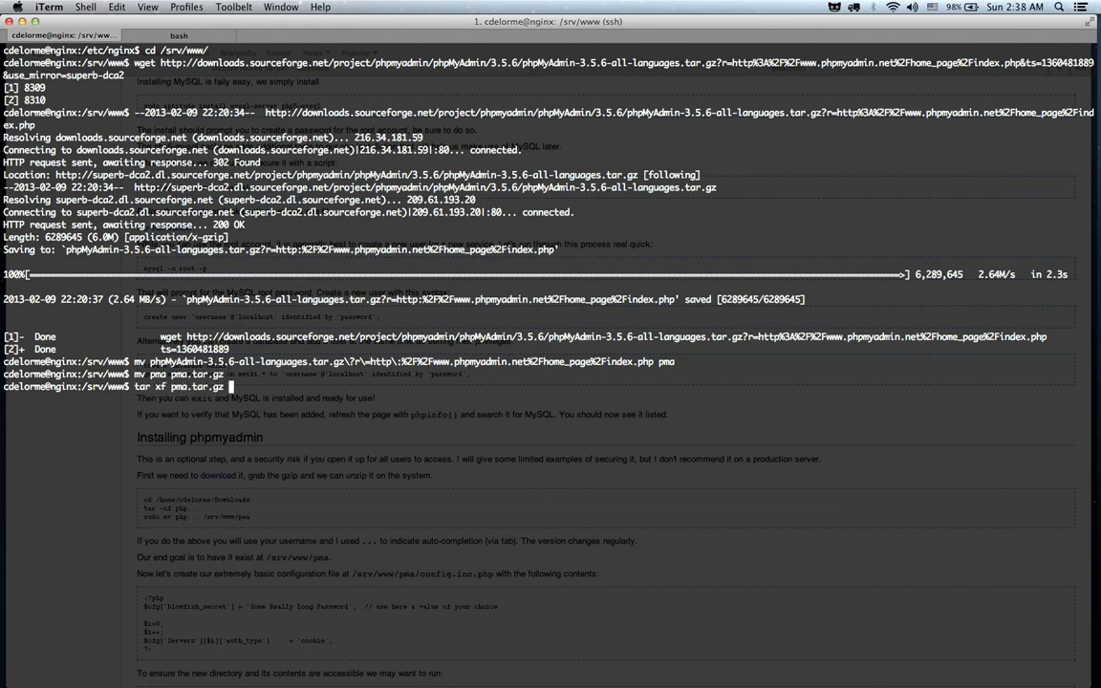
text(ls)
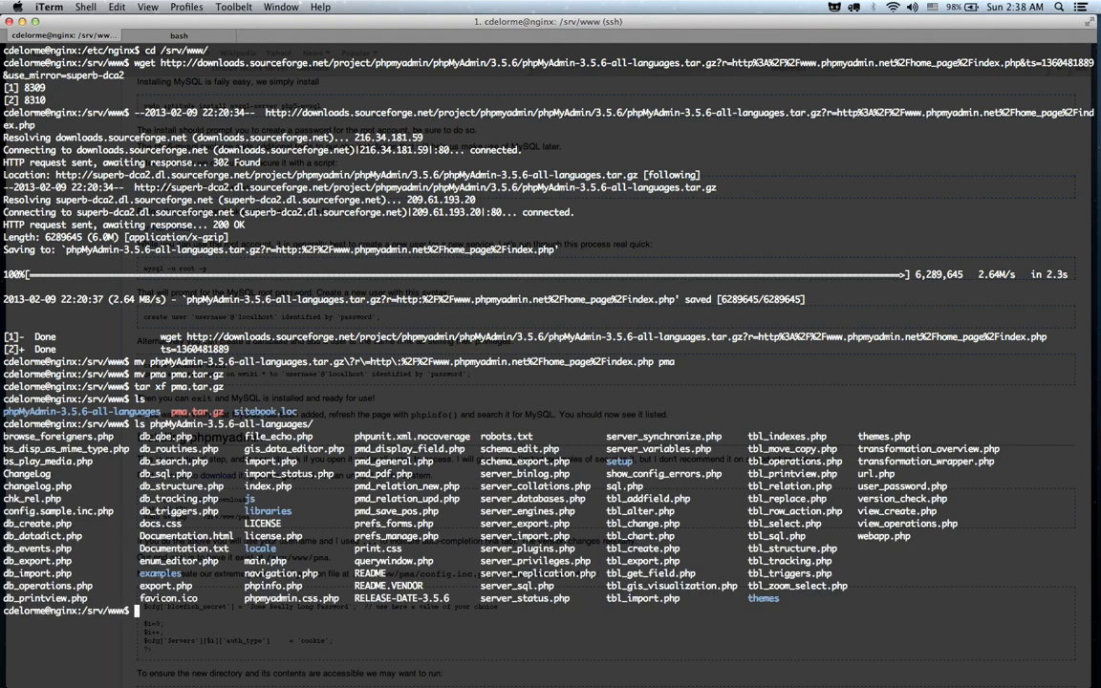
Step: Move phpMyAdmin-3.5.6-all-languages to pma, remove pma.tar.gz, and begin chmod -R 755
text(mv)
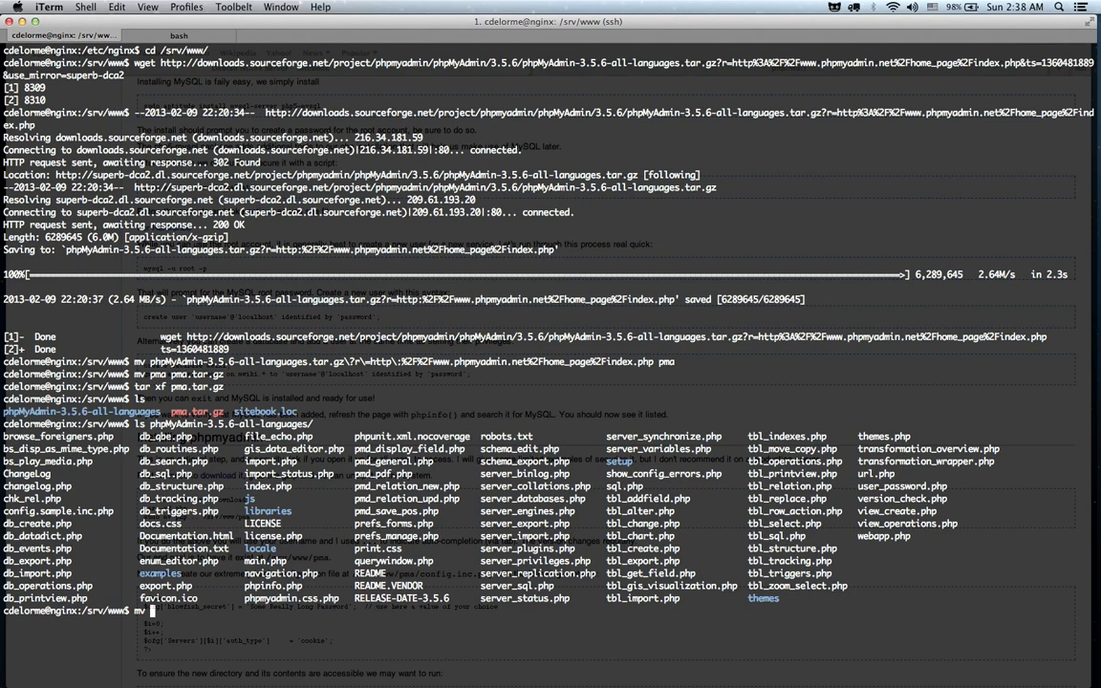
text(pm)
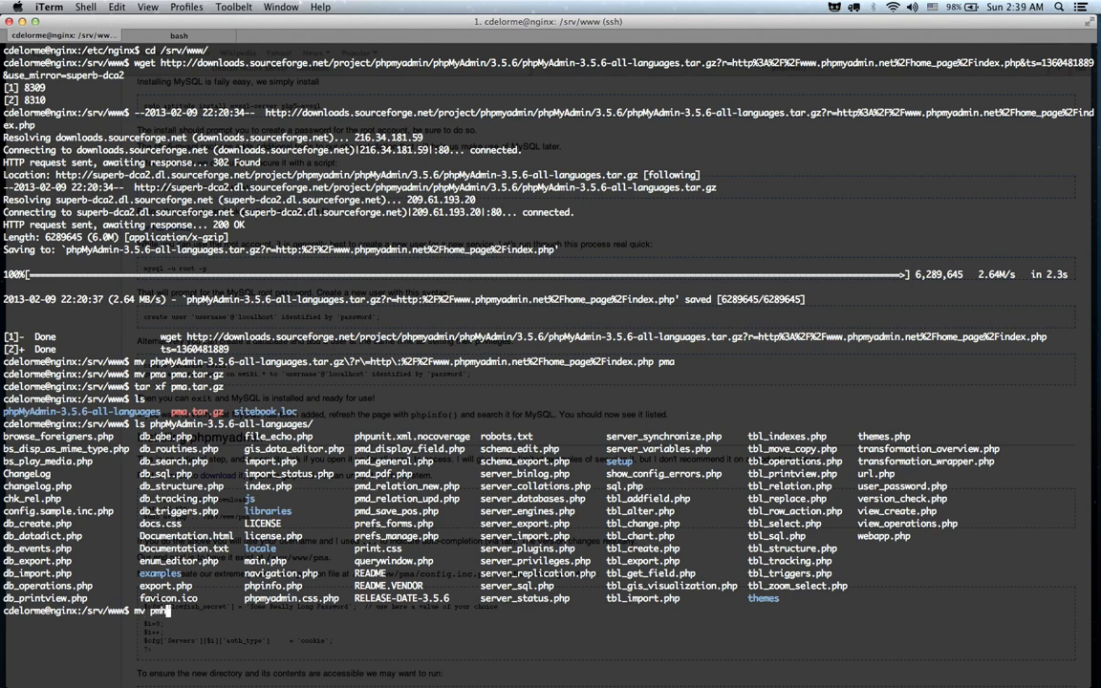
key(Tab)
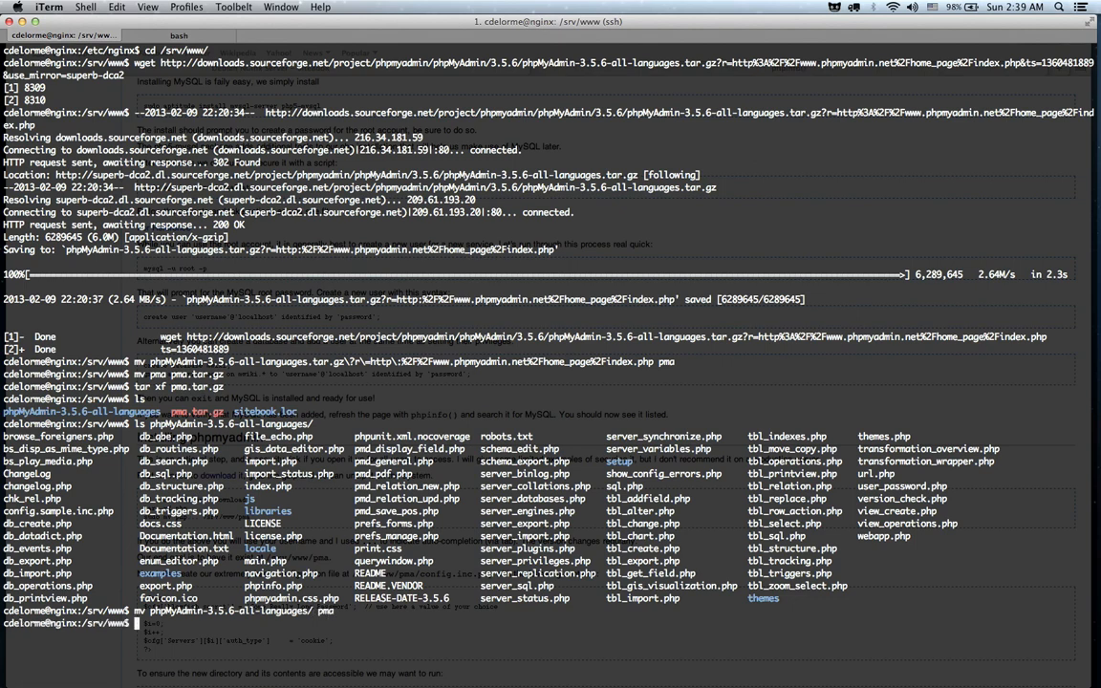
text(rm pma)
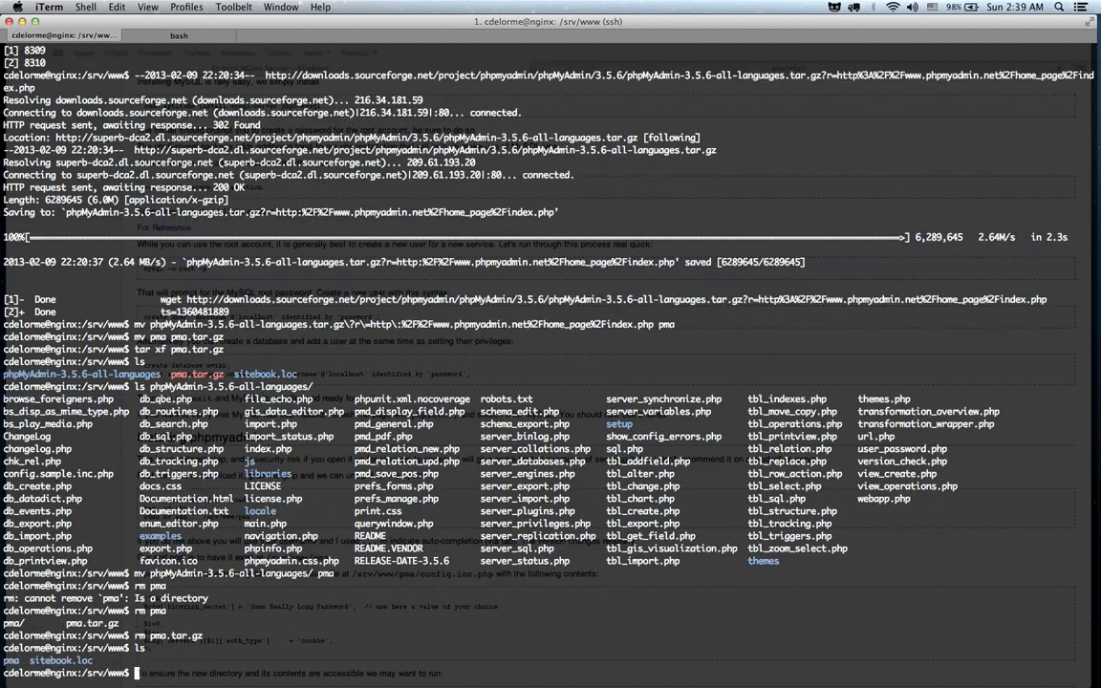
text(chmod 7)
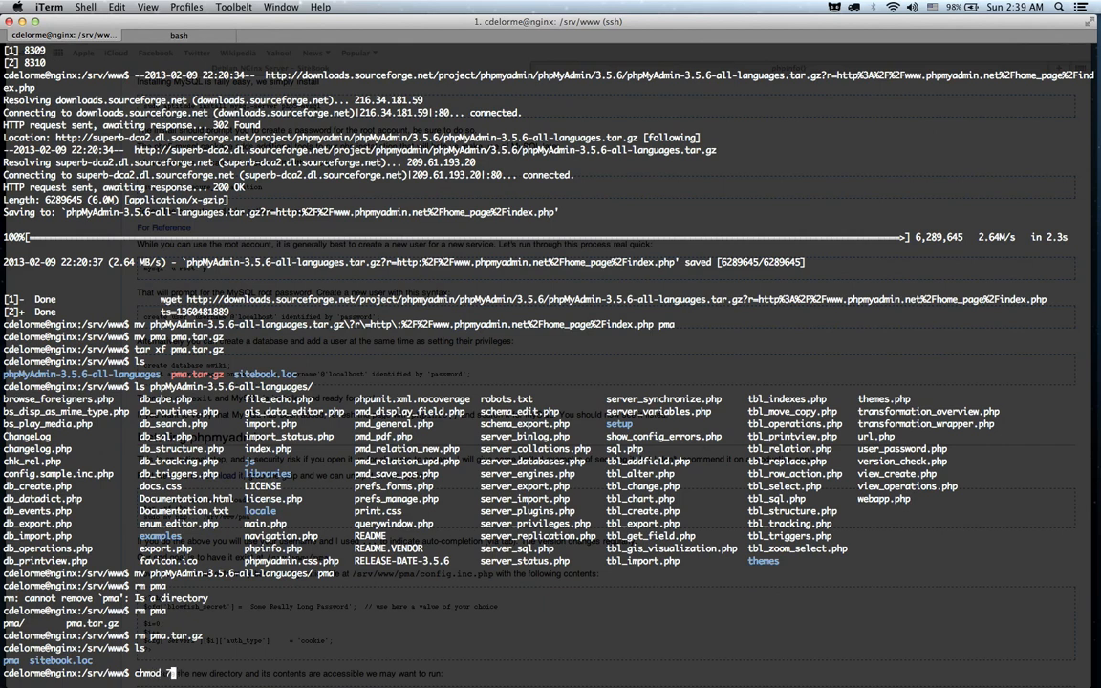
text(-R 755)
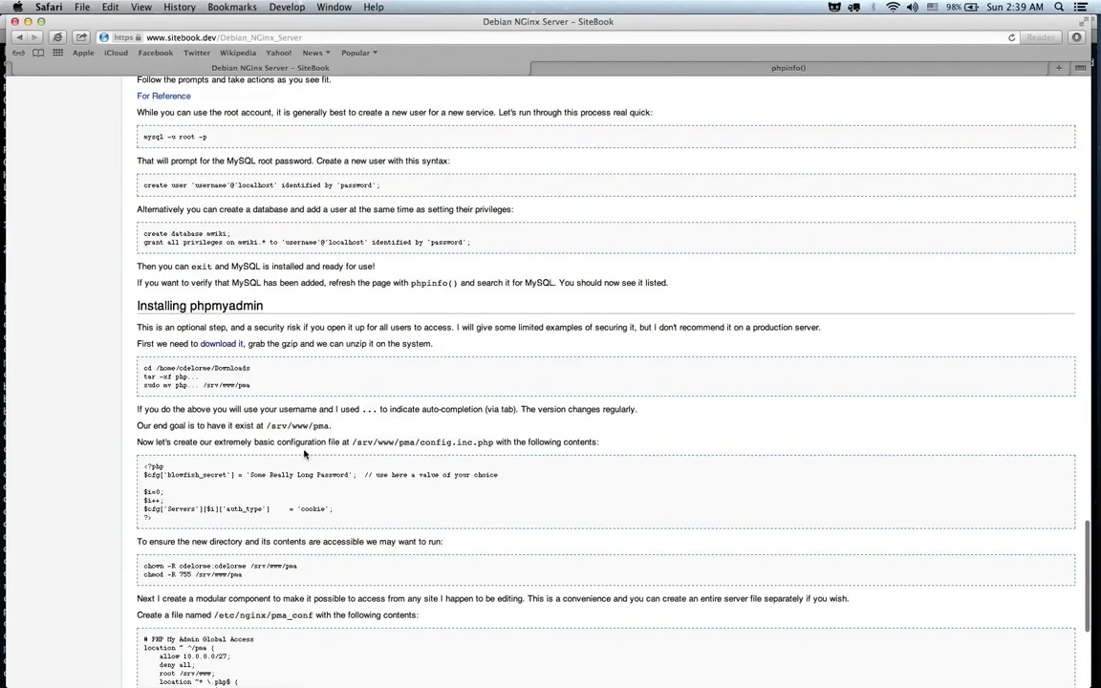
Step: Copy the guide's sample config with its secret phrase and create pma/config.inc.php after chmod -R 755 pma/
drag(144, 466, 334, 516)
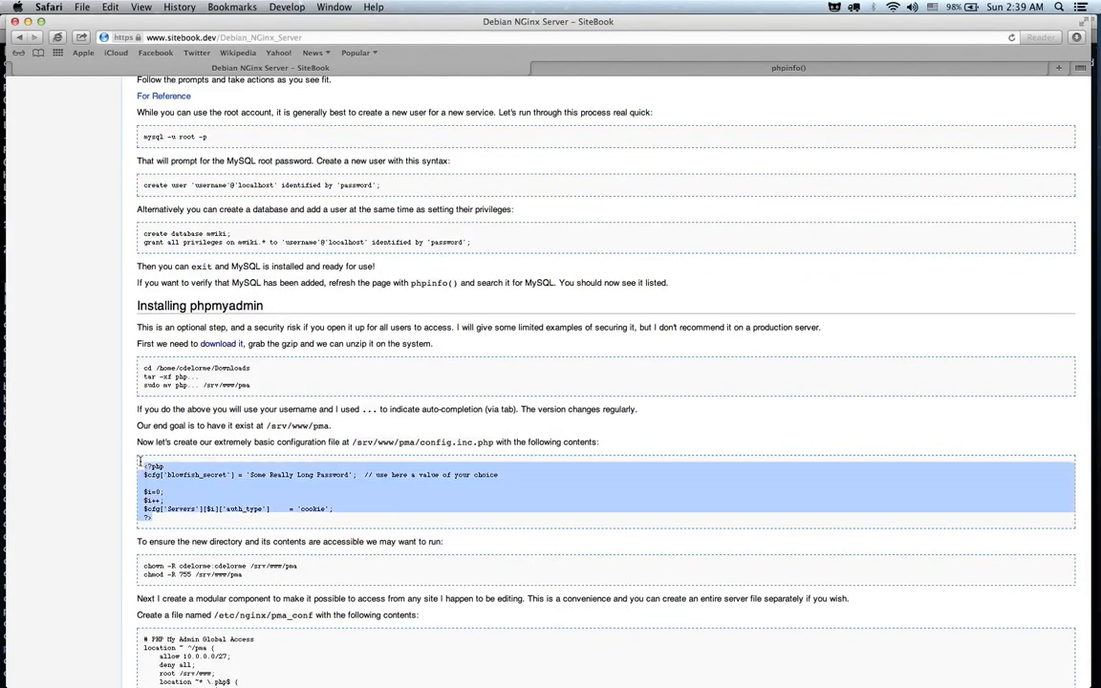
double_click(279, 474)
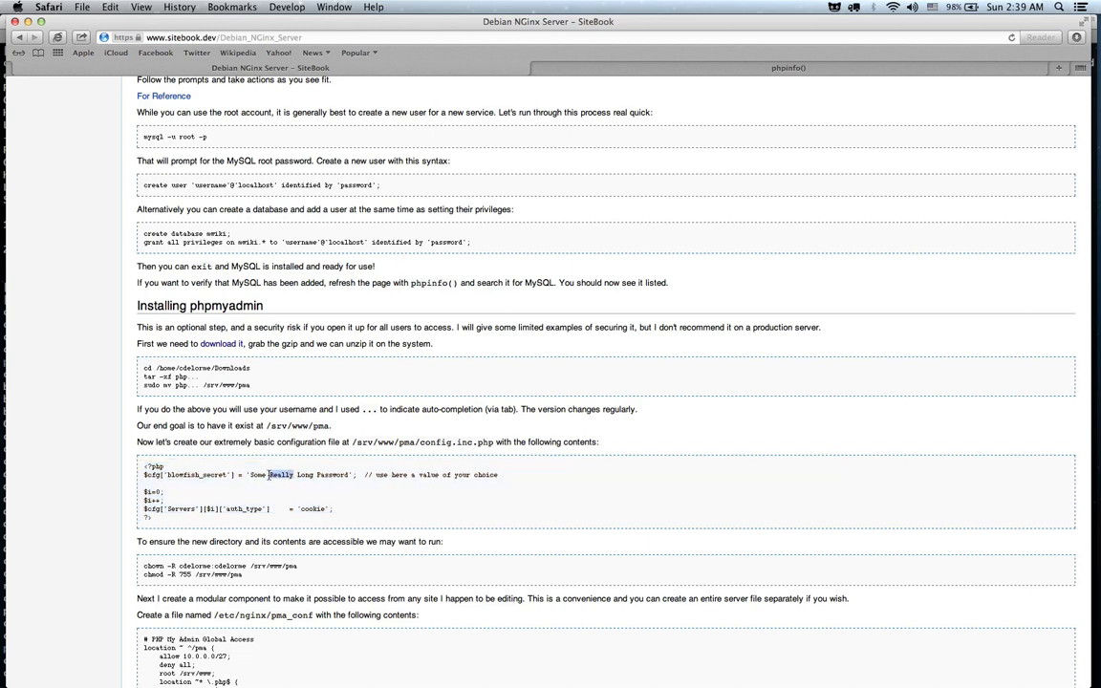
drag(271, 474, 348, 474)
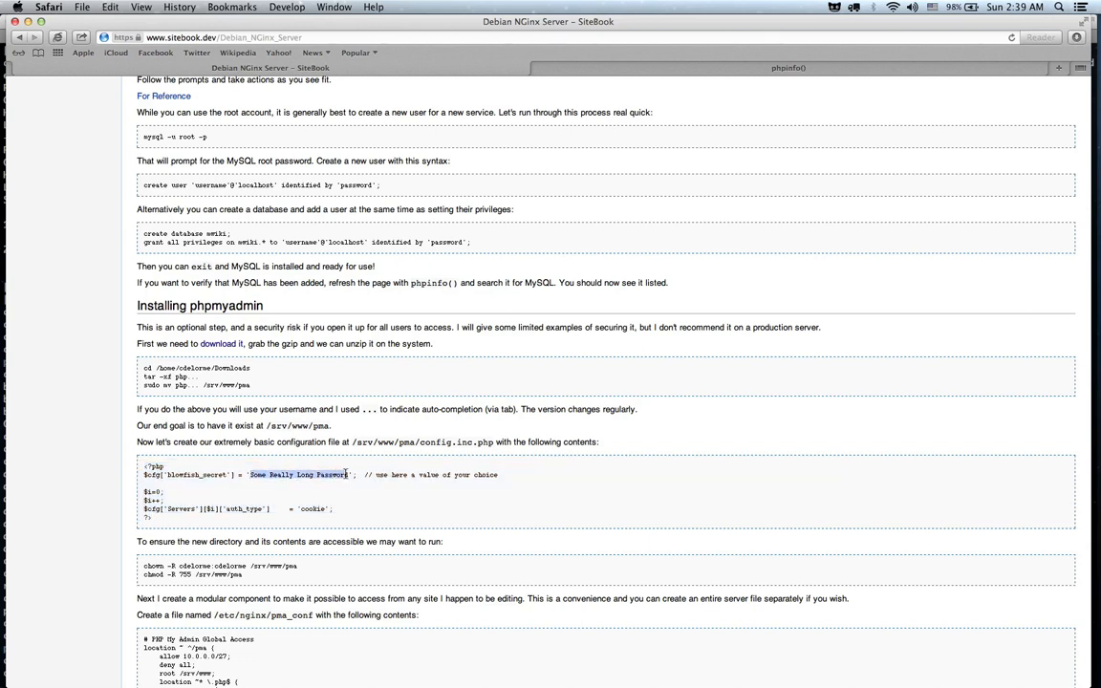
click(274, 495)
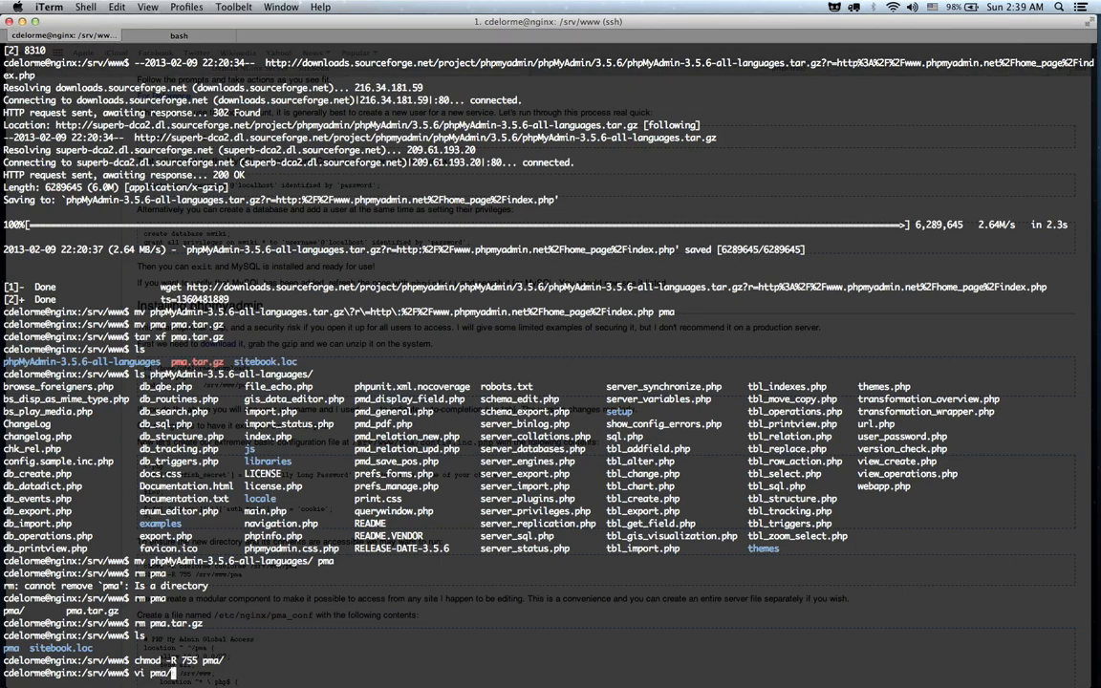
text(config.i)
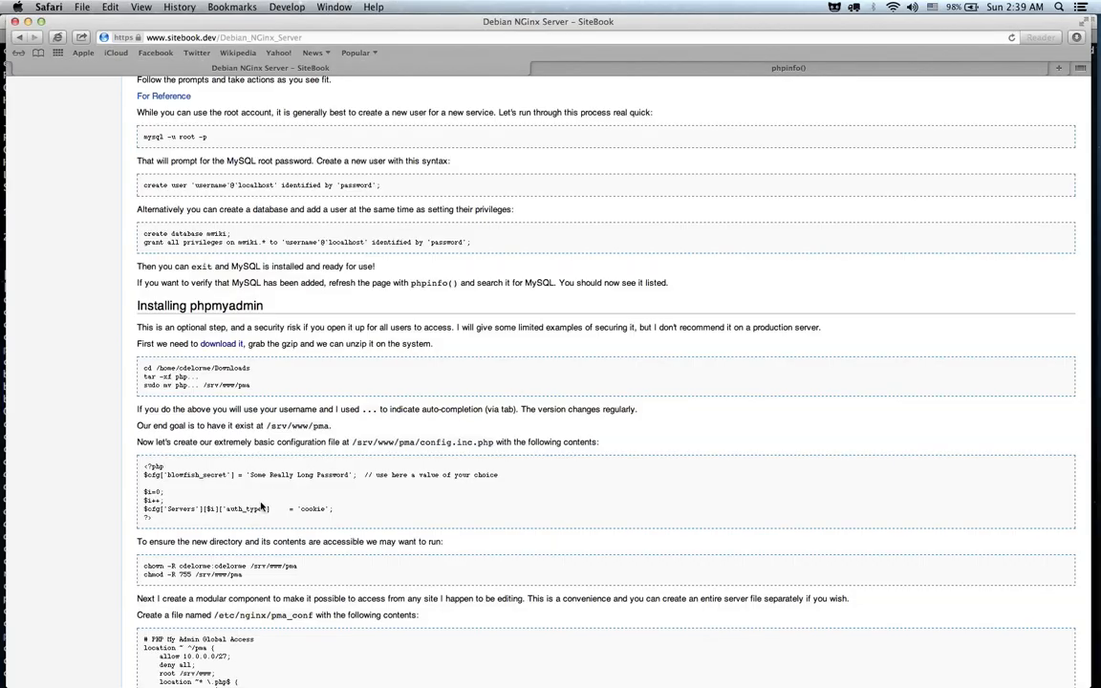
scroll(down, 3)
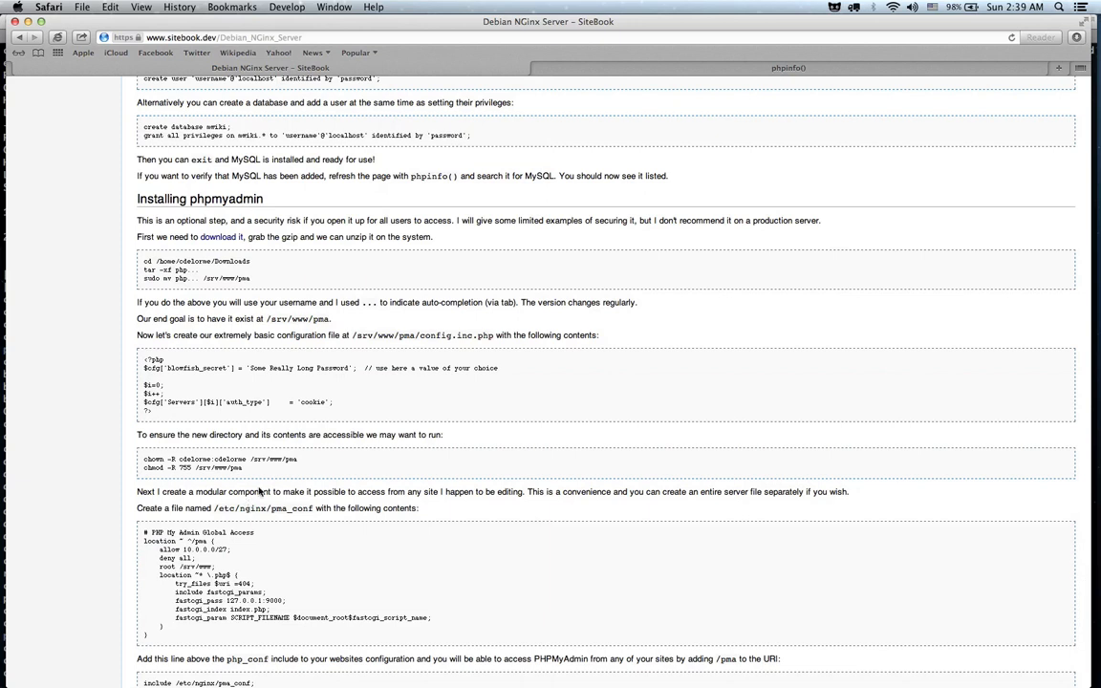
mouse_move(283, 472)
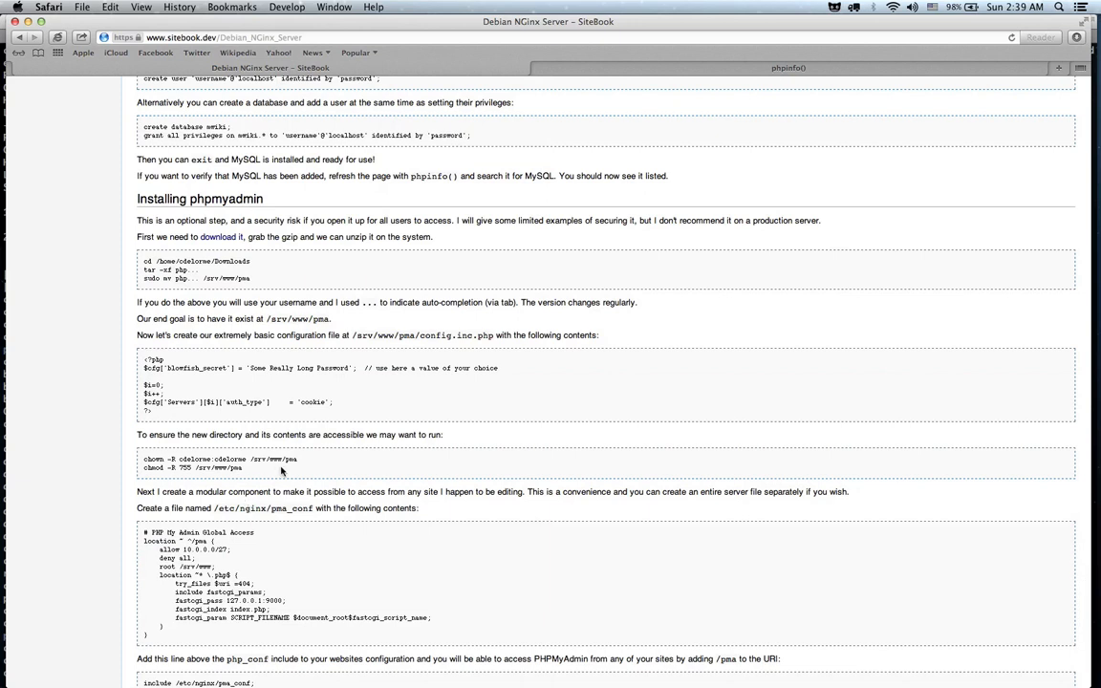
mouse_move(122, 638)
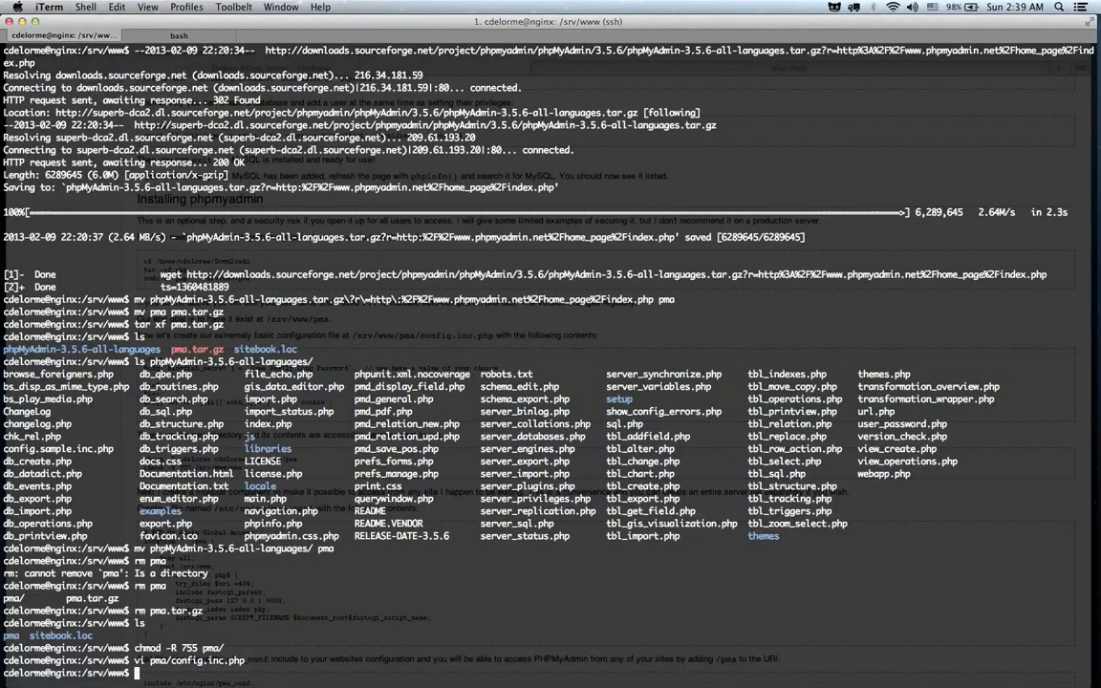
Step: In /etc/nginx create pma_conf with the /pma location block allowing only the 10.211.x.0/24 subnet
text(cd /etc/ngi)
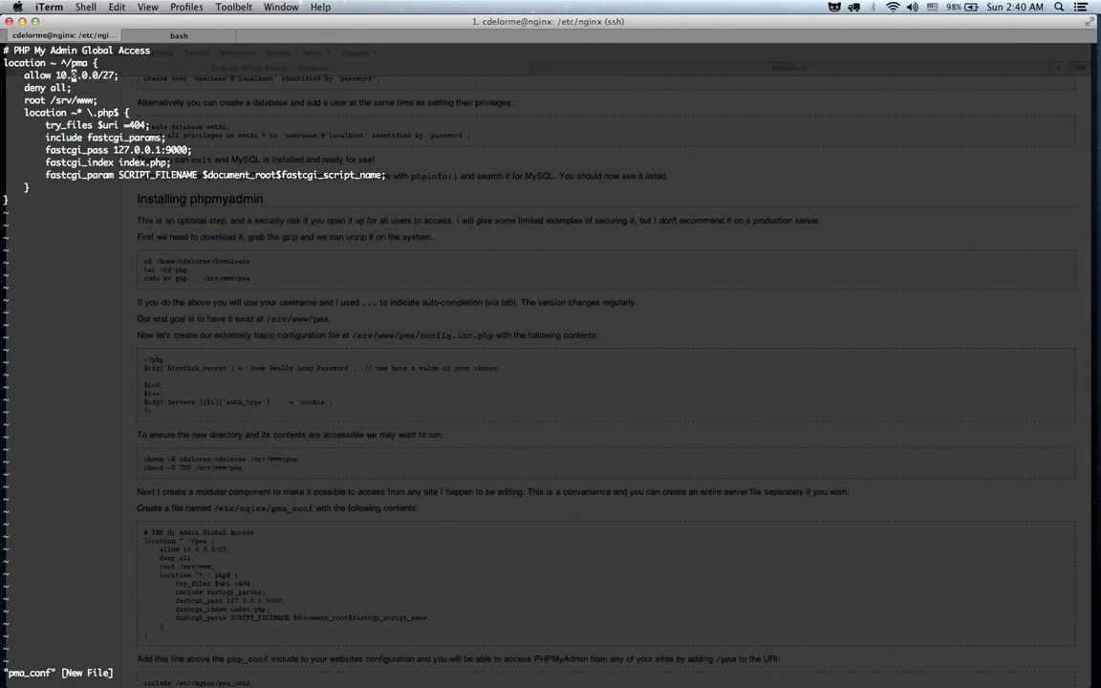
text(211)
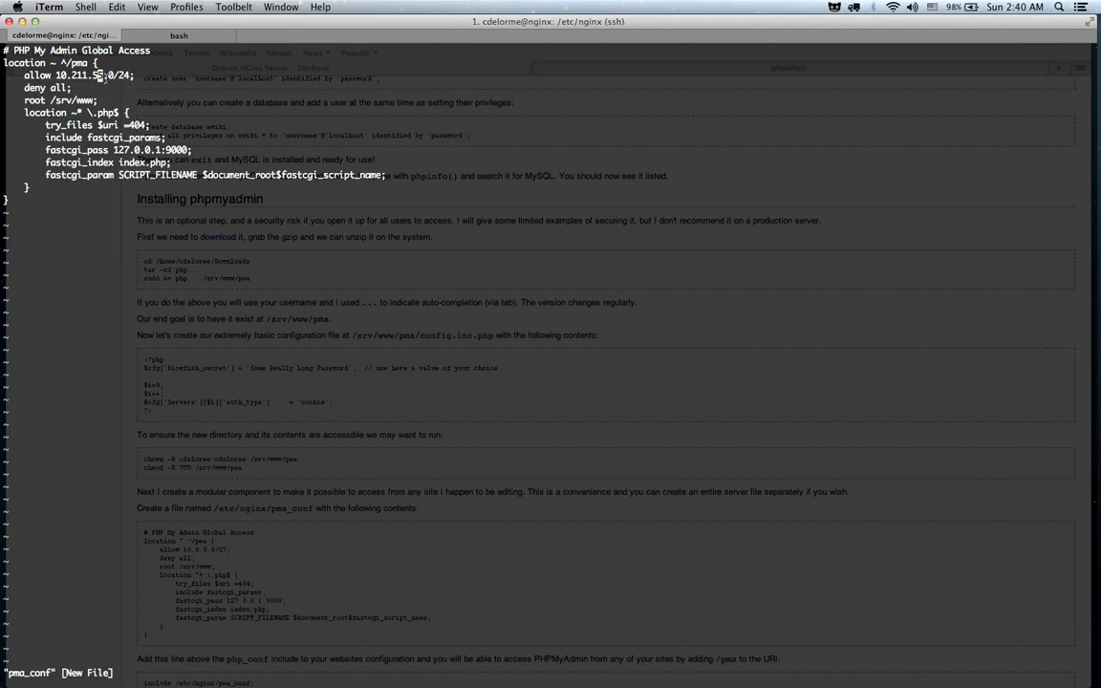
double_click(80, 74)
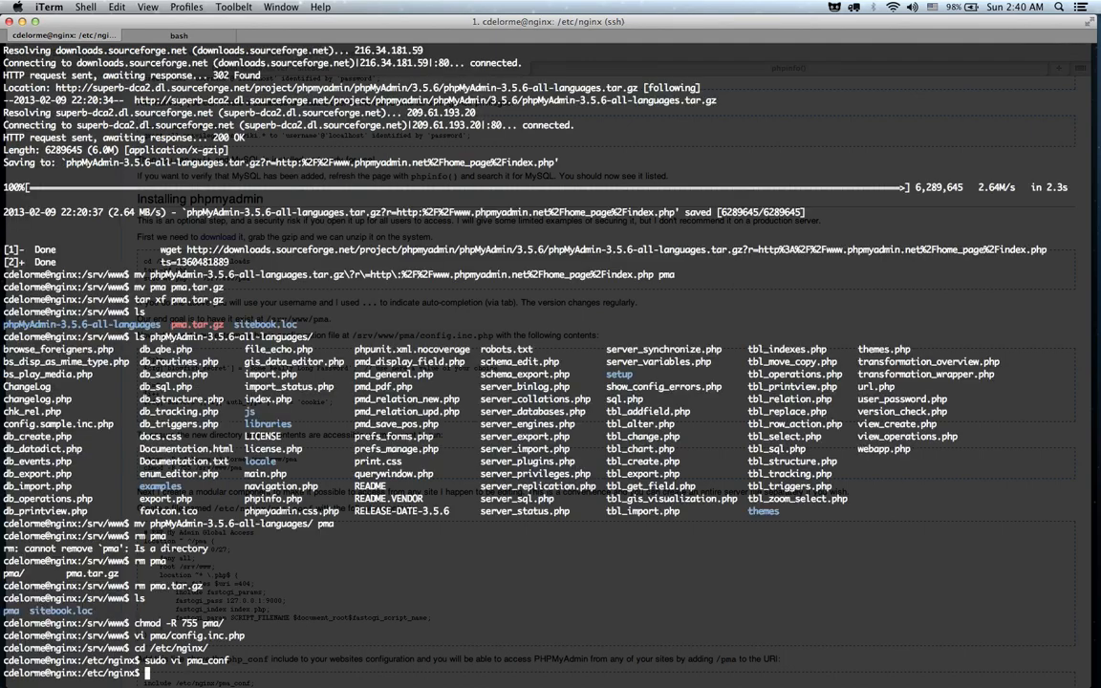
text(sudo vi sites-available/we)
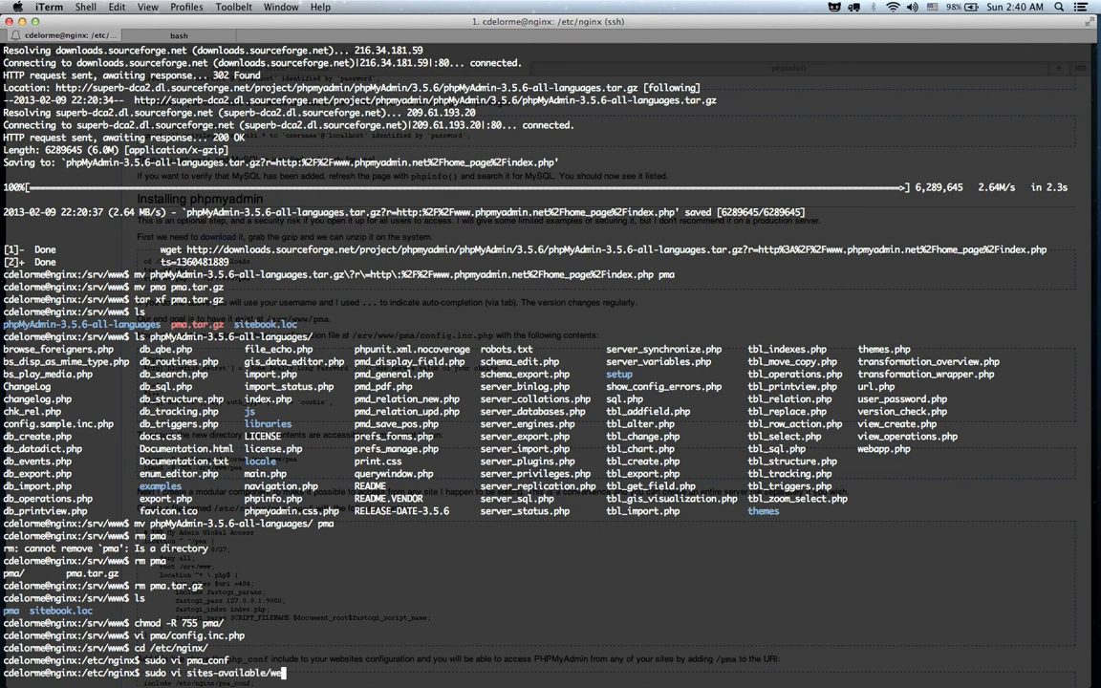
key(Return)
text(include /etc/)
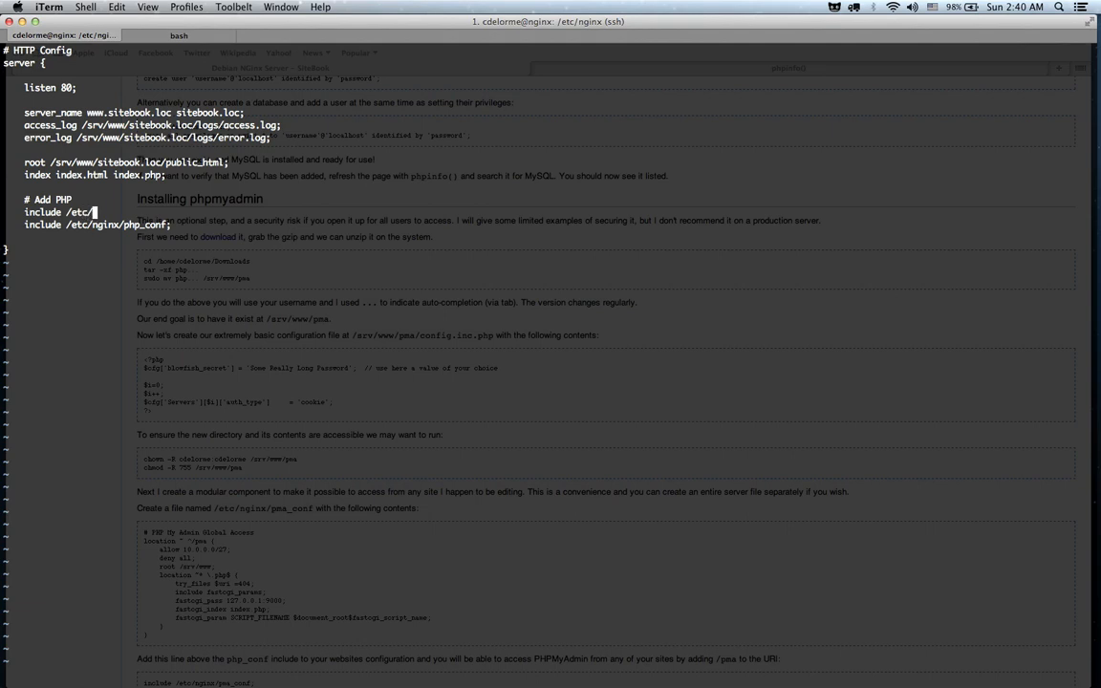
text(nginx/pm)
text(sudo nginx)
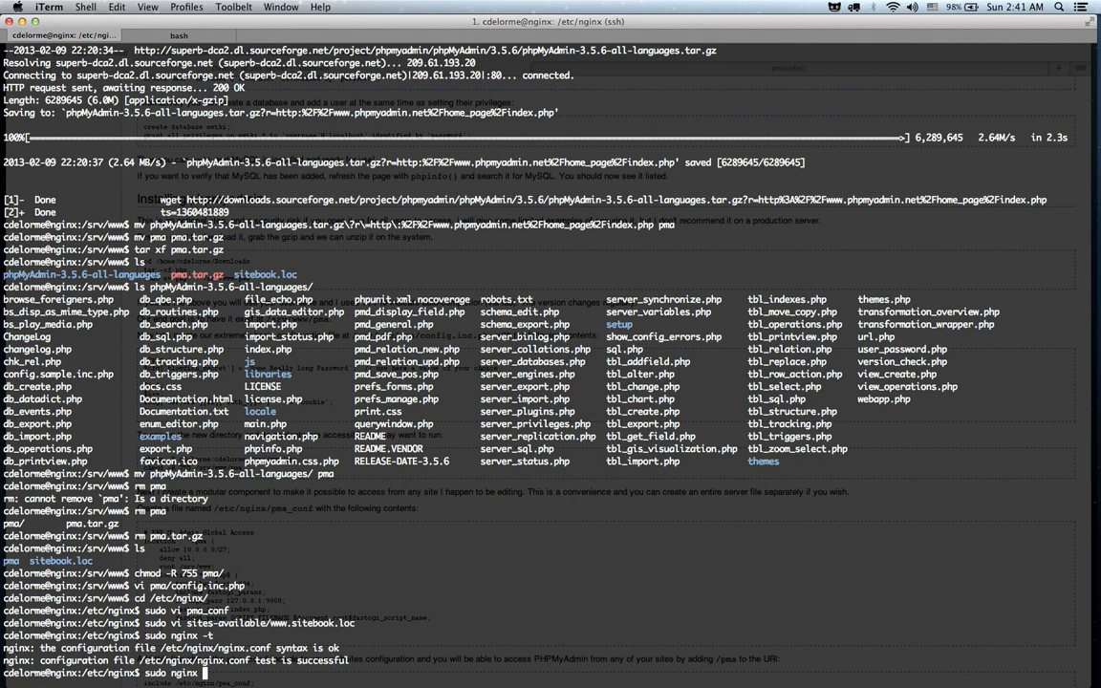
text(re)
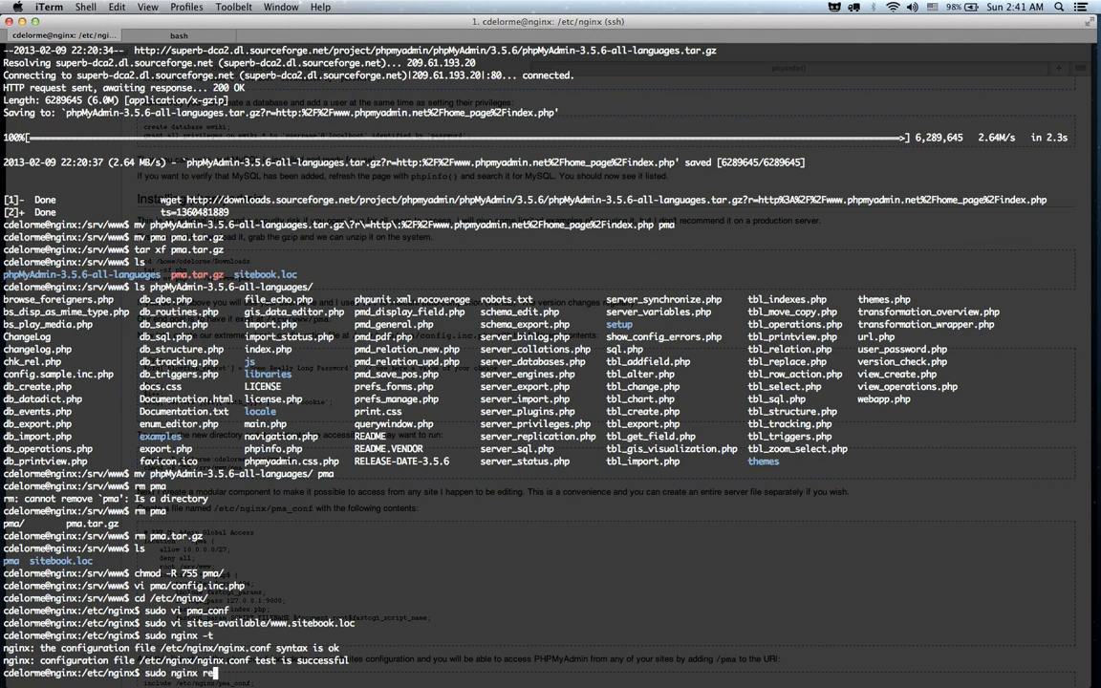
text(start)
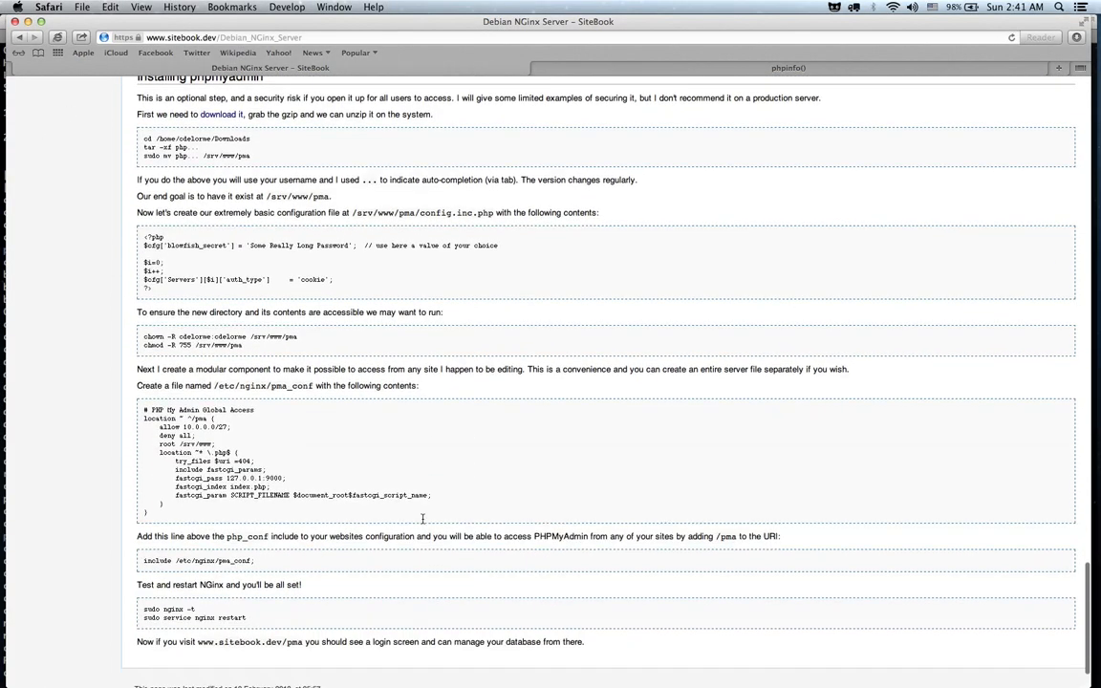
scroll(down, 3)
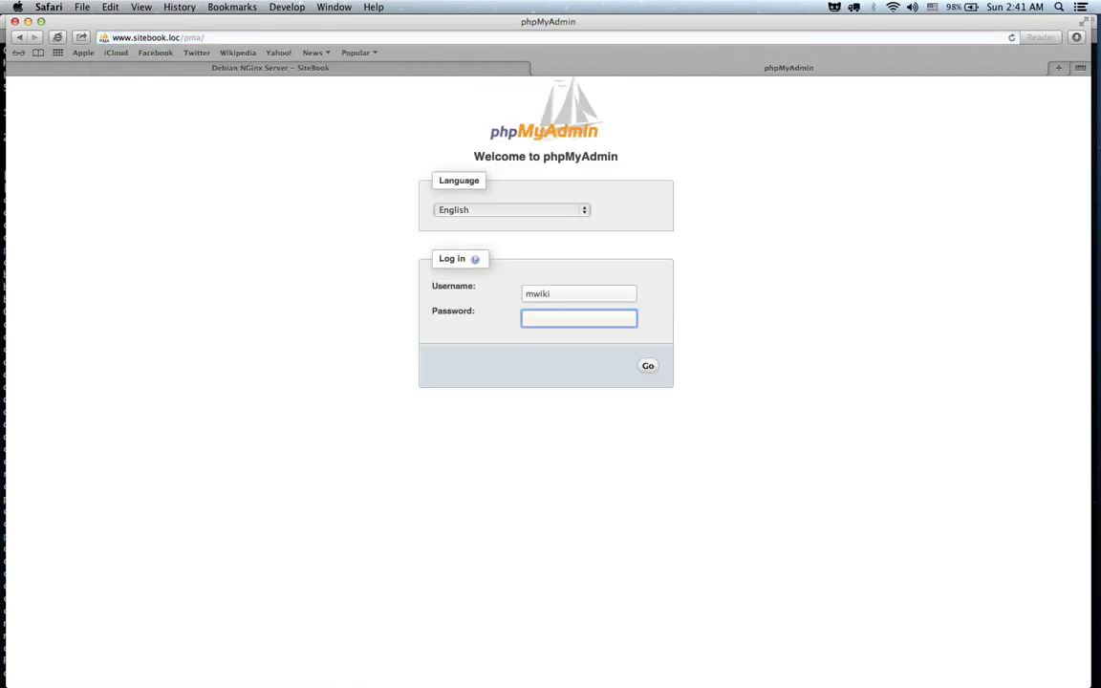
text(••)
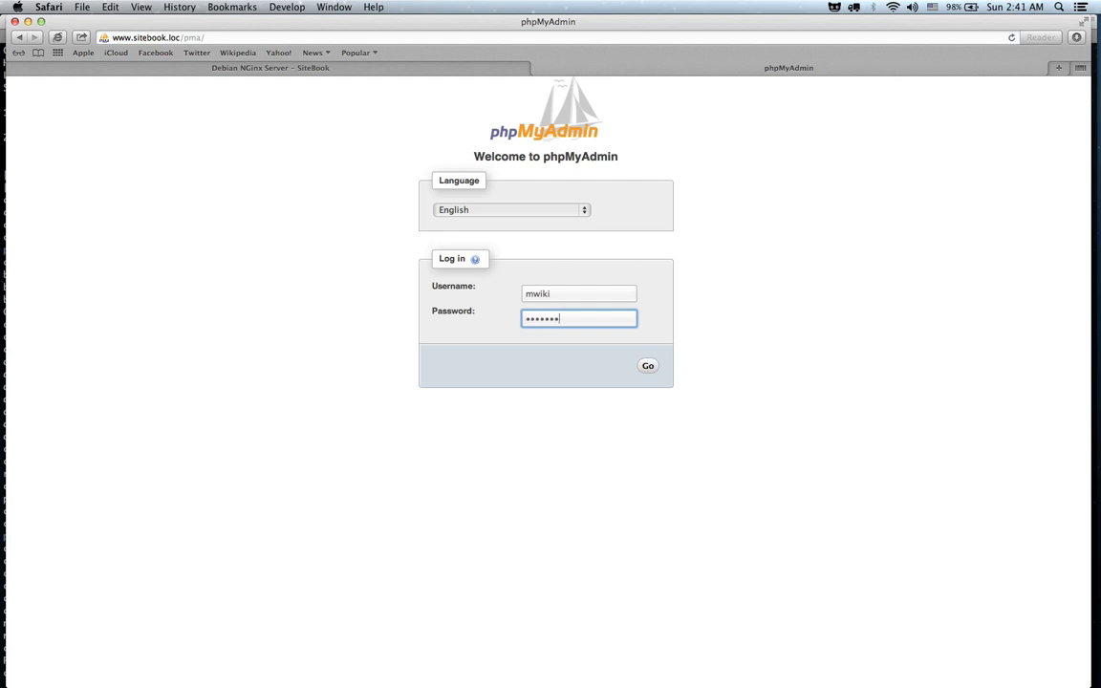
text(•)
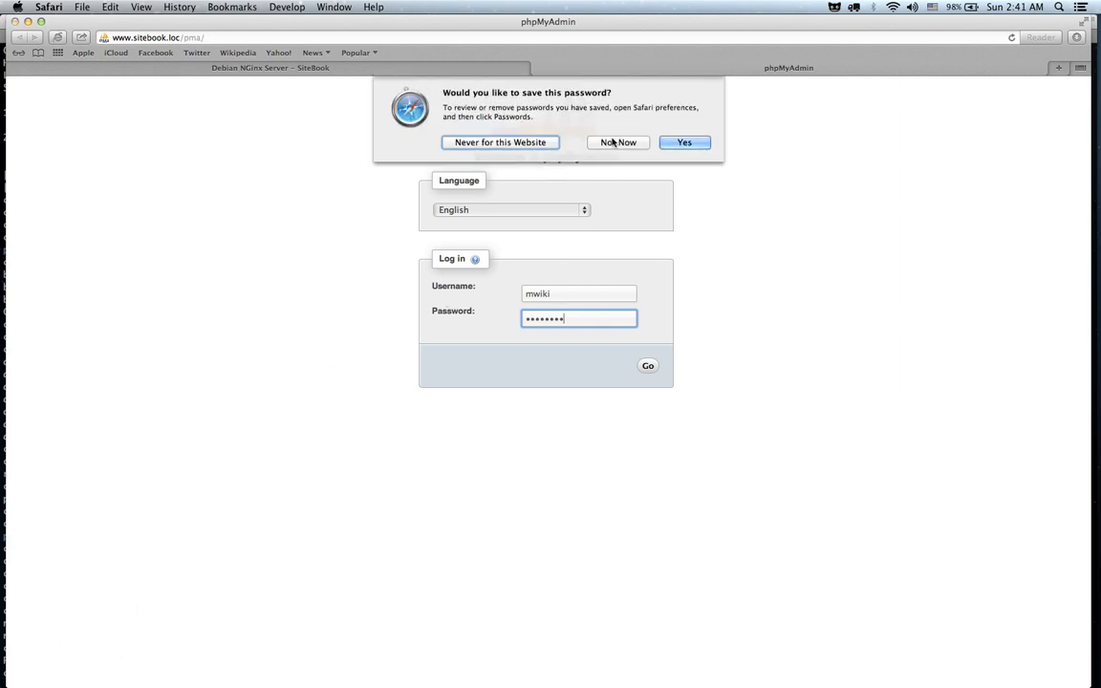
click(618, 141)
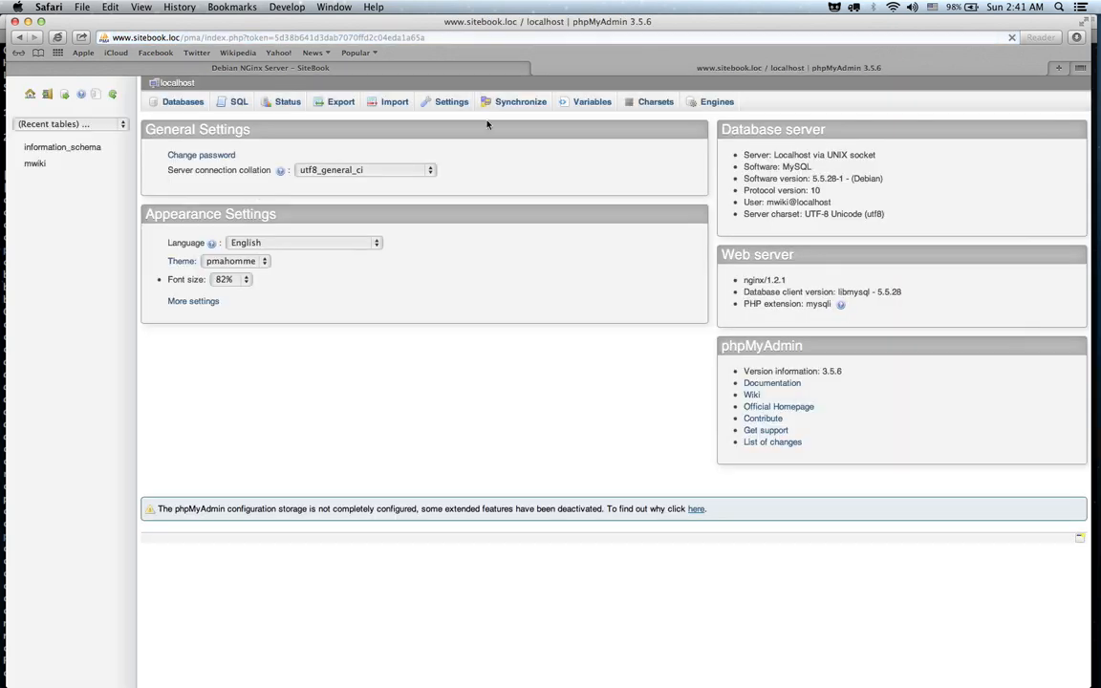